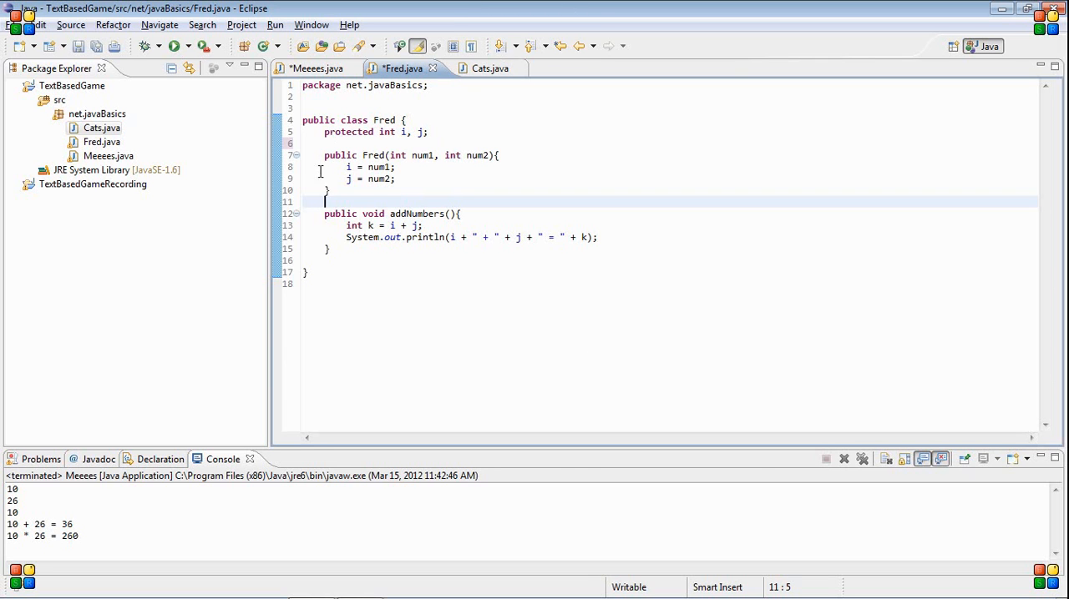
Step: Review the protected fields in Fred and Cats, trying and removing an int1 line in Fred
{"action": "double_click", "coordinate": [344, 132]}
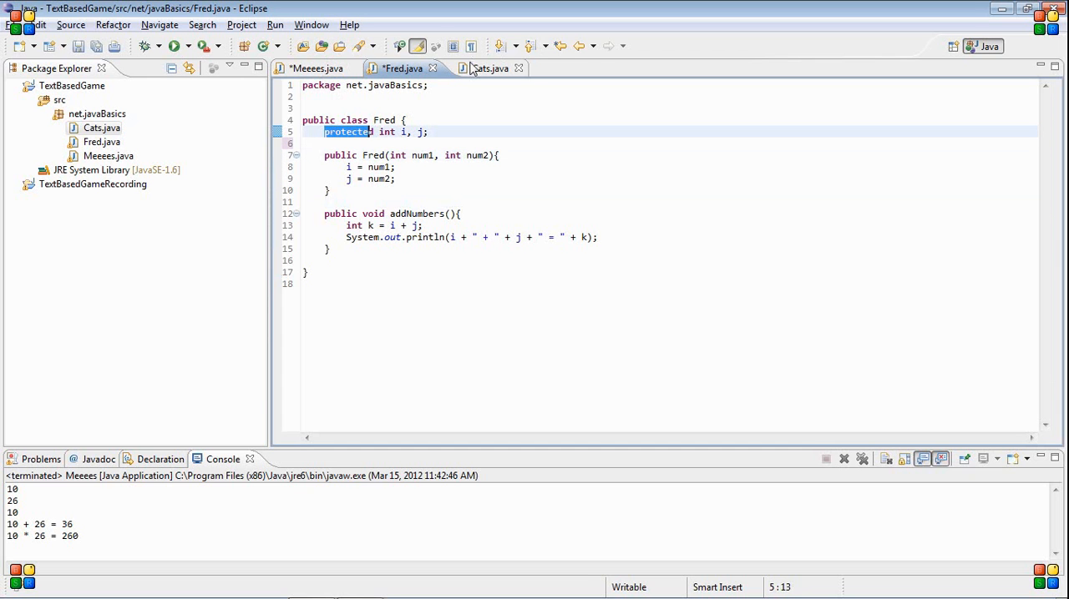
{"action": "left_click", "coordinate": [481, 68]}
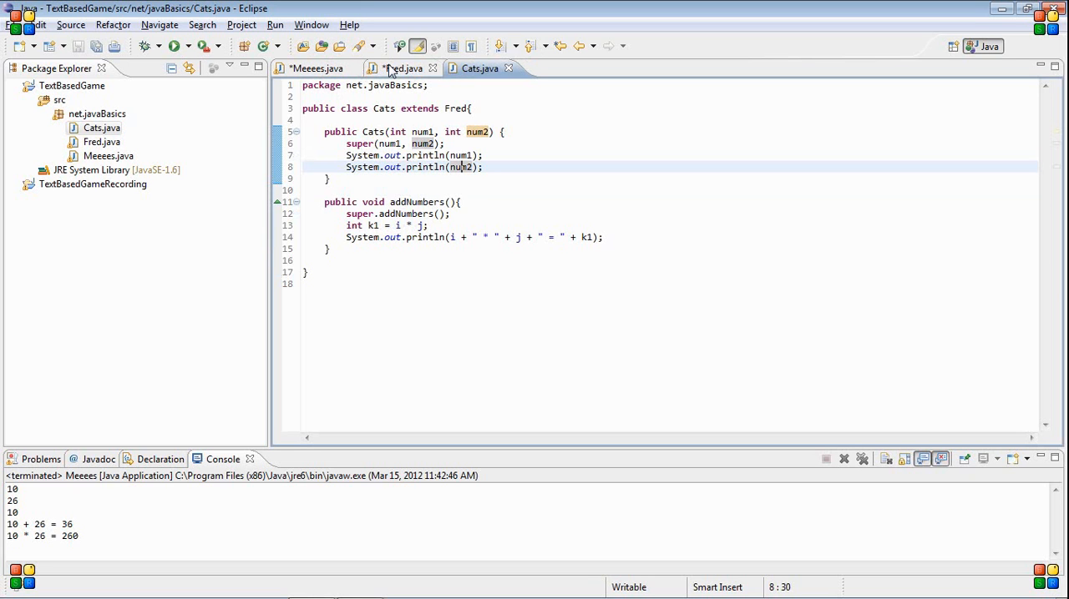
{"action": "left_click", "coordinate": [399, 67]}
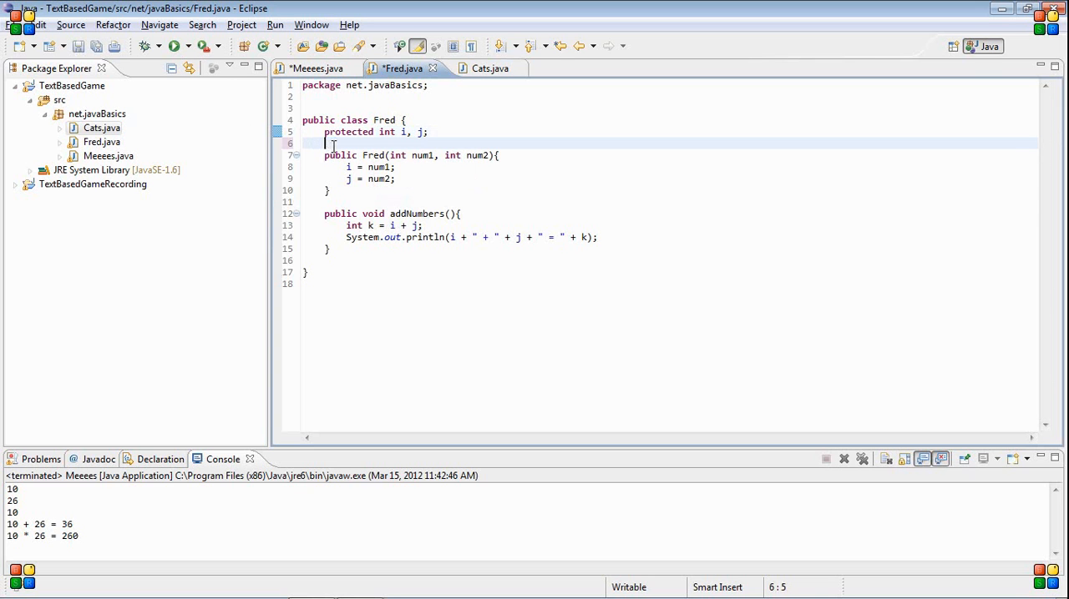
{"action": "type", "text": "iknt"}
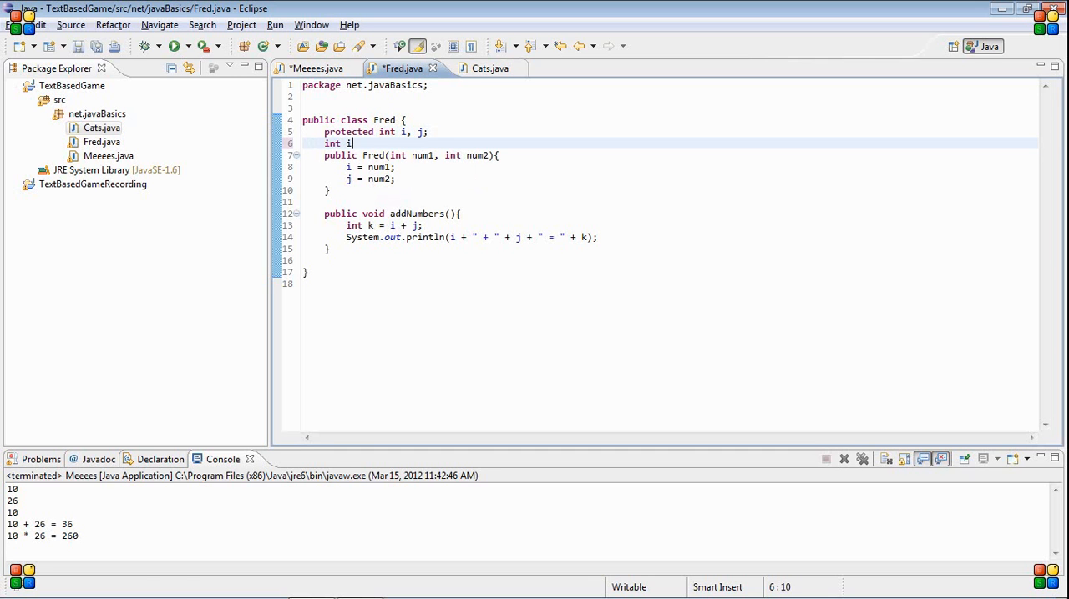
{"action": "type", "text": "nt1;"}
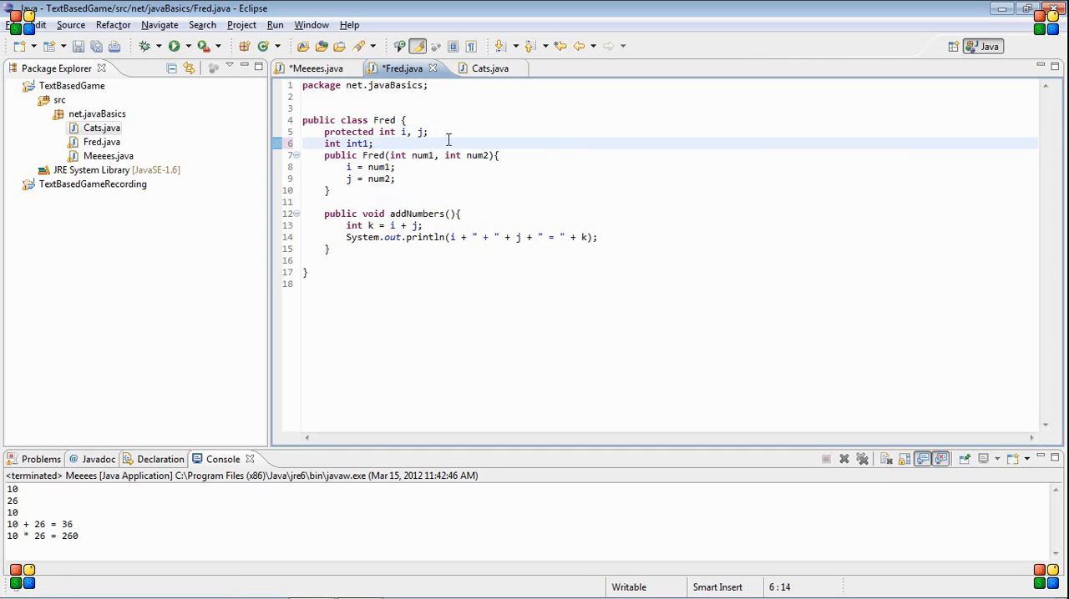
{"action": "triple_click", "coordinate": [359, 144]}
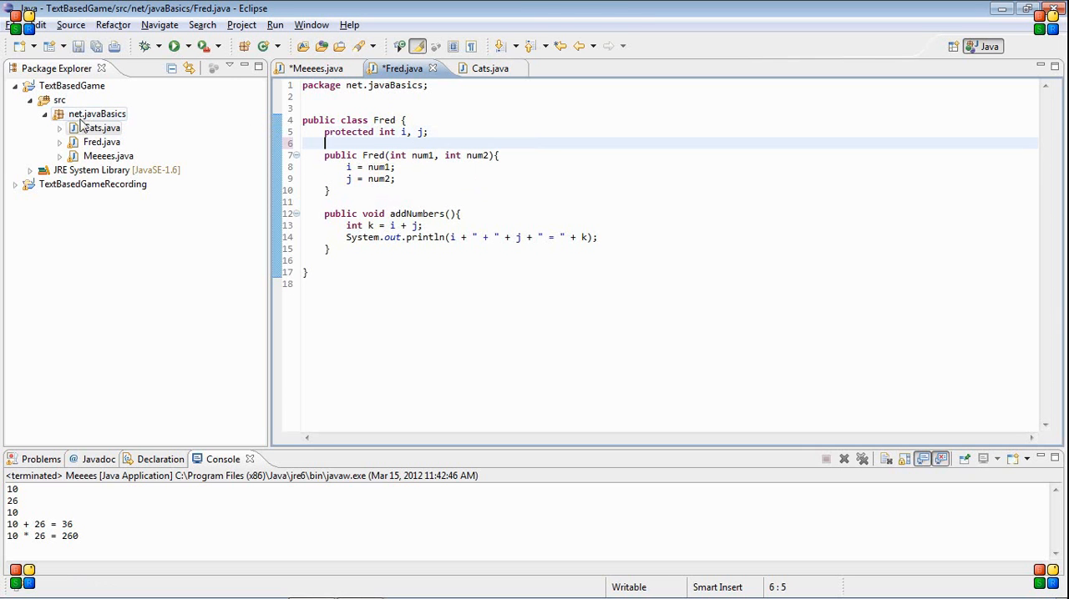
Step: Create a new Java class named Testing in the src folder and start editing it
{"action": "left_click", "coordinate": [97, 114]}
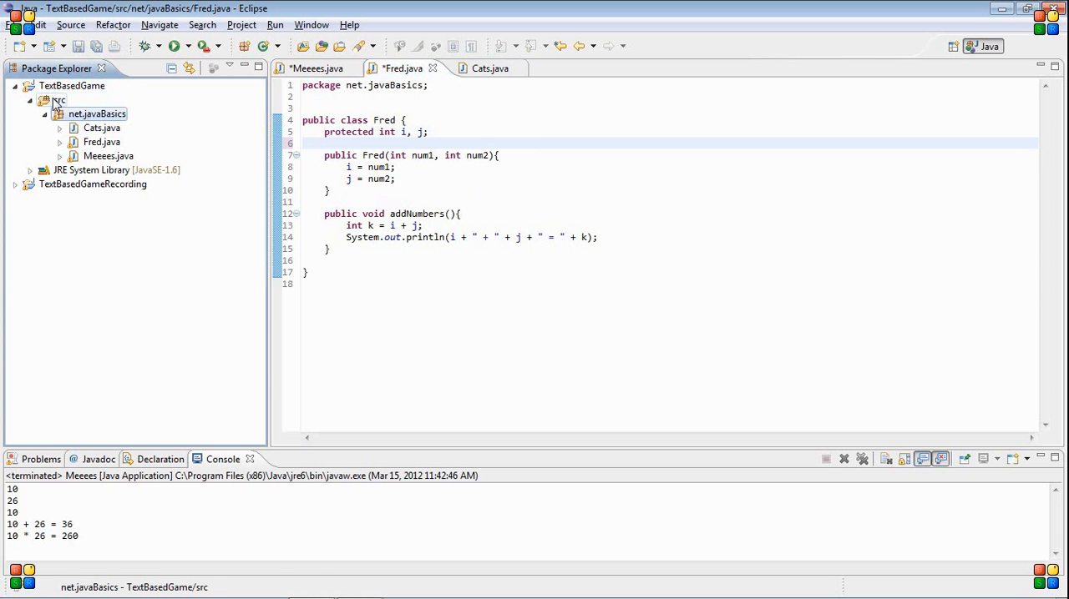
{"action": "right_click", "coordinate": [58, 100]}
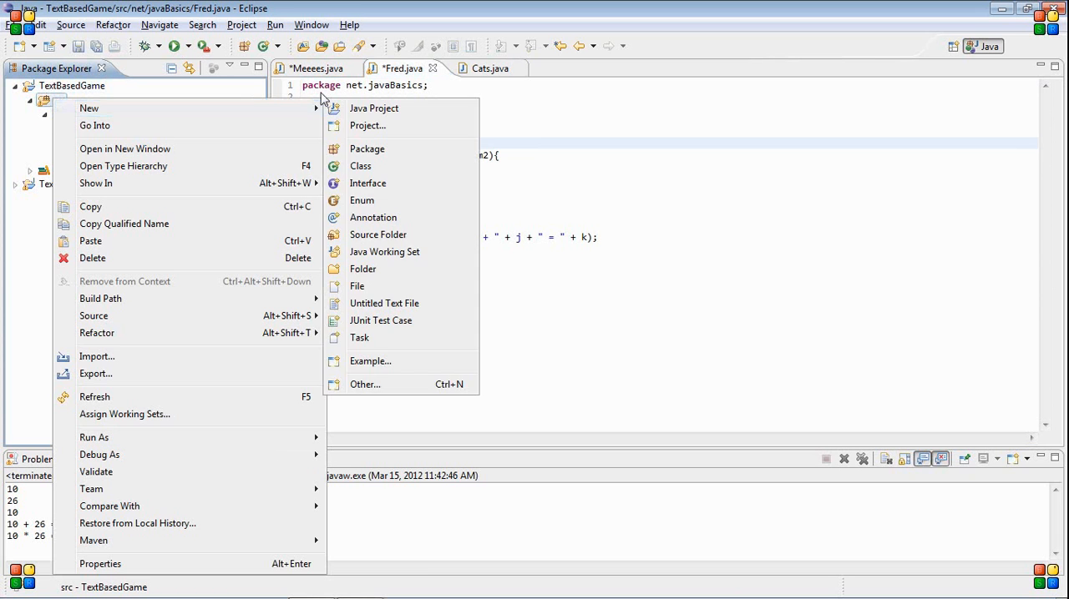
{"action": "left_click", "coordinate": [361, 165]}
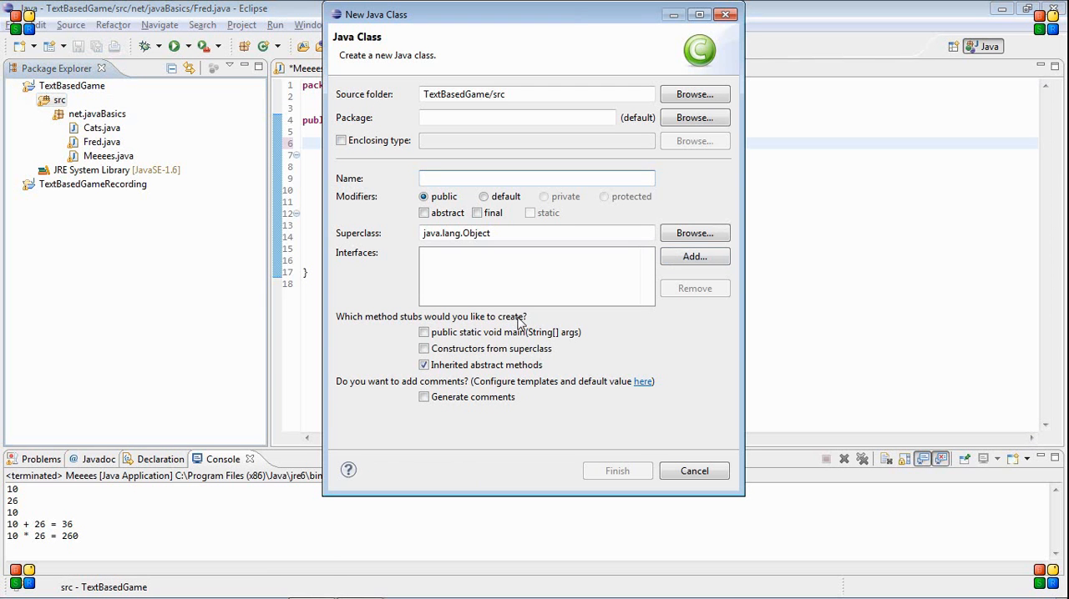
{"action": "type", "text": "Testing"}
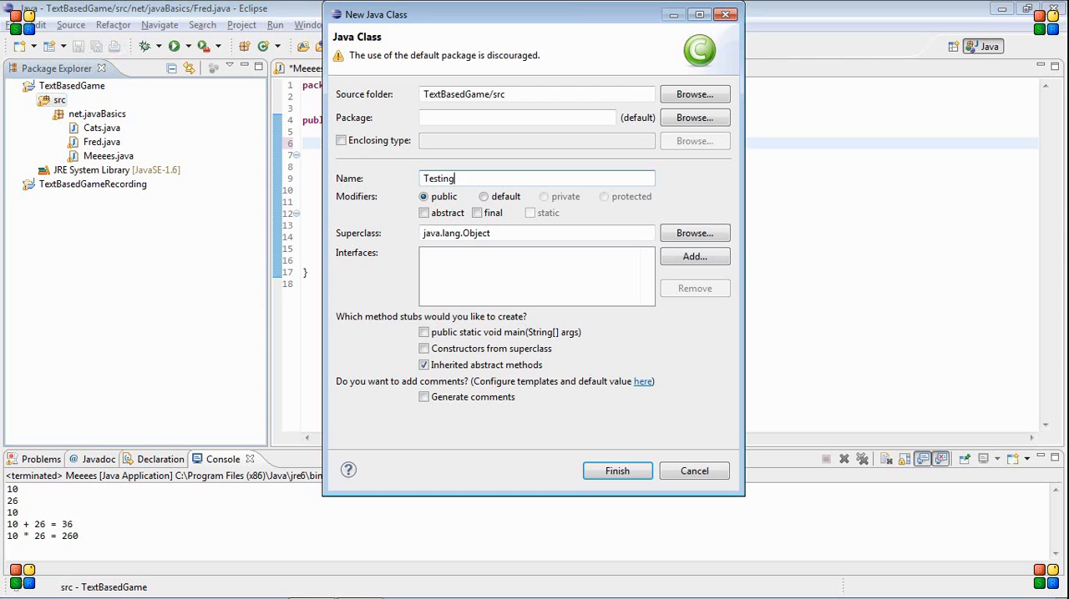
{"action": "left_click", "coordinate": [618, 471]}
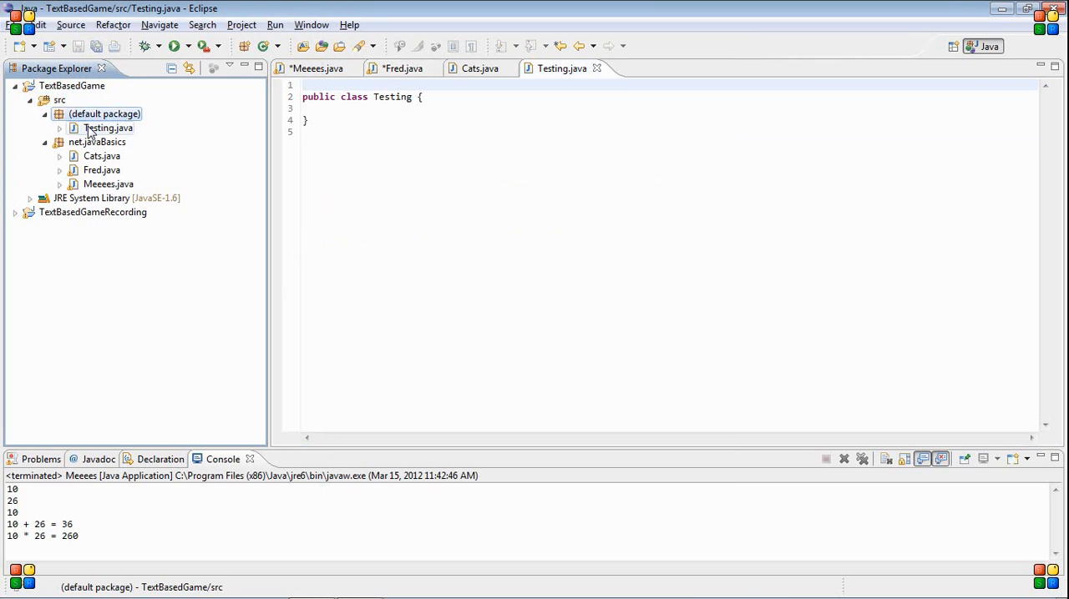
{"action": "mouse_move", "coordinate": [97, 133]}
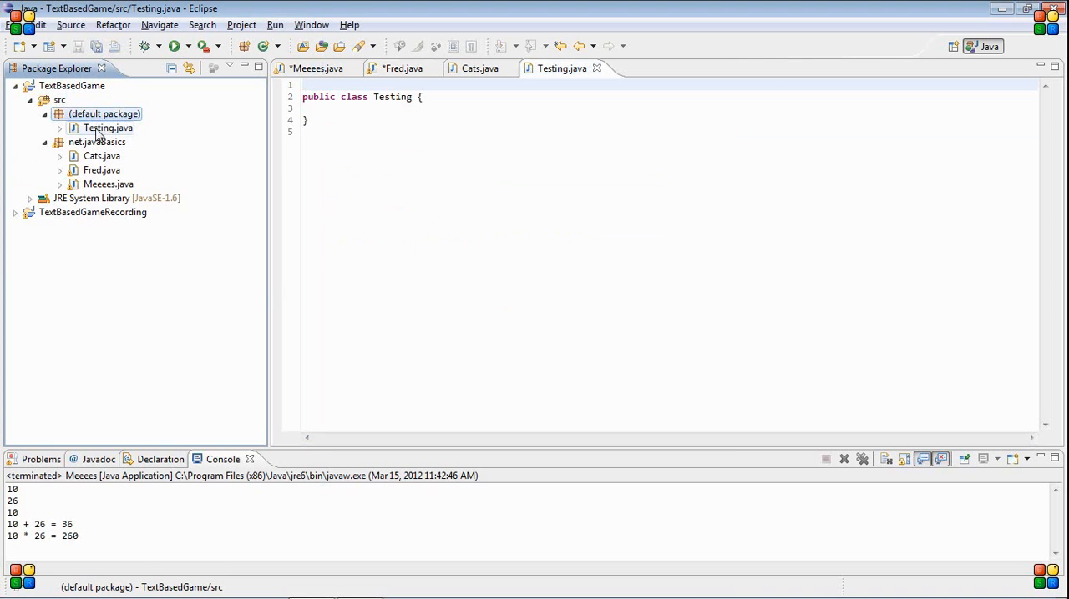
{"action": "left_click", "coordinate": [106, 127]}
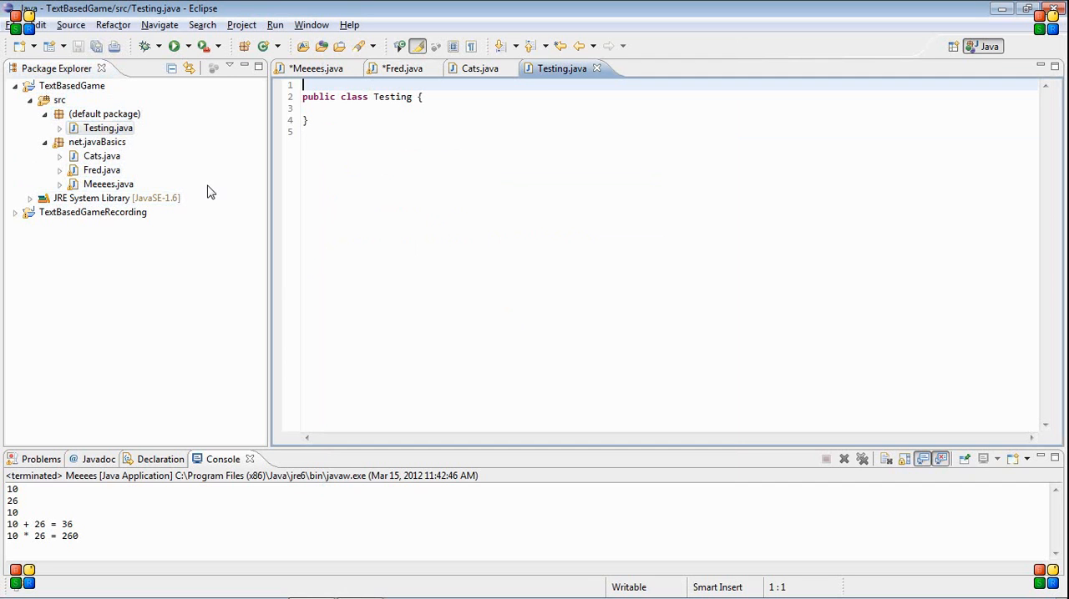
Step: Add 'import net.javaBasics.*;' at the top of Testing.java
{"action": "type", "text": "import"}
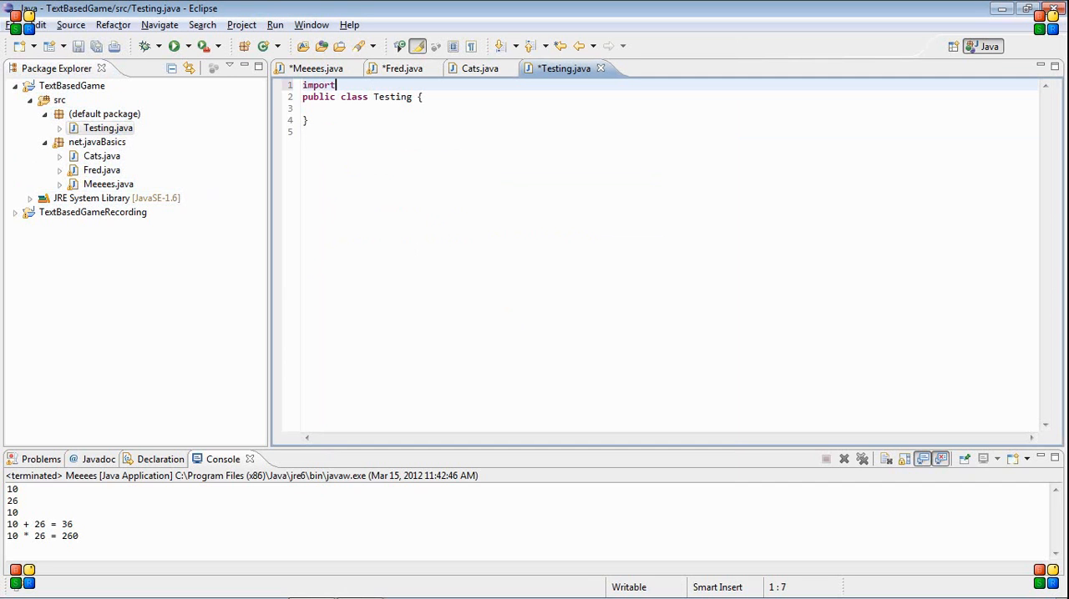
{"action": "type", "text": "net.javaBasics.*;"}
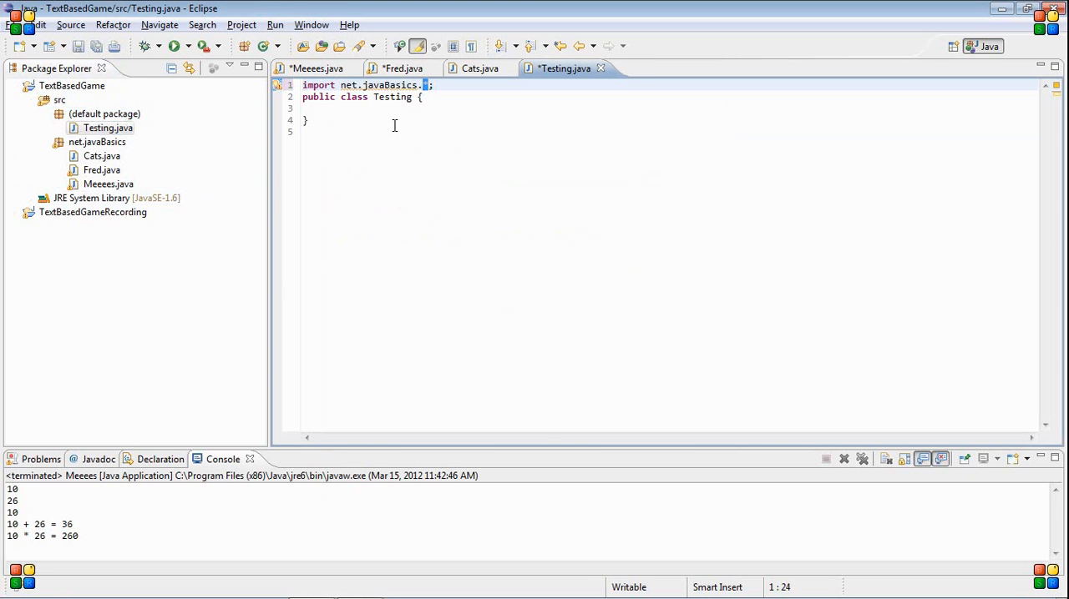
{"action": "type", "text": "*"}
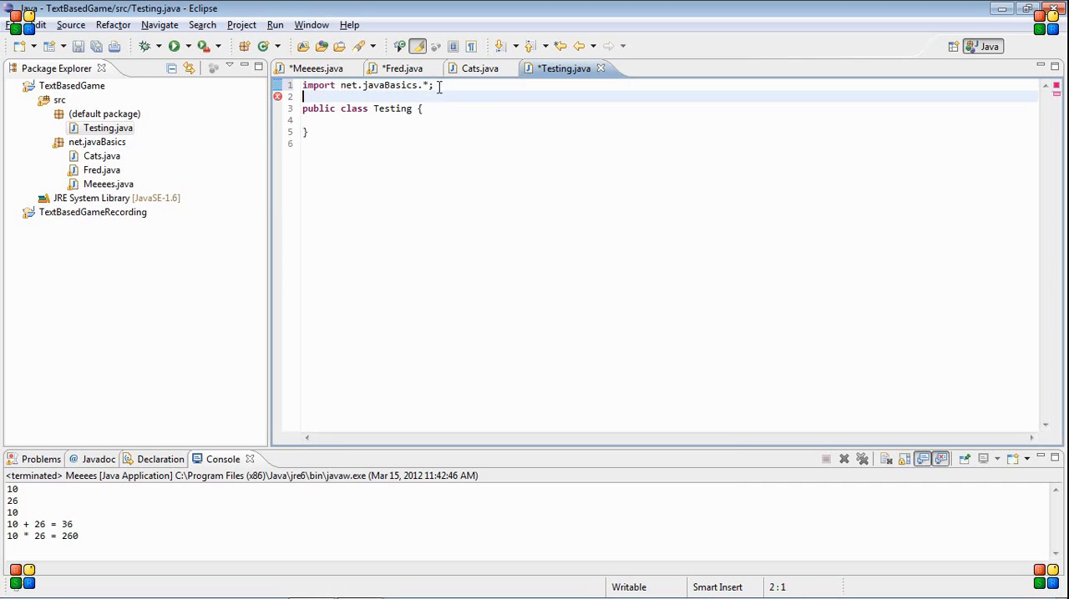
{"action": "key", "text": "enter"}
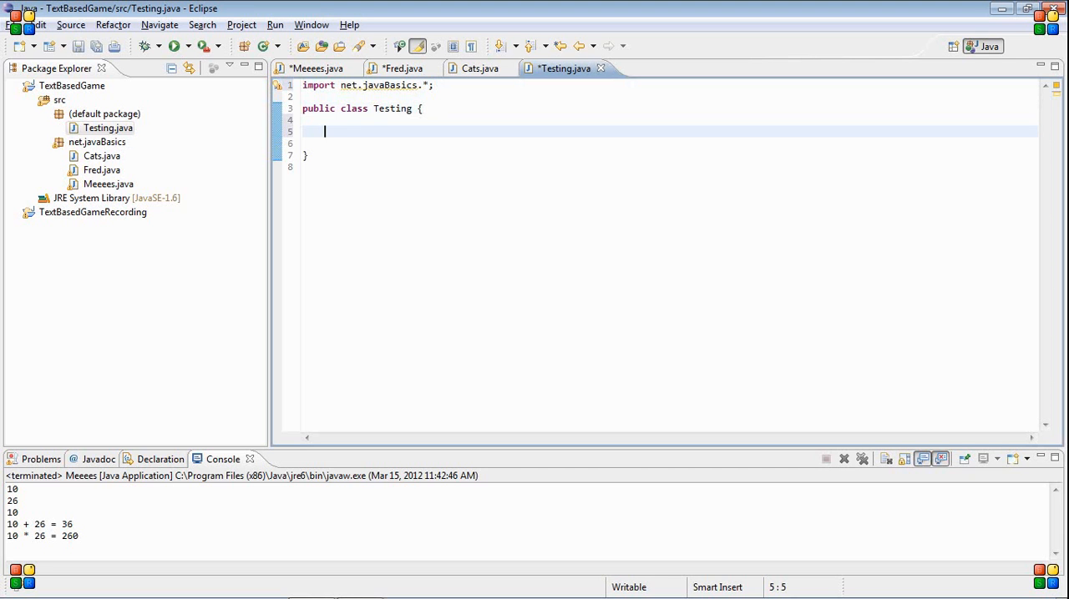
Step: Write a public void random() method beginning a Fred declaration, then clear it out
{"action": "type", "text": "pu"}
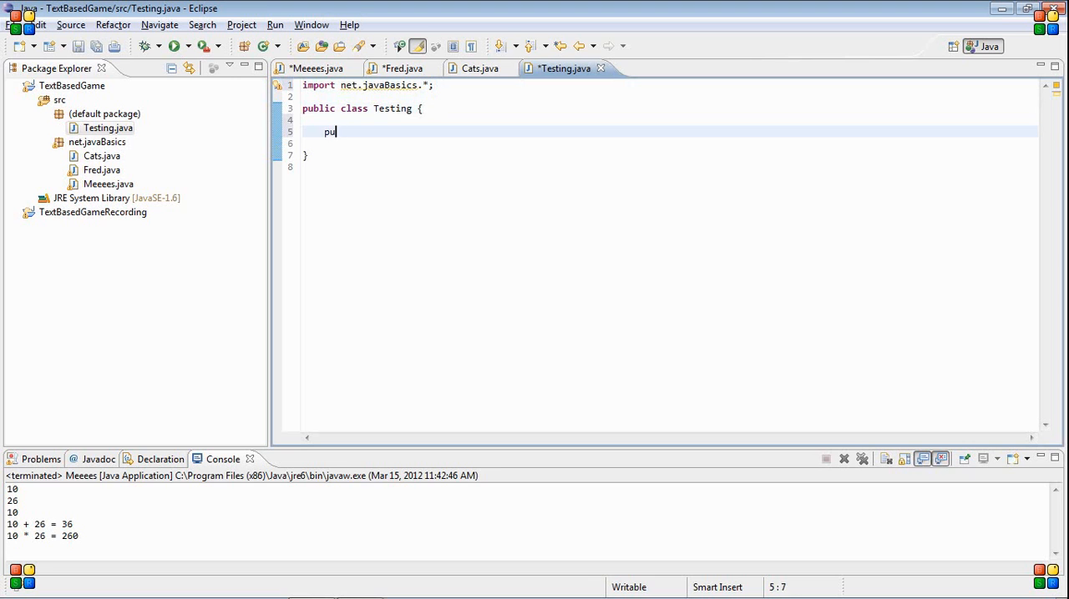
{"action": "type", "text": "blic v"}
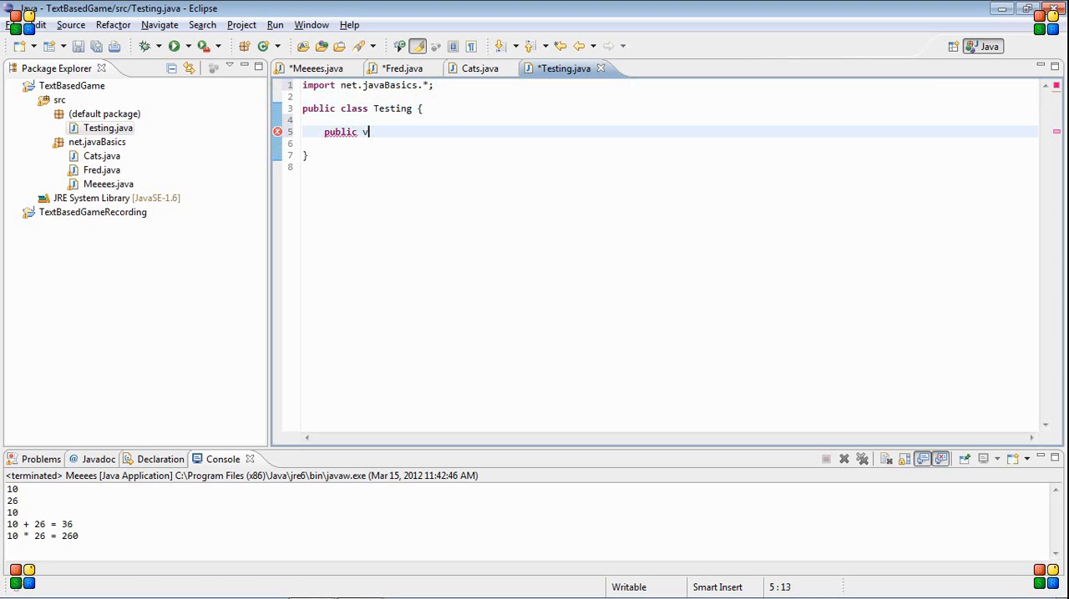
{"action": "type", "text": "oid()"}
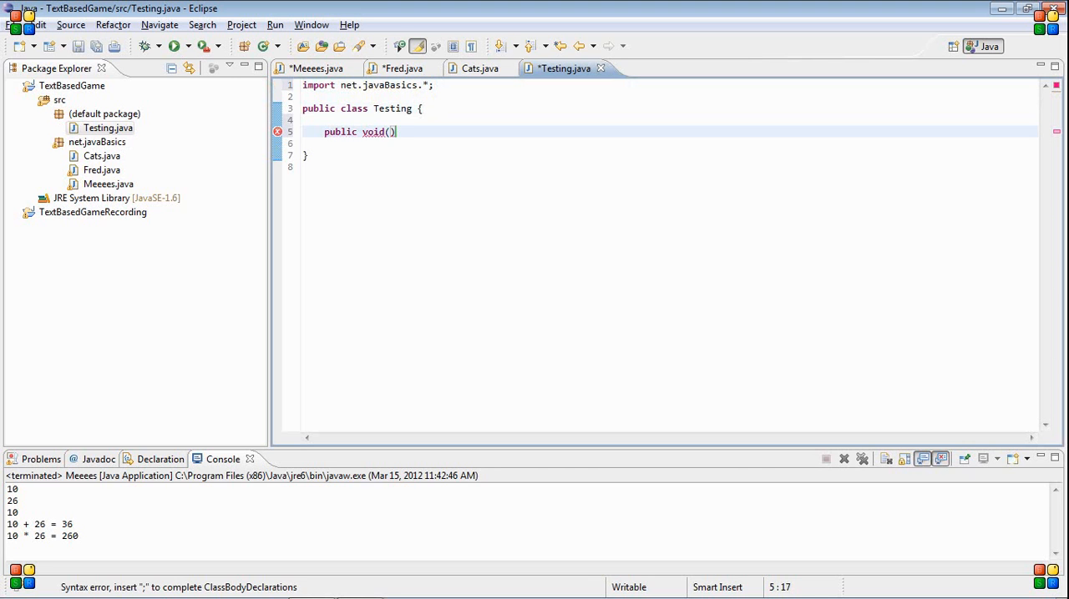
{"action": "key", "text": "BackSpace"}
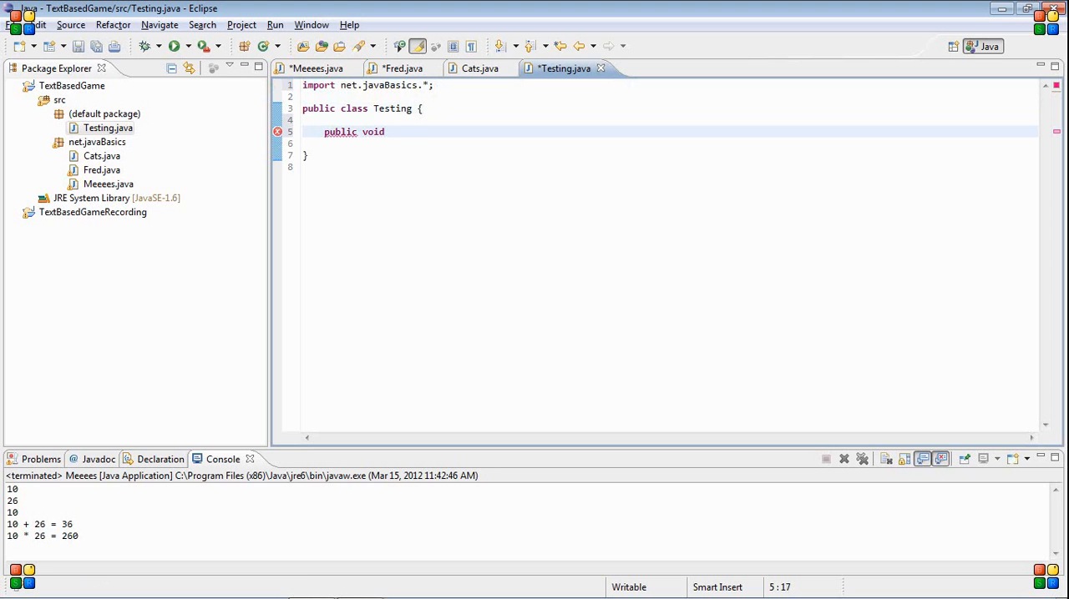
{"action": "type", "text": "random()"}
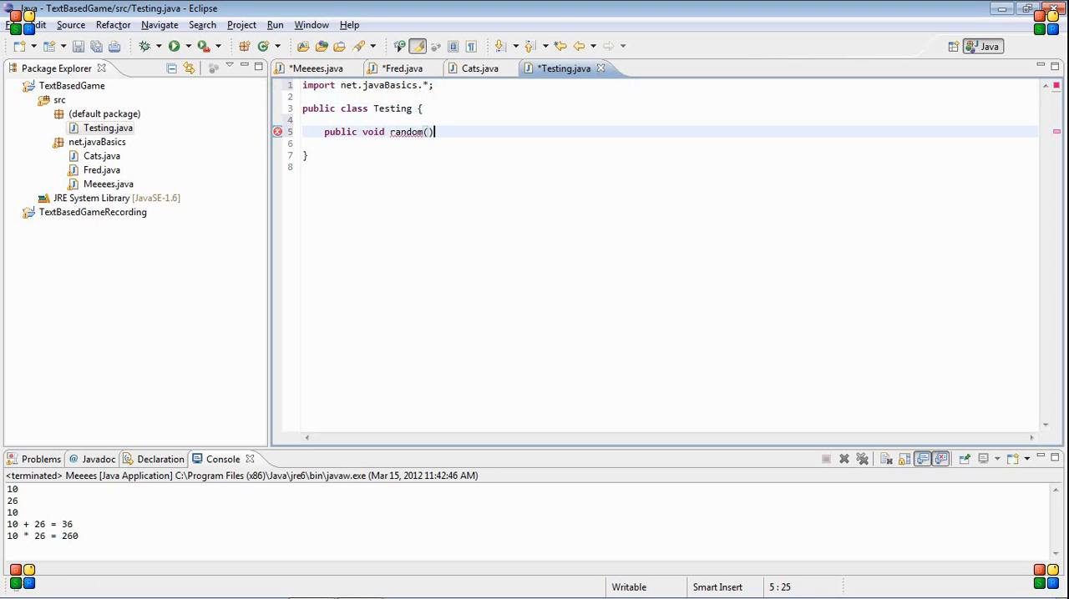
{"action": "type", "text": "{"}
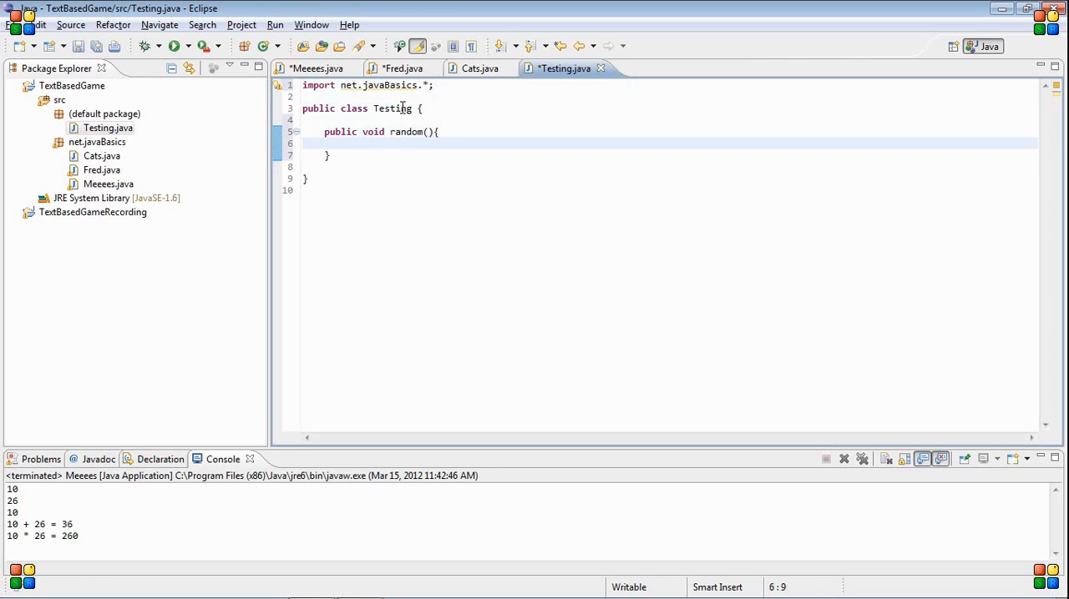
{"action": "type", "text": "Fred f"}
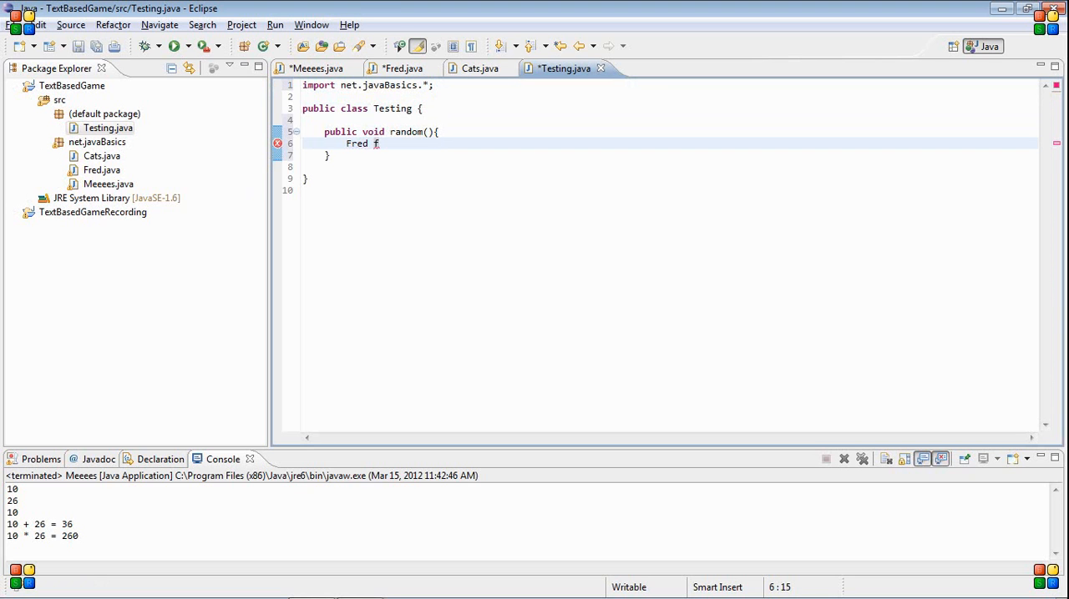
{"action": "key", "text": "BackSpace"}
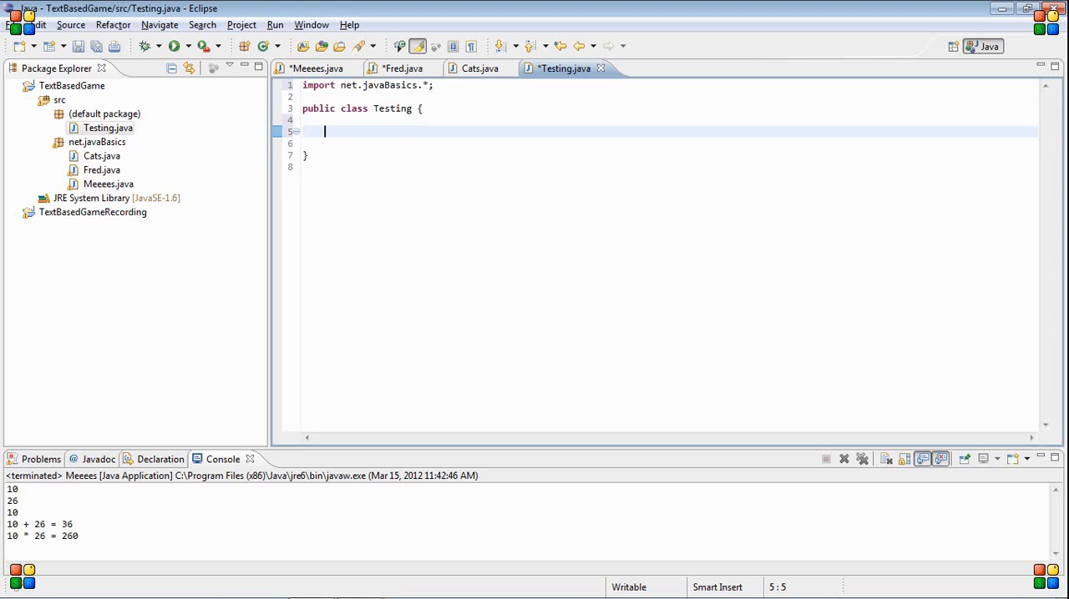
Step: Declare Fred f = new Fred(10, 16); in Testing's class body, then return to Fred.java
{"action": "type", "text": "Fred f ="}
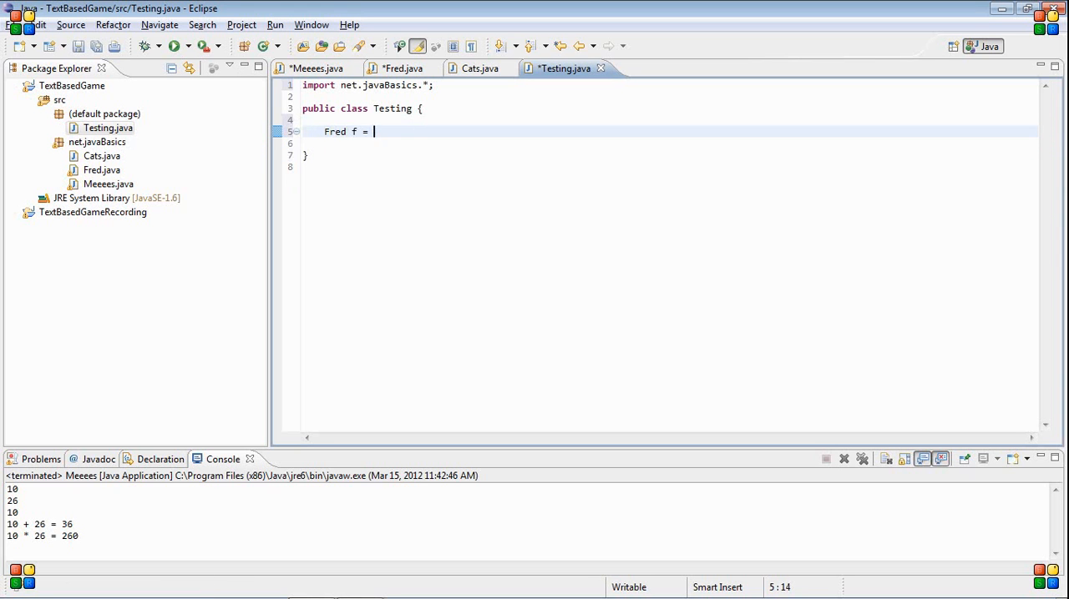
{"action": "type", "text": "new Fred()"}
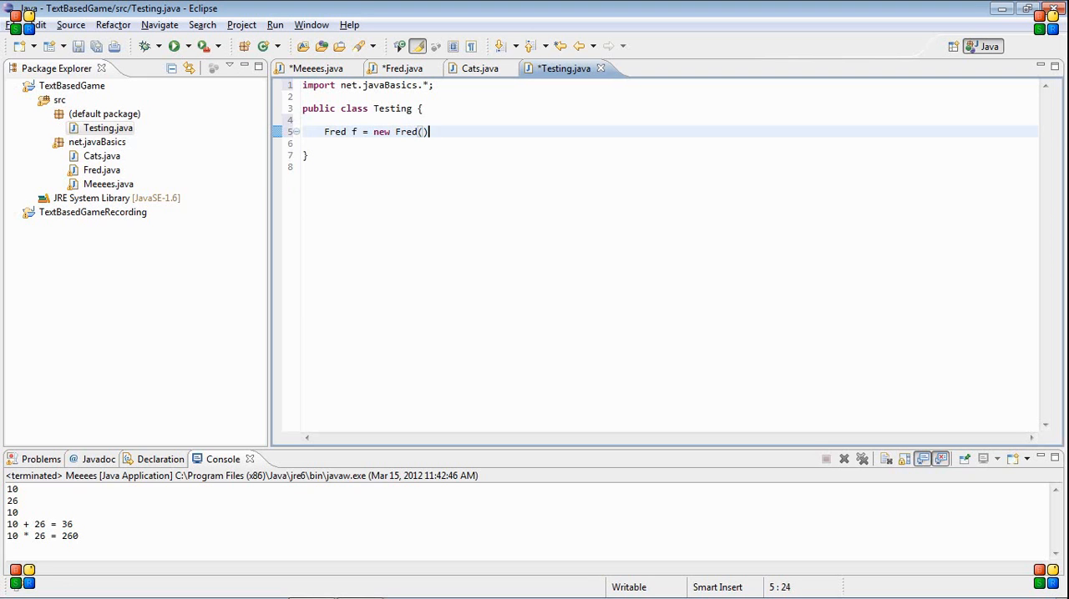
{"action": "type", "text": ";"}
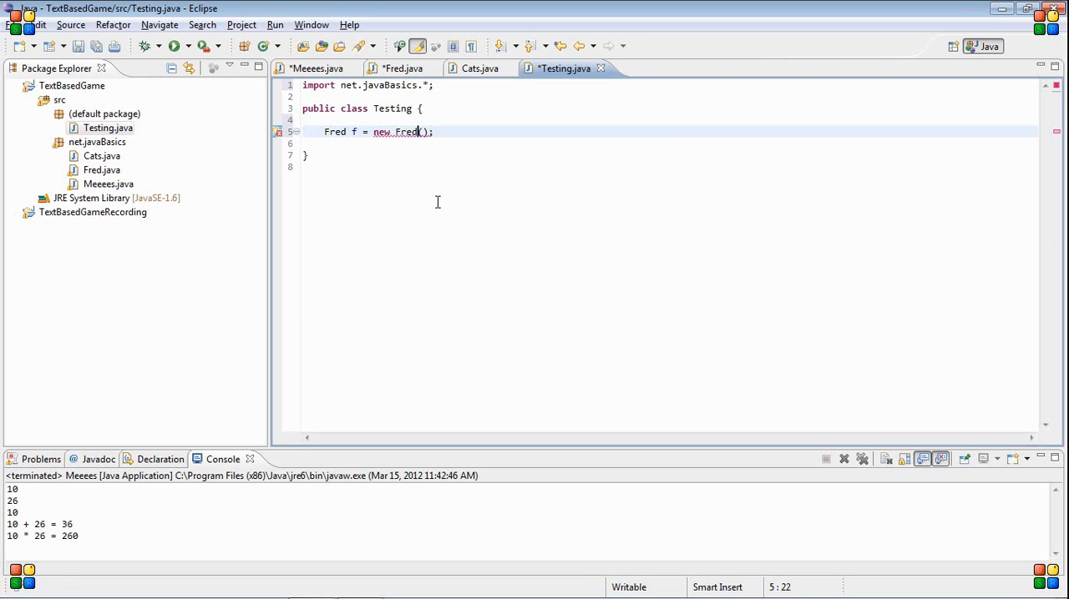
{"action": "type", "text": "10"}
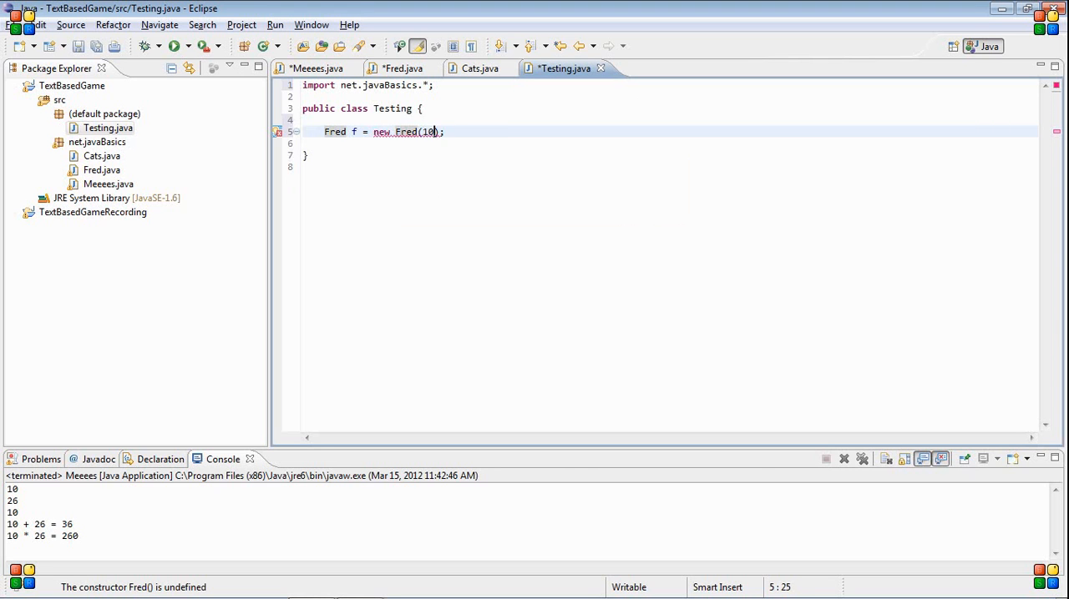
{"action": "type", "text": ", 16"}
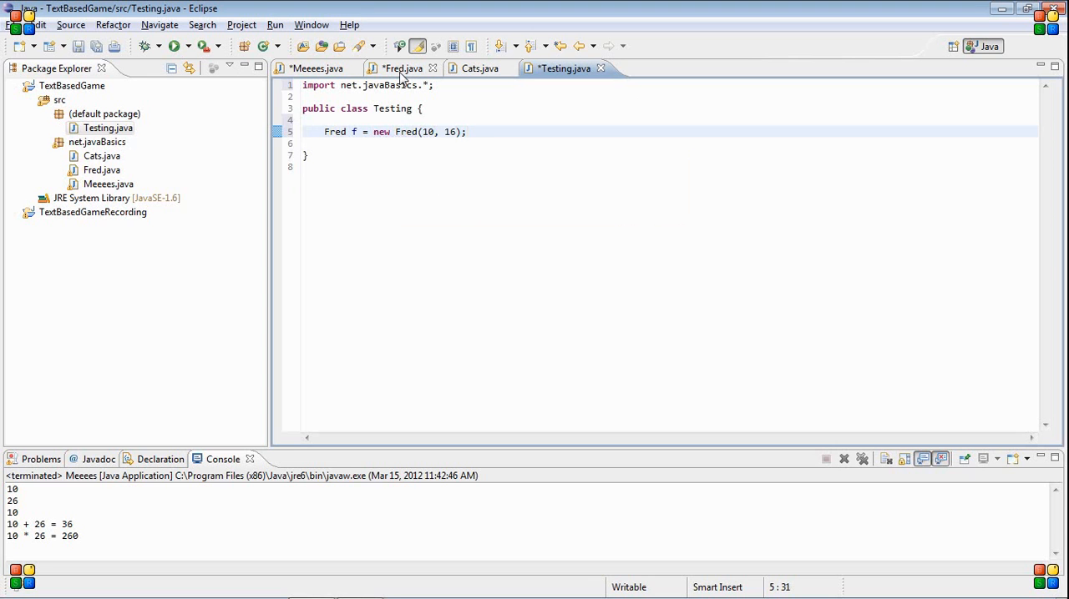
{"action": "left_click", "coordinate": [401, 67]}
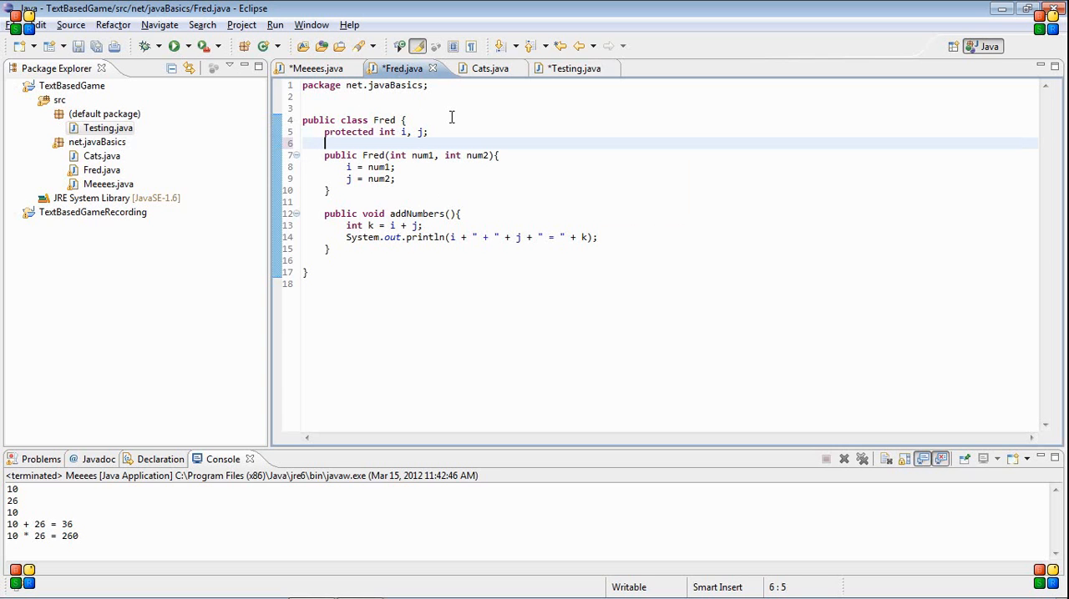
Step: Declare private int int1; below Fred's protected fields
{"action": "type", "text": "priv"}
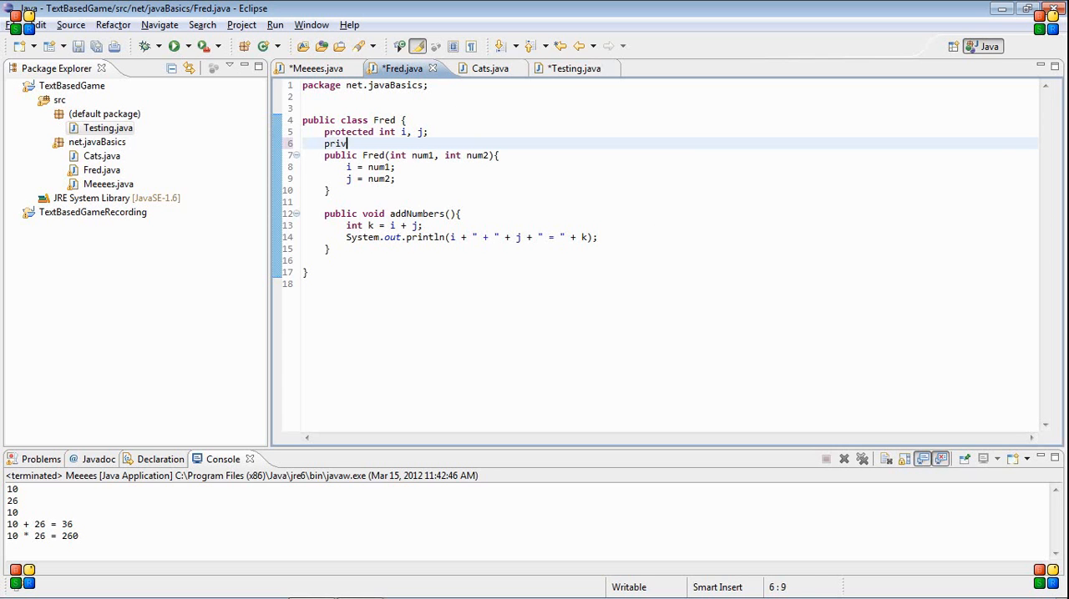
{"action": "type", "text": "ate int int1;"}
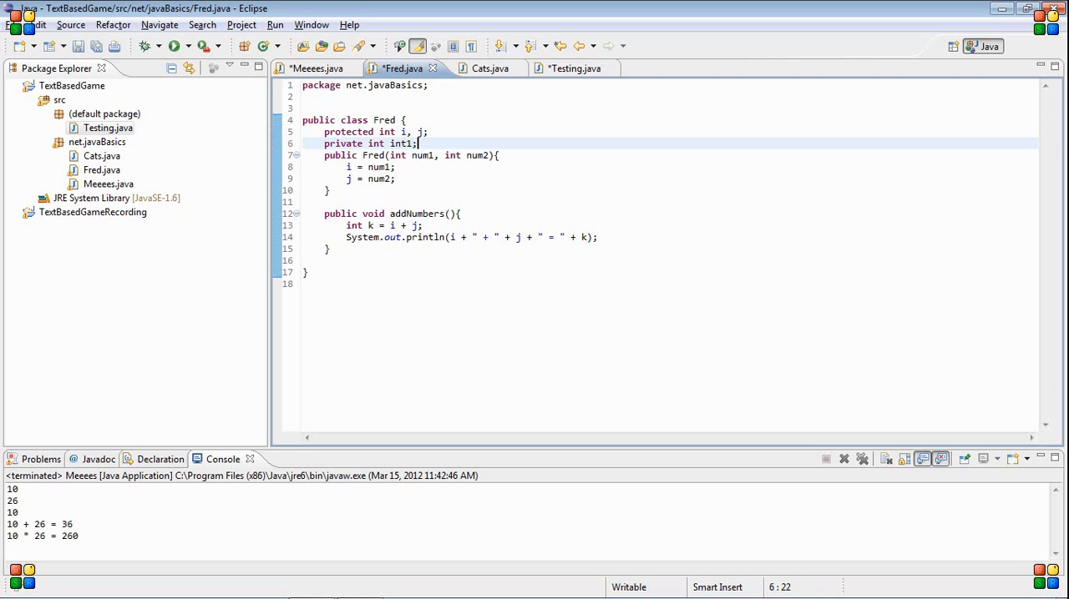
Step: Add int i = f.int1; in Testing, then select all of Fred's code
{"action": "left_click", "coordinate": [564, 67]}
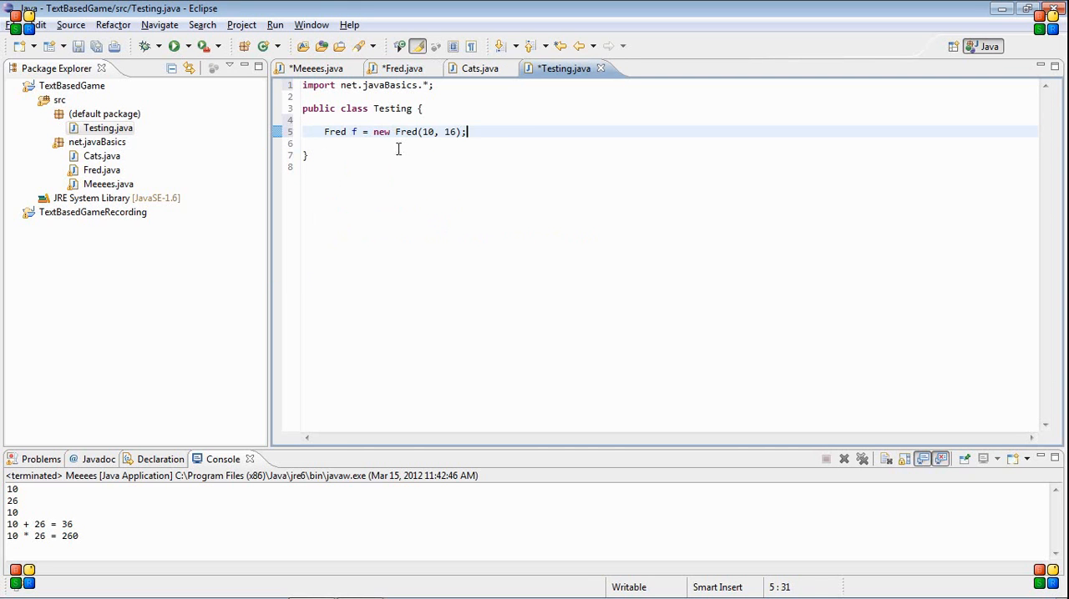
{"action": "type", "text": "int"}
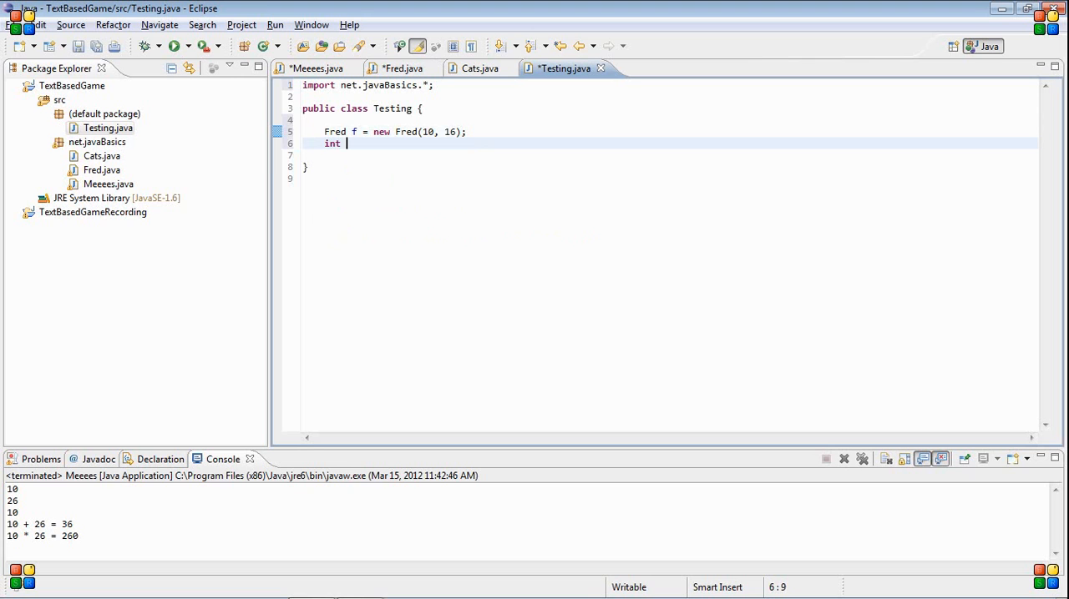
{"action": "type", "text": "i"}
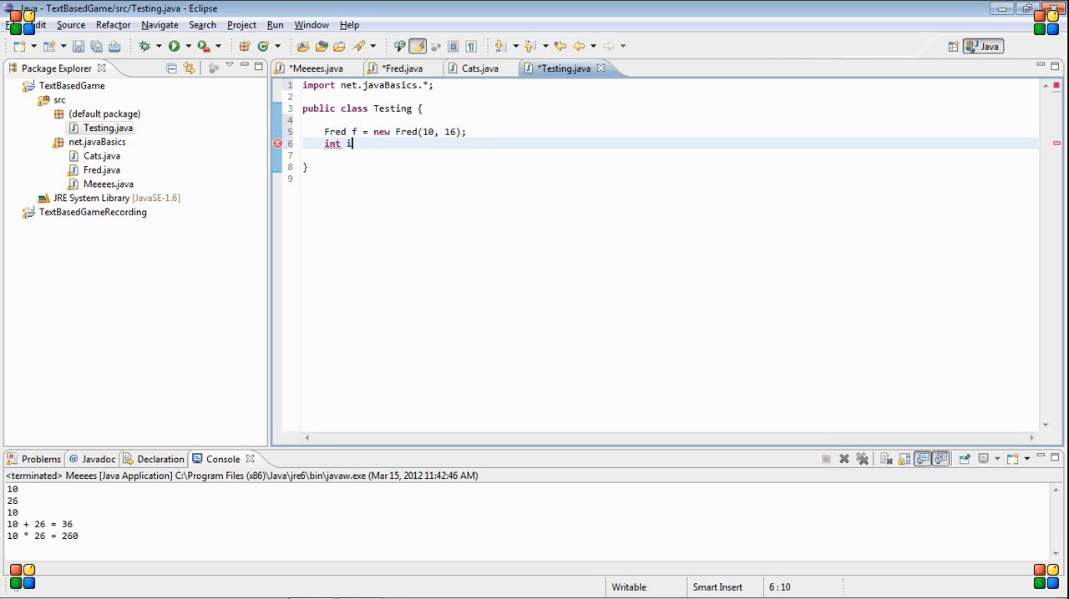
{"action": "type", "text": "="}
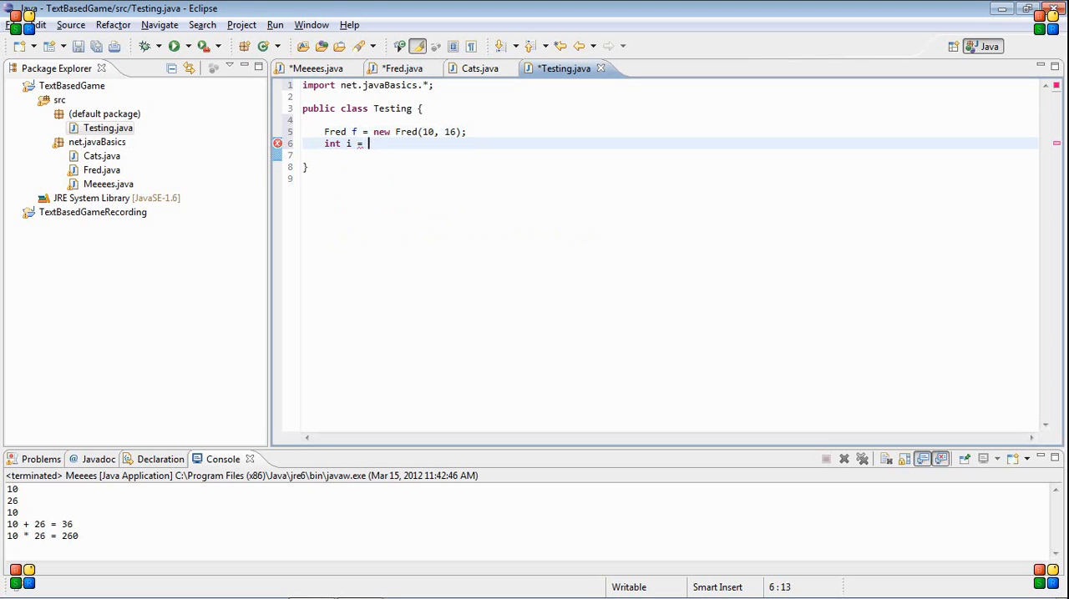
{"action": "type", "text": "f.int2"}
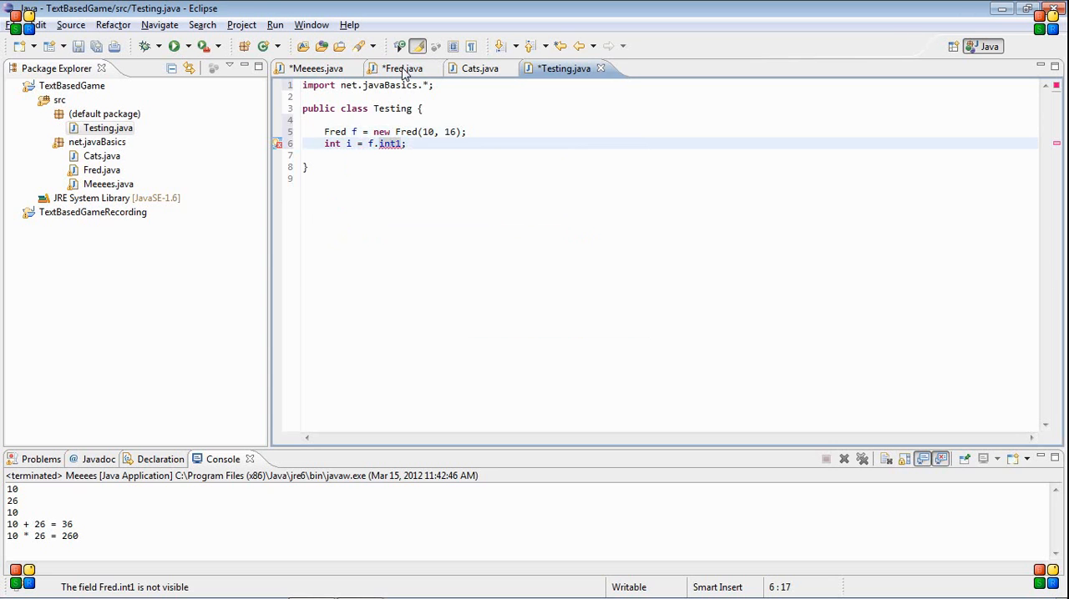
{"action": "left_click", "coordinate": [401, 67]}
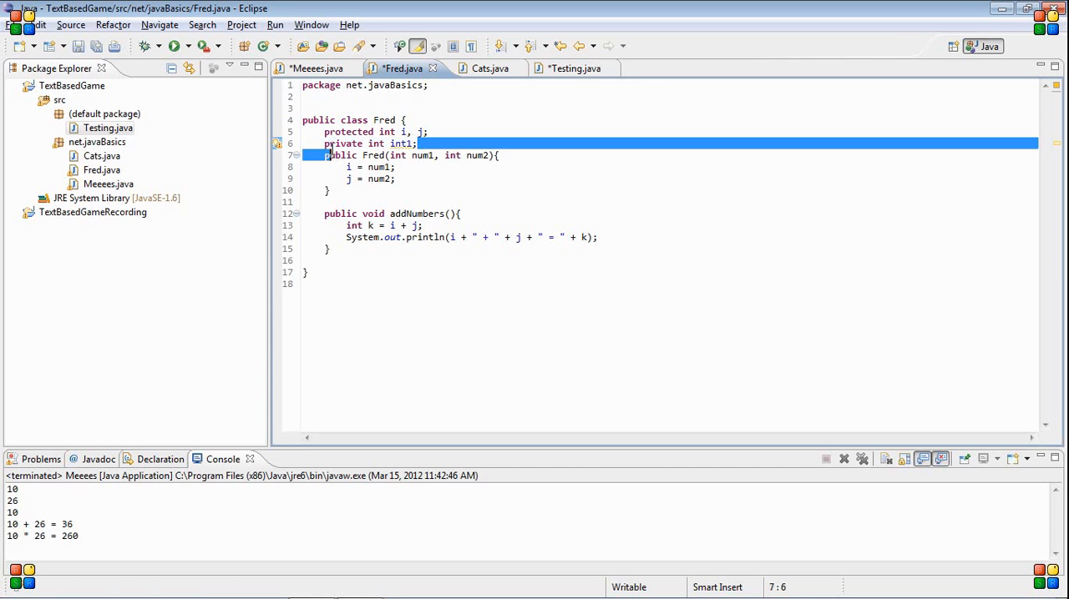
{"action": "key", "text": "ctrl+a"}
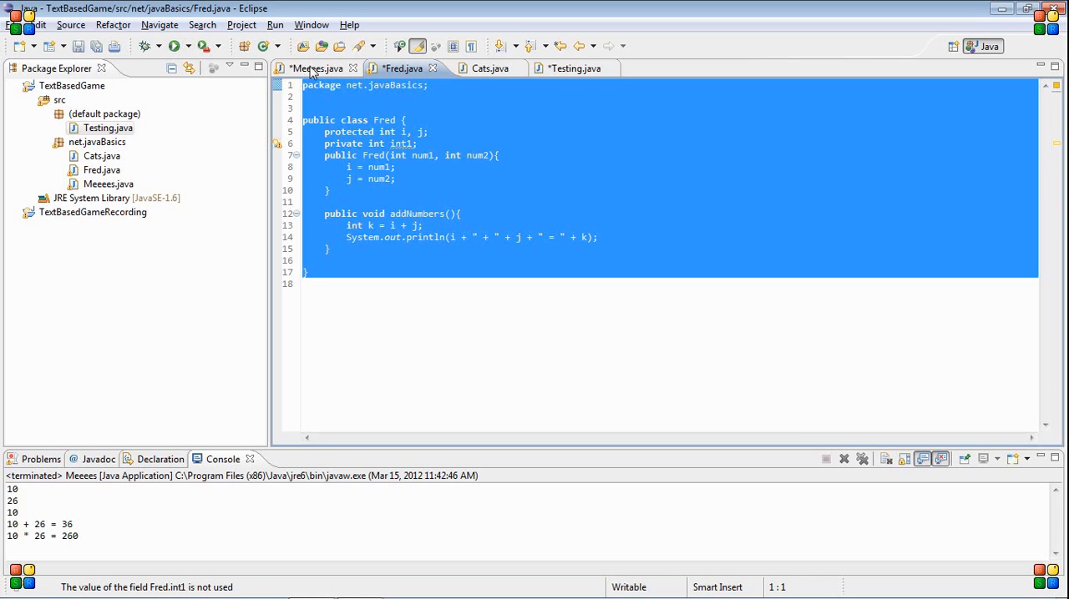
Step: In Meeees, replace the Cats declaration with Fred f = new Fred(10, 26)
{"action": "left_click", "coordinate": [315, 69]}
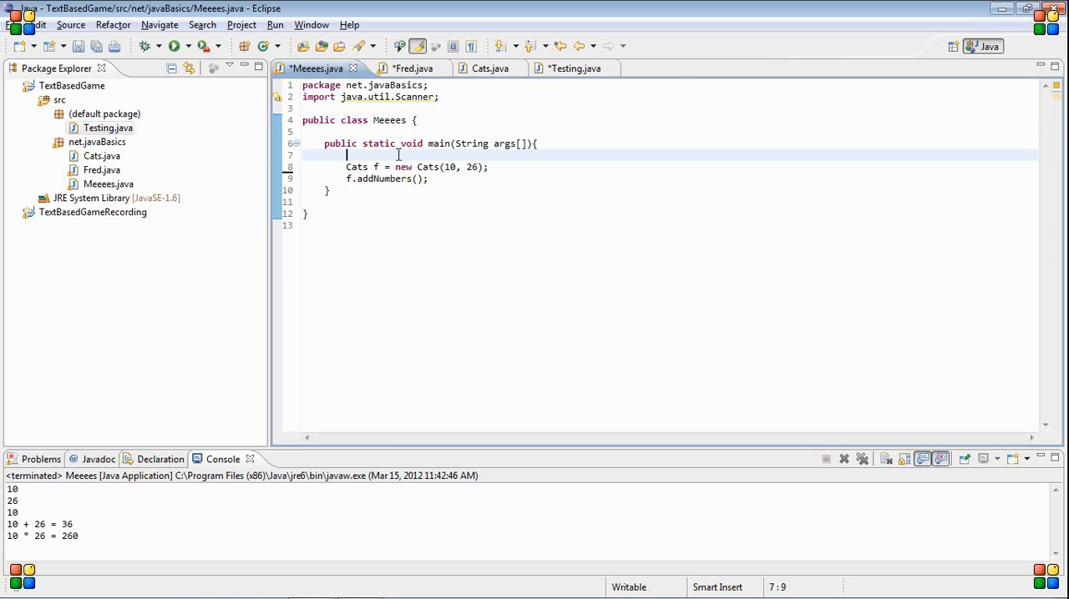
{"action": "type", "text": "int i"}
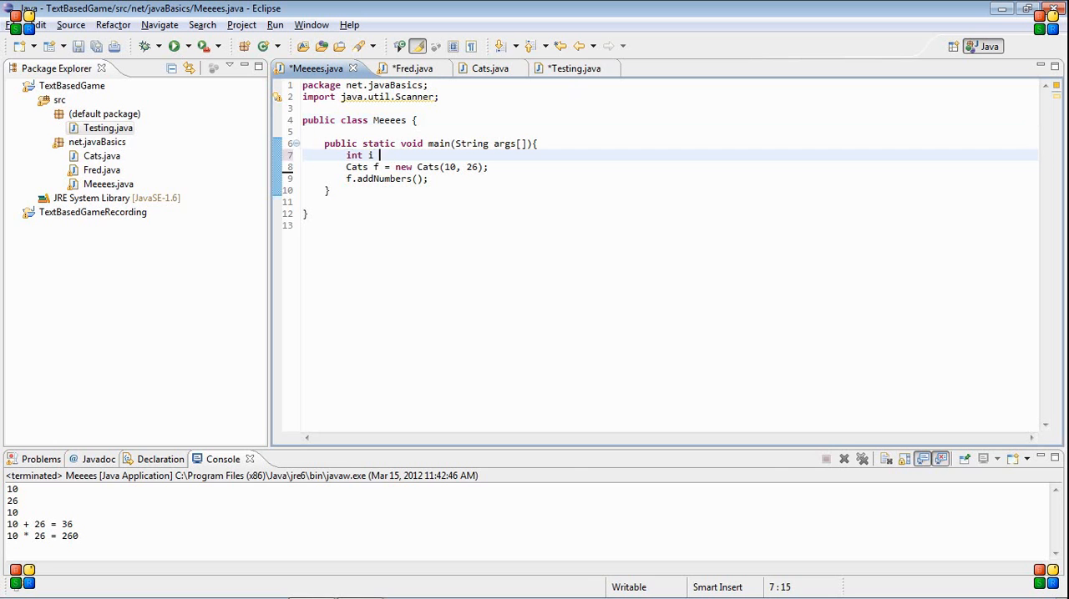
{"action": "key", "text": "Backspace"}
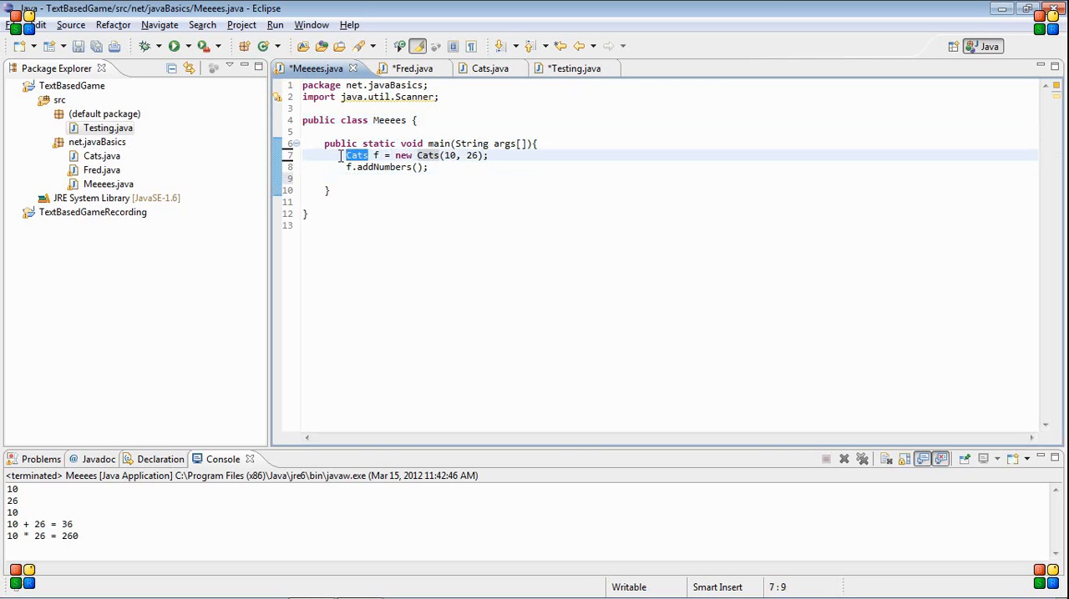
{"action": "type", "text": "Fred"}
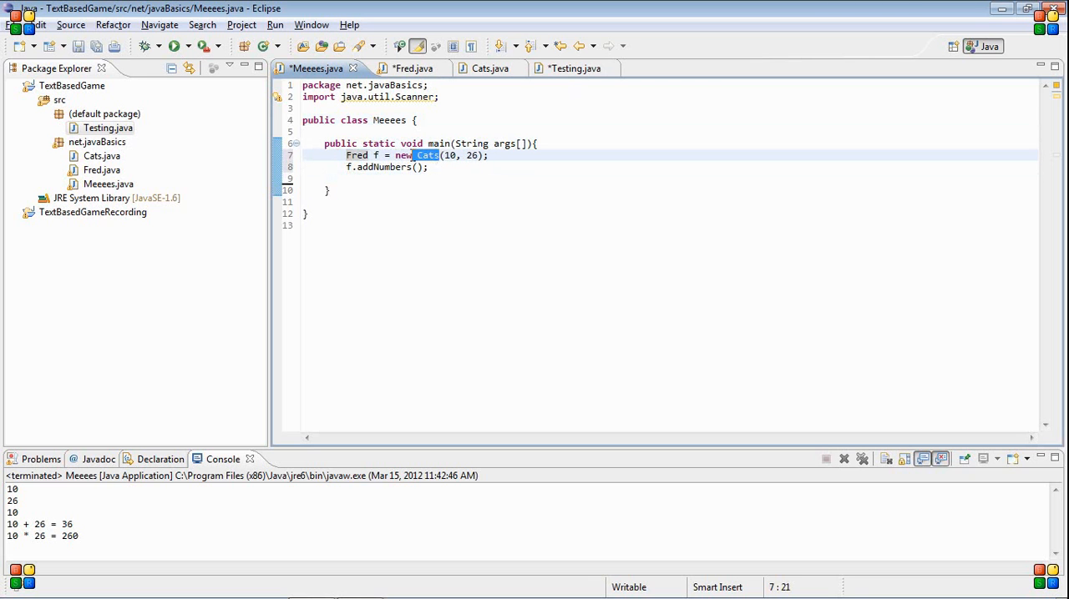
{"action": "type", "text": "Fred"}
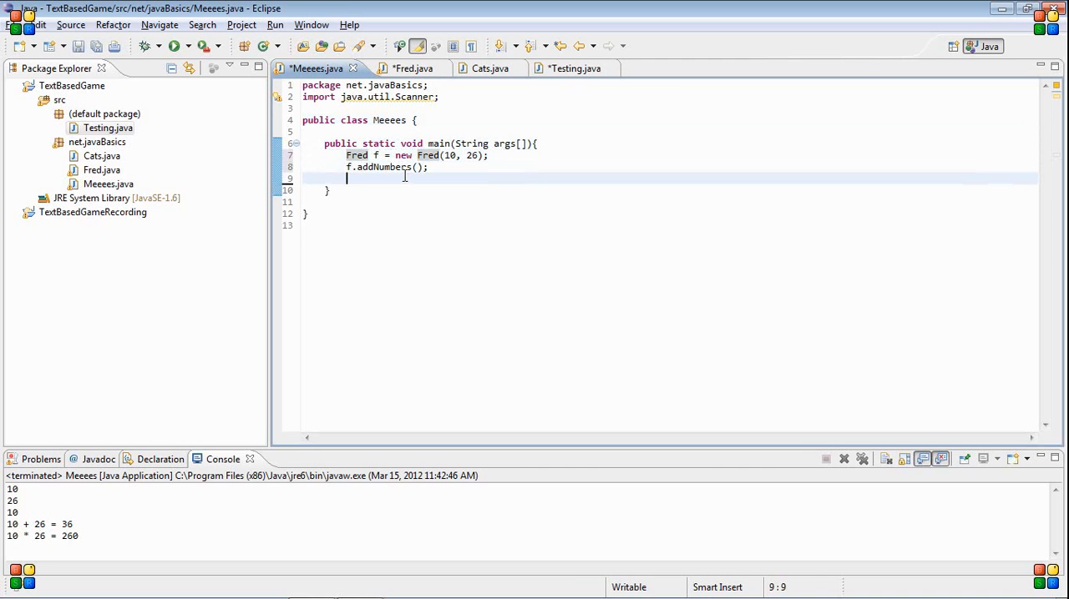
Step: Add int i = f.int1; after f.addNumbers() in Meeees's main
{"action": "type", "text": "int i"}
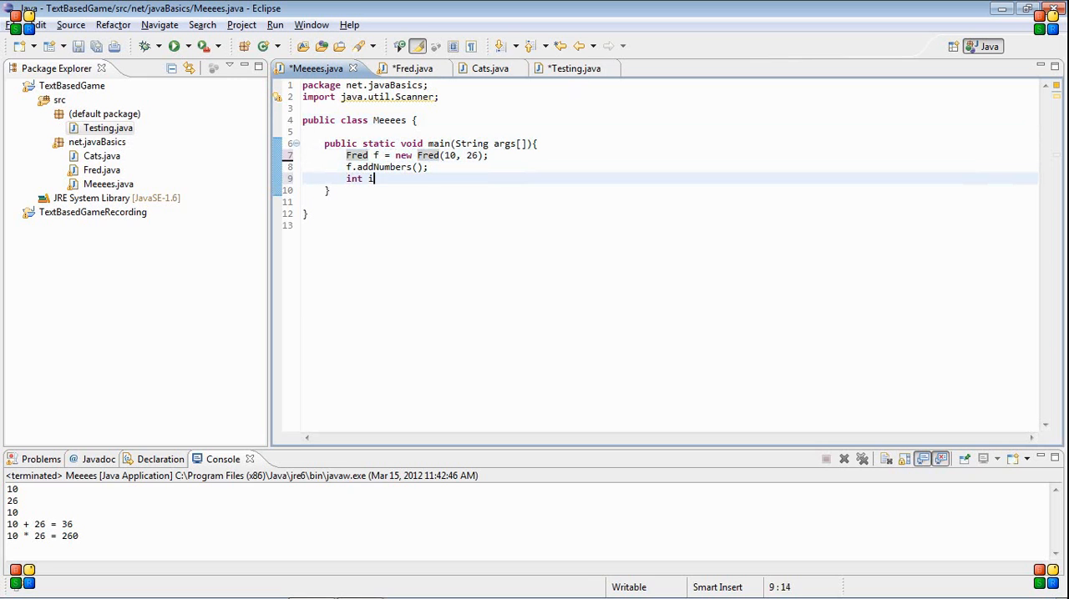
{"action": "type", "text": "= f.f"}
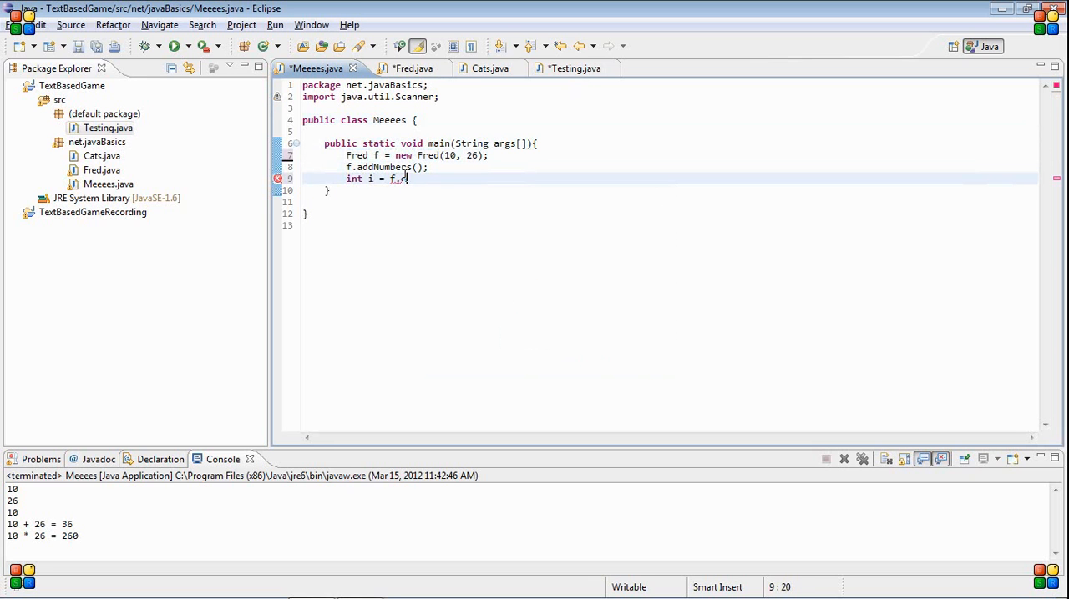
{"action": "type", "text": "int1;"}
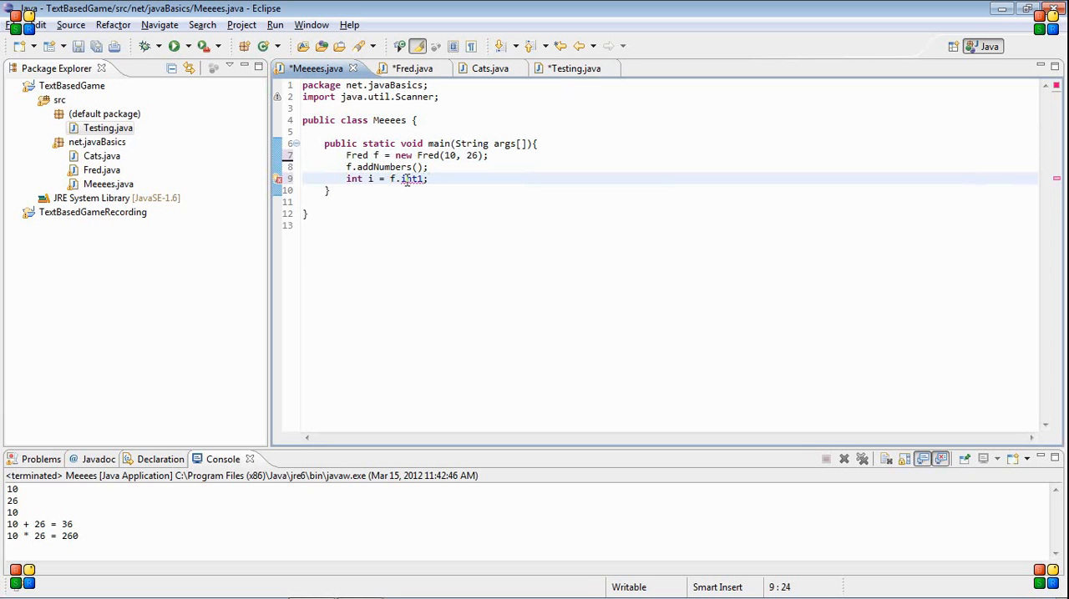
{"action": "mouse_move", "coordinate": [404, 183]}
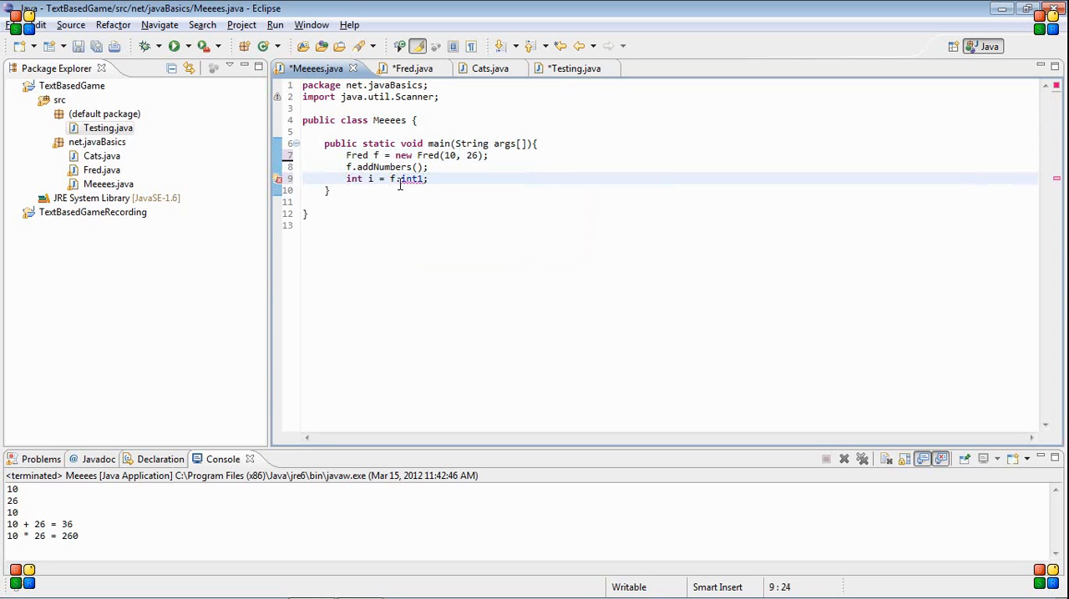
Step: Remove 'private' from Fred's int1 field and check Testing's f.int1 error
{"action": "left_click", "coordinate": [407, 67]}
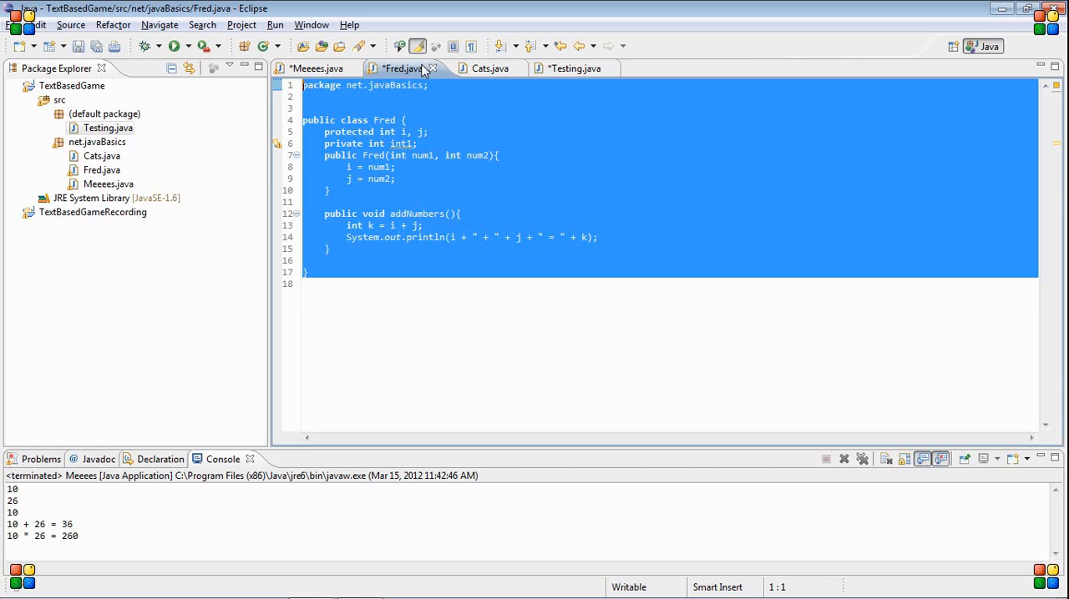
{"action": "left_click", "coordinate": [367, 144]}
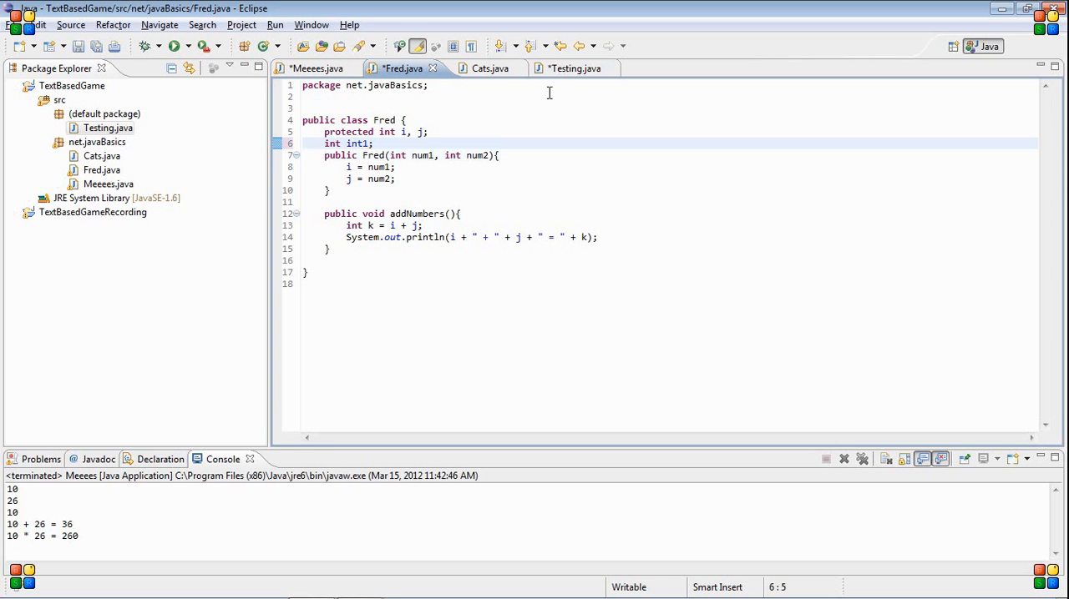
{"action": "mouse_move", "coordinate": [555, 92]}
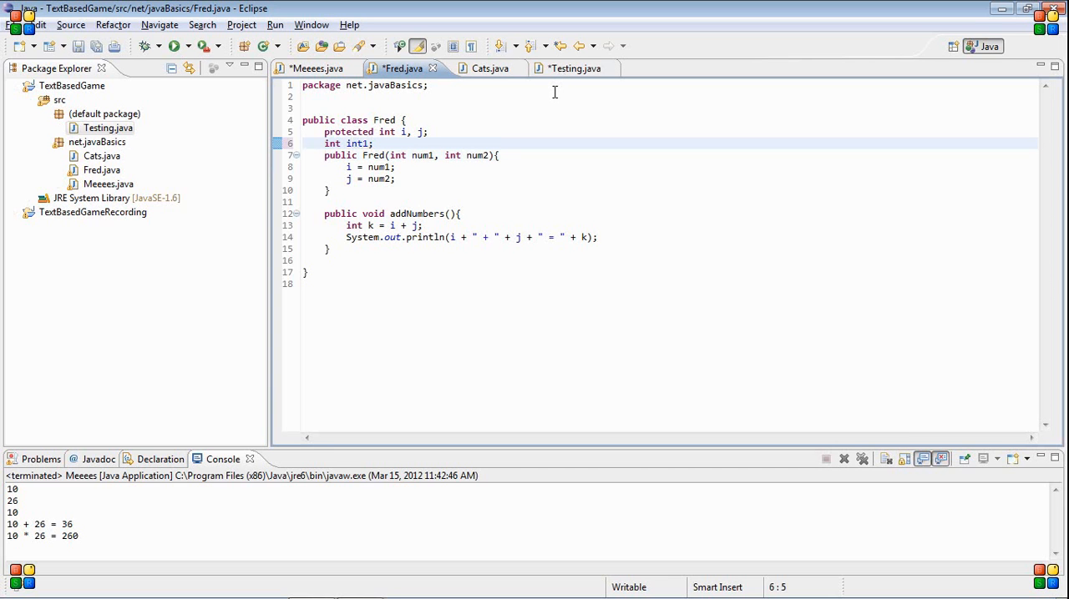
{"action": "mouse_move", "coordinate": [518, 69]}
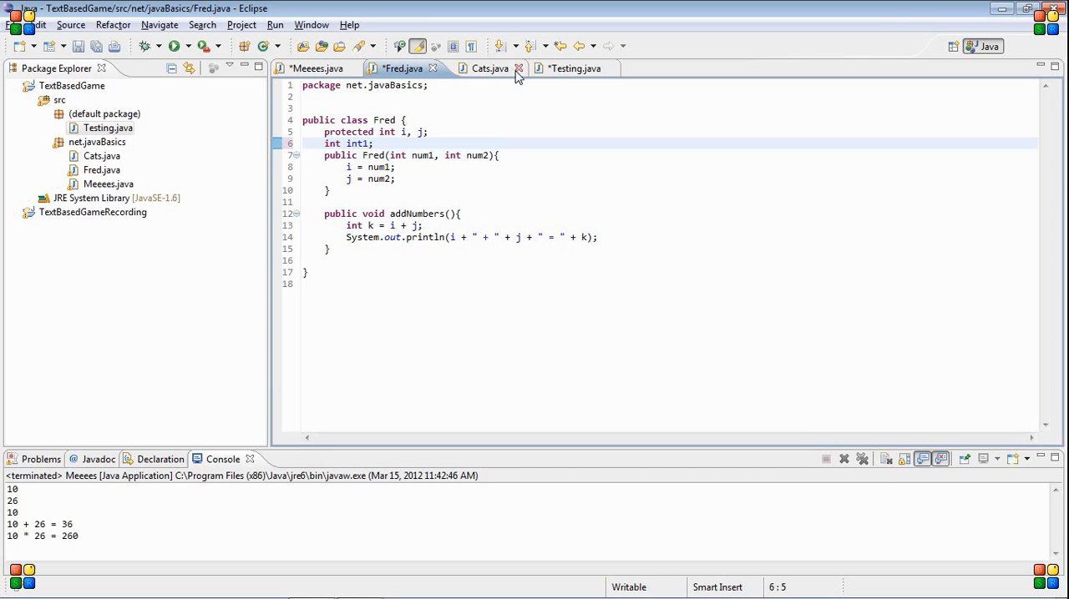
{"action": "left_click", "coordinate": [574, 67]}
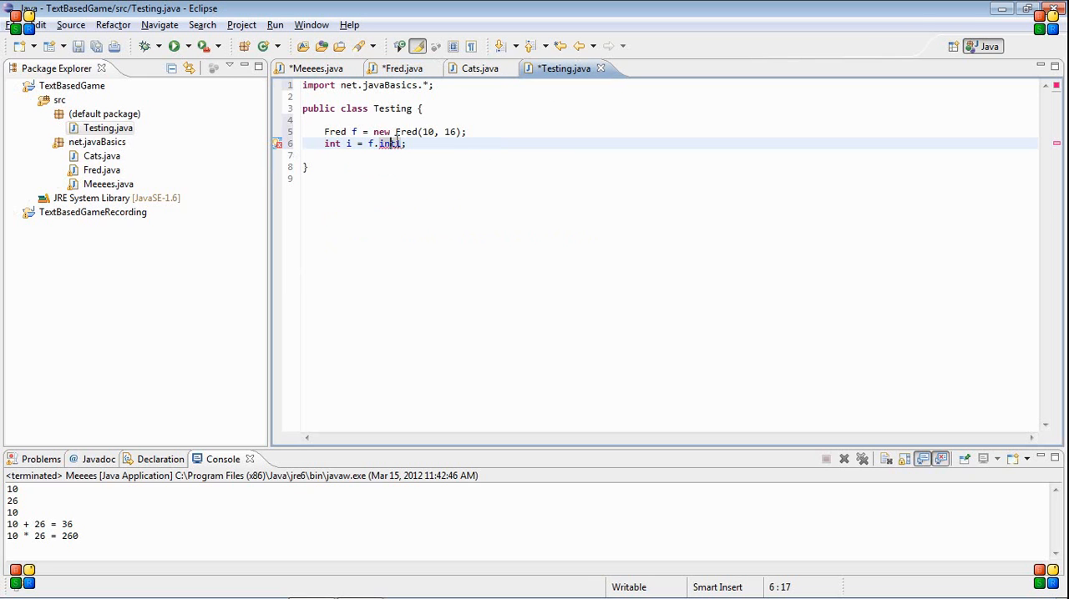
{"action": "mouse_move", "coordinate": [391, 144]}
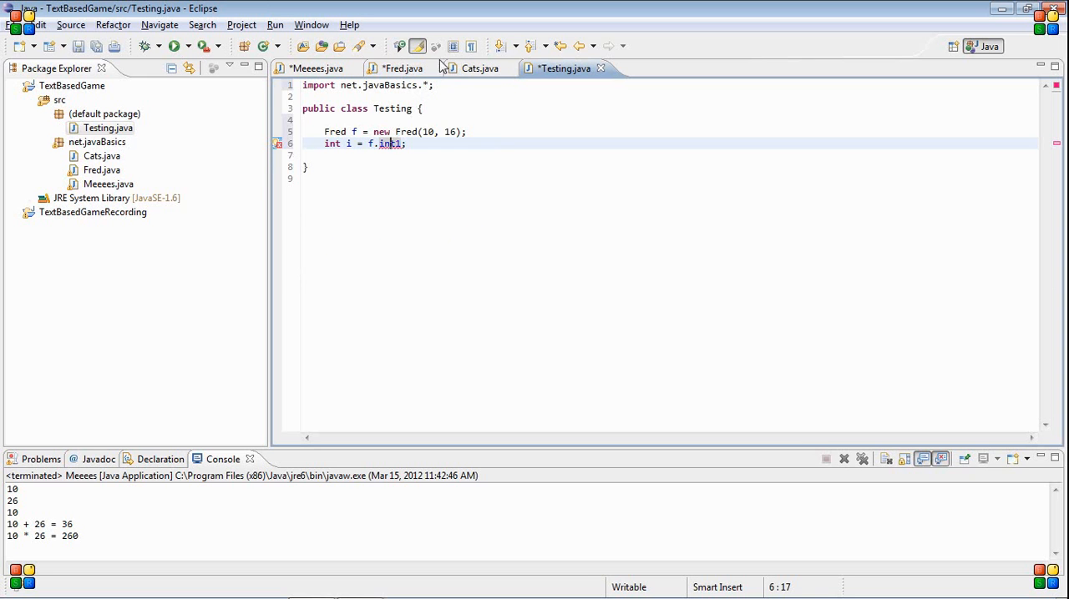
{"action": "left_click", "coordinate": [401, 69]}
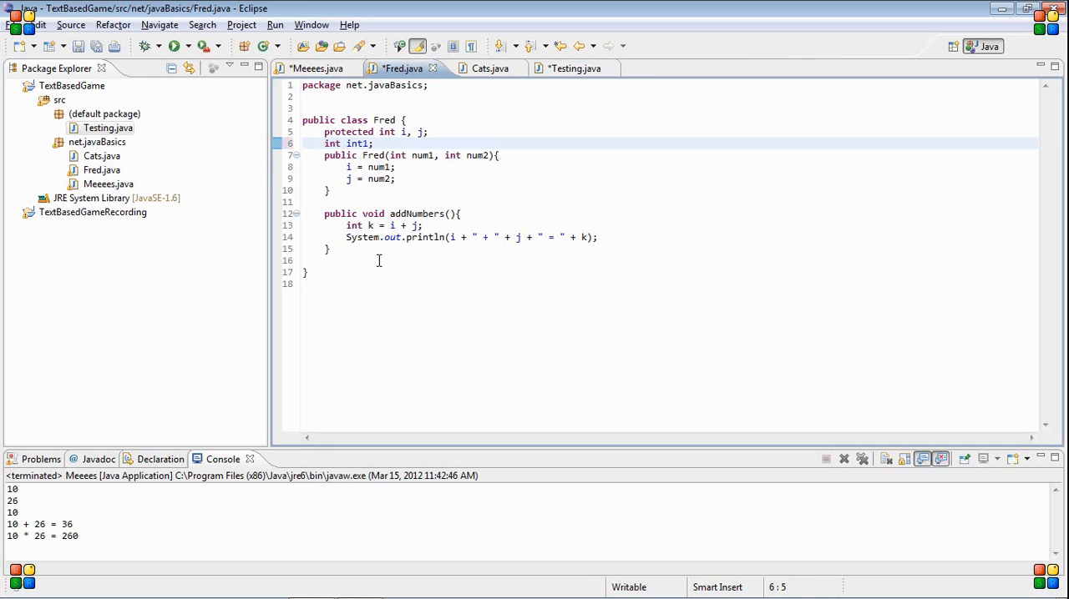
{"action": "mouse_move", "coordinate": [409, 100]}
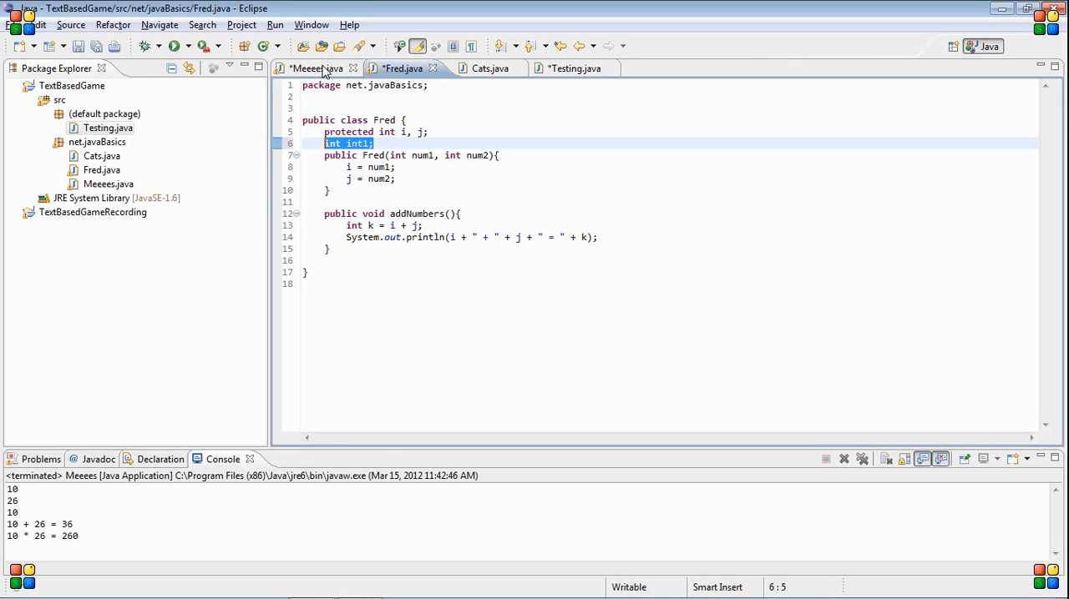
Step: Check Meeees's f.int1 line, make Fred's int1 protected, then view Testing
{"action": "left_click", "coordinate": [315, 67]}
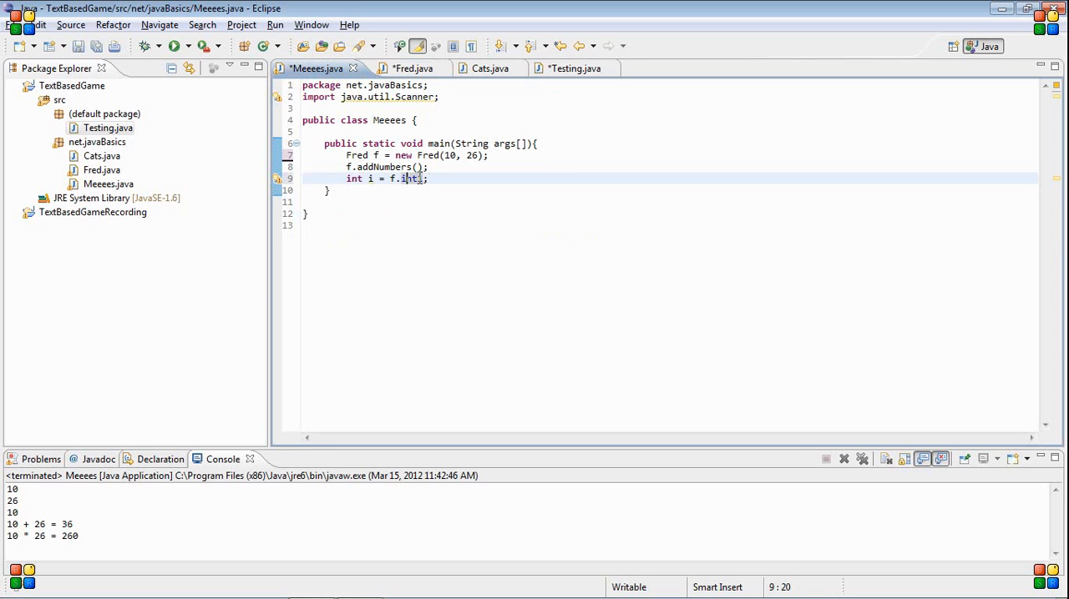
{"action": "triple_click", "coordinate": [384, 178]}
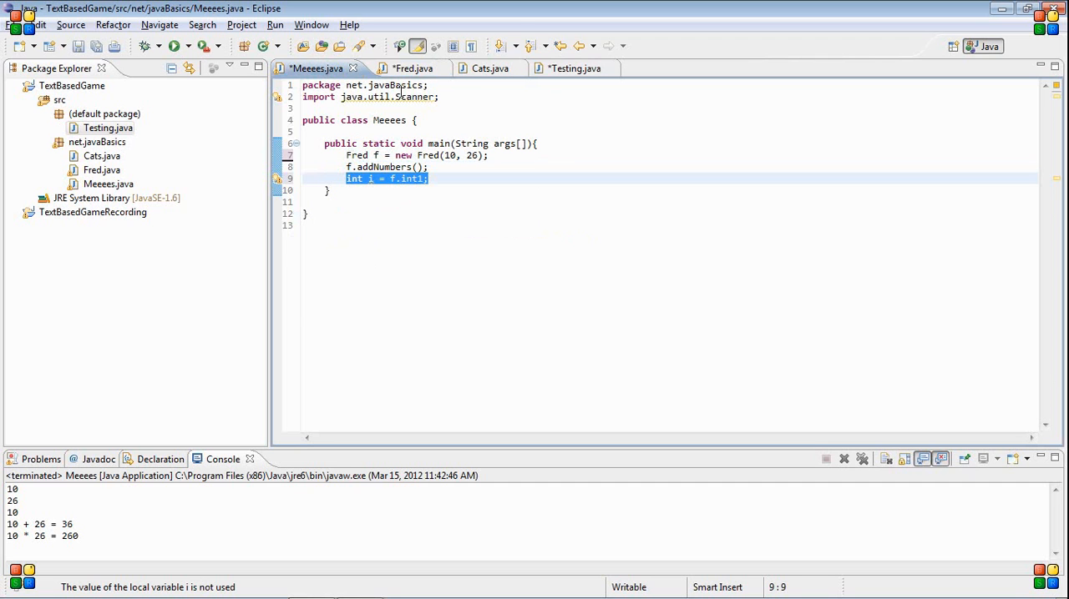
{"action": "left_click", "coordinate": [404, 68]}
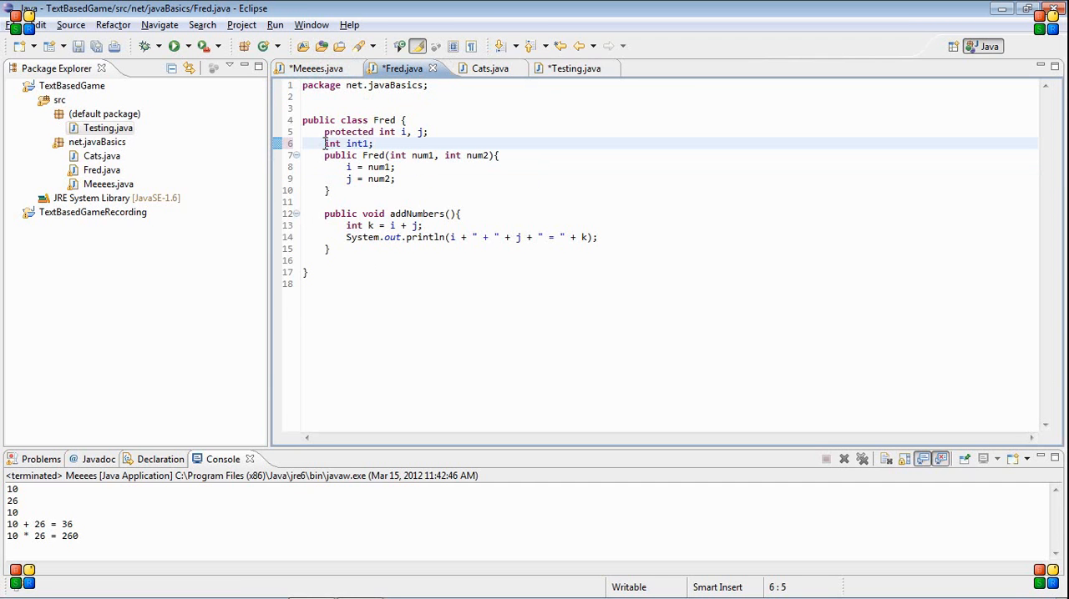
{"action": "type", "text": "protected"}
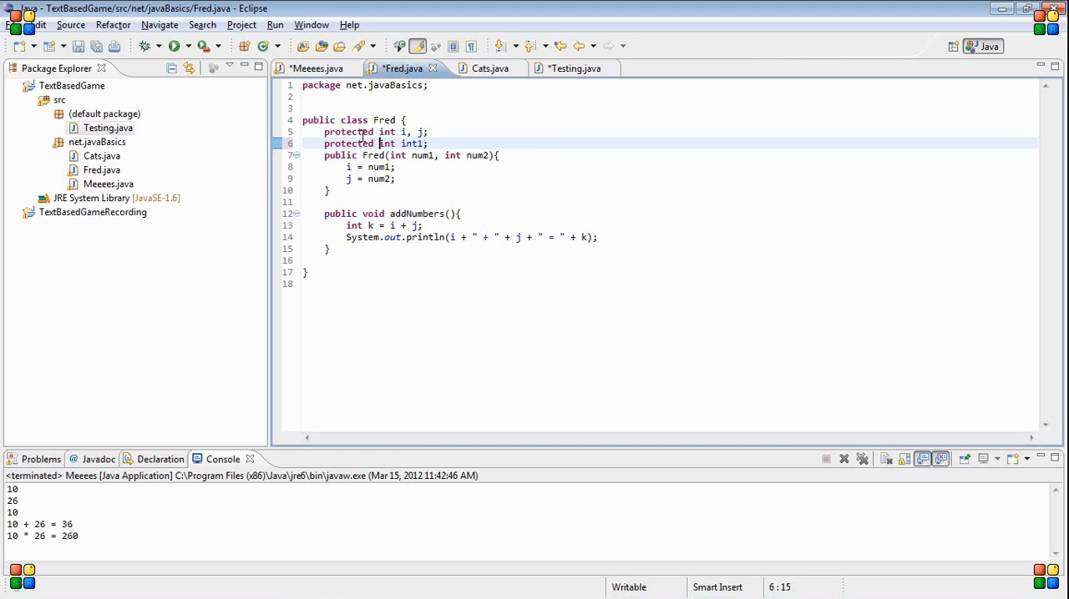
{"action": "mouse_move", "coordinate": [577, 324]}
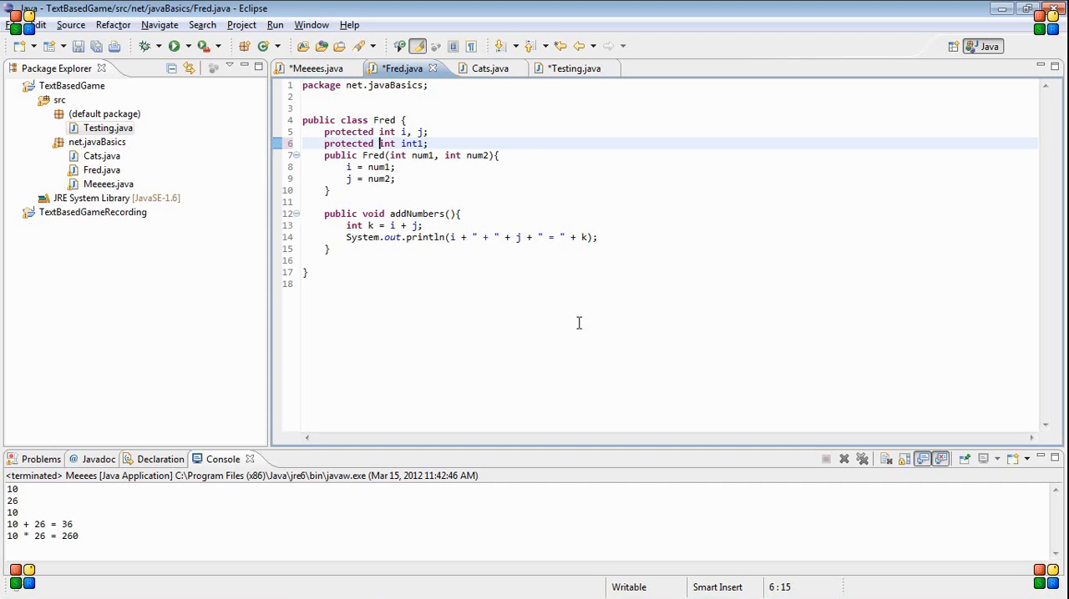
{"action": "key", "text": "ctrl+a"}
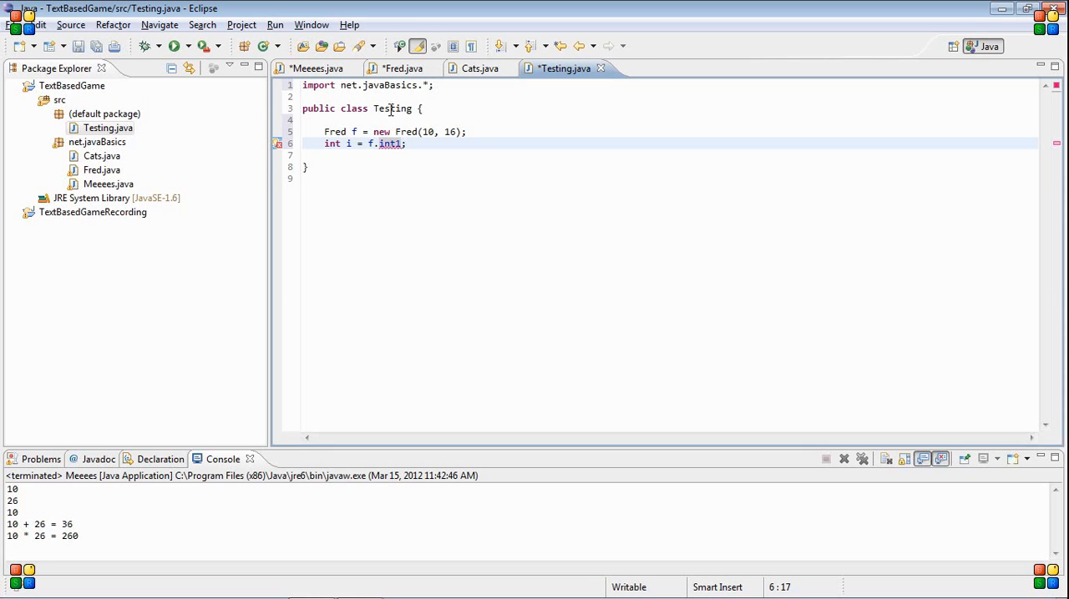
Step: Make Testing extend Fred
{"action": "type", "text": "e"}
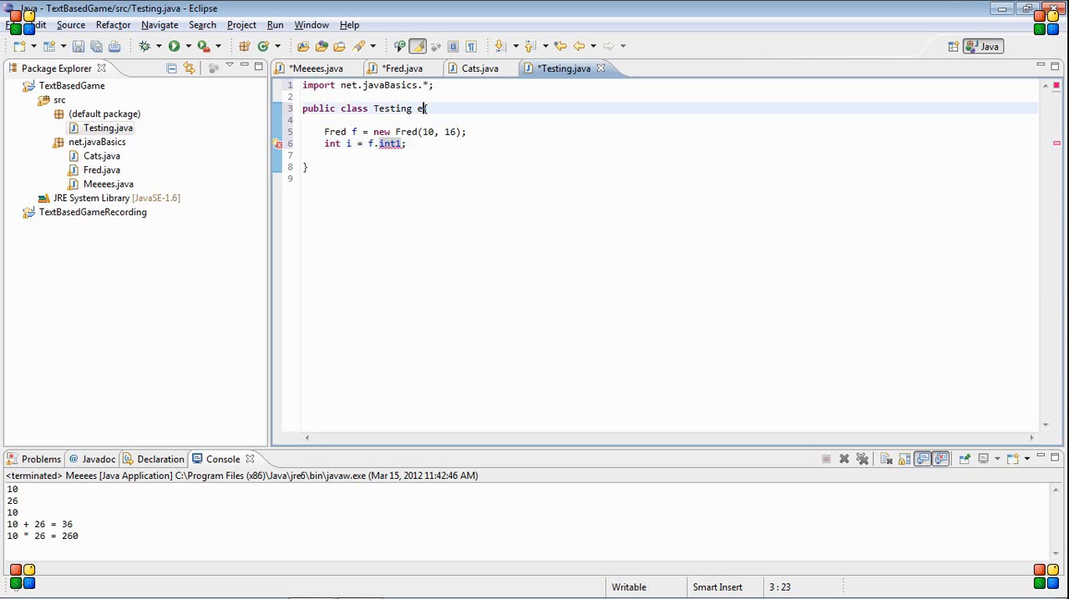
{"action": "type", "text": "xtends"}
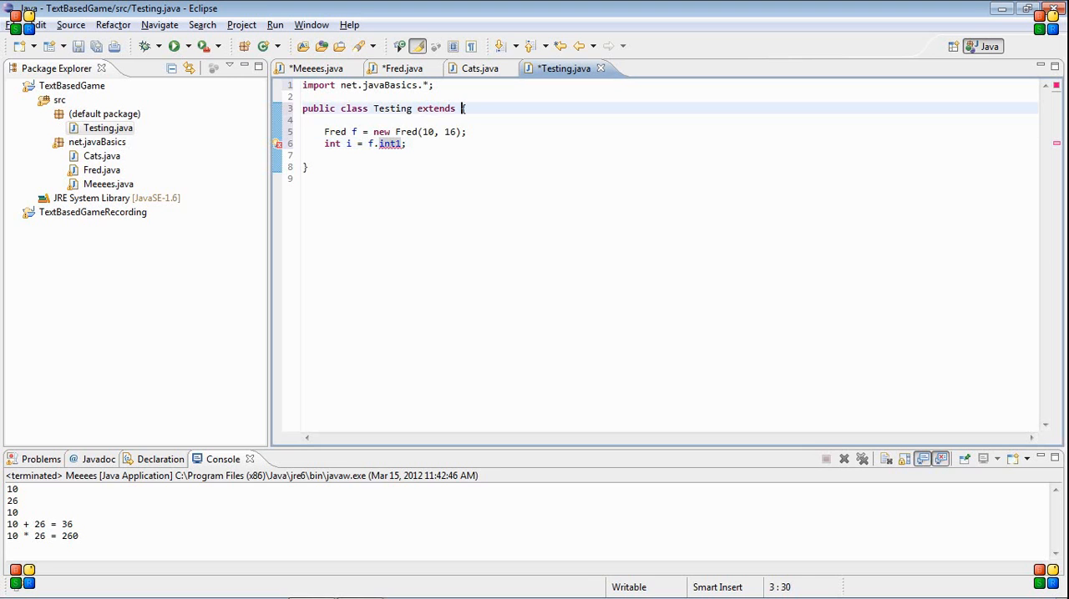
{"action": "type", "text": "Fred"}
{"action": "left_click", "coordinate": [365, 144]}
{"action": "type", "text": "1"}
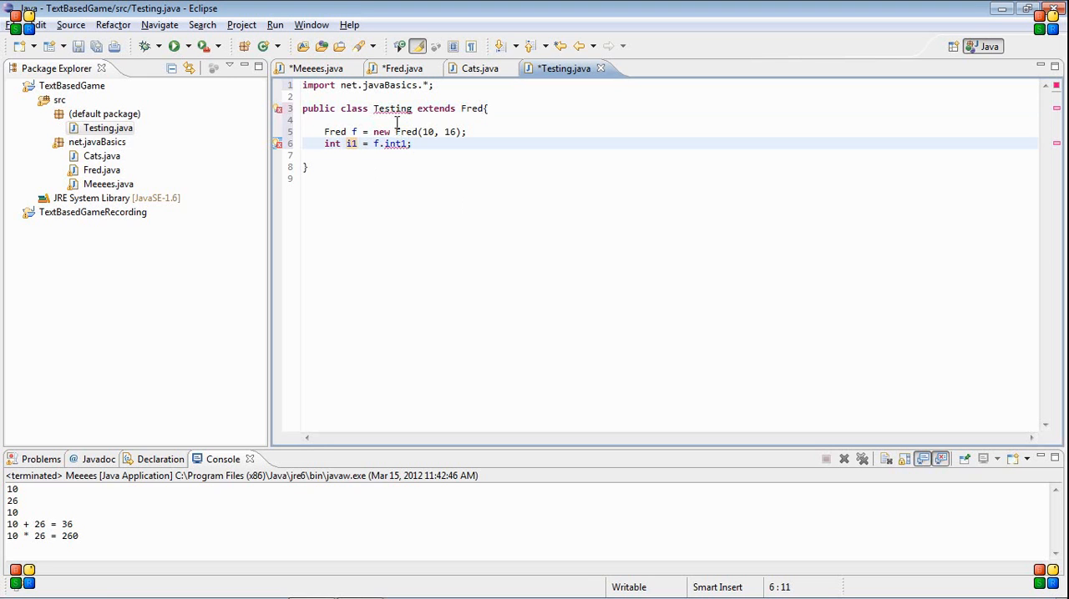
{"action": "left_click", "coordinate": [397, 107]}
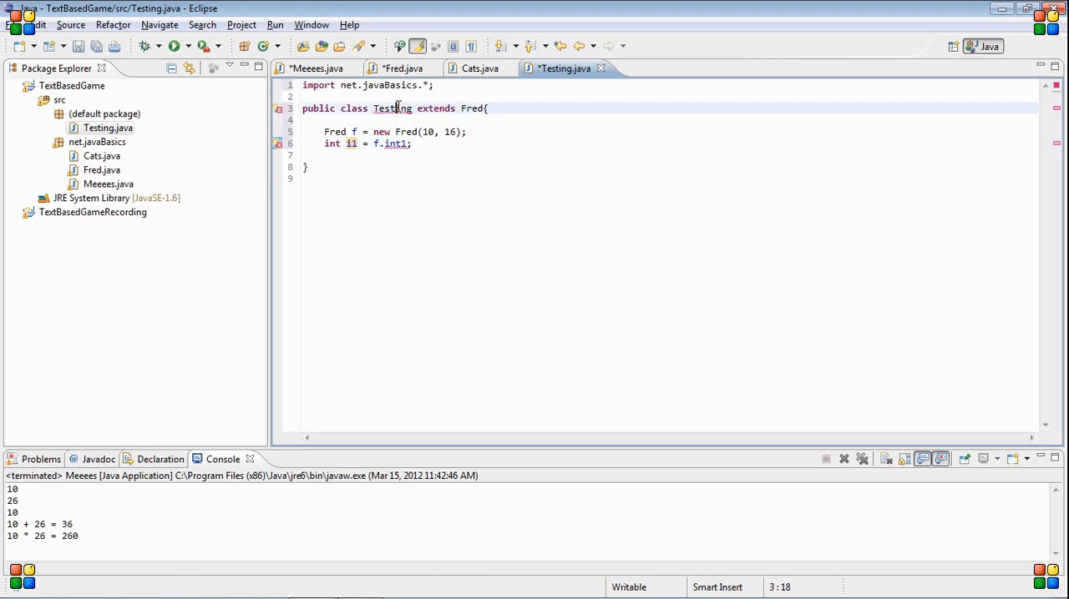
{"action": "double_click", "coordinate": [393, 107]}
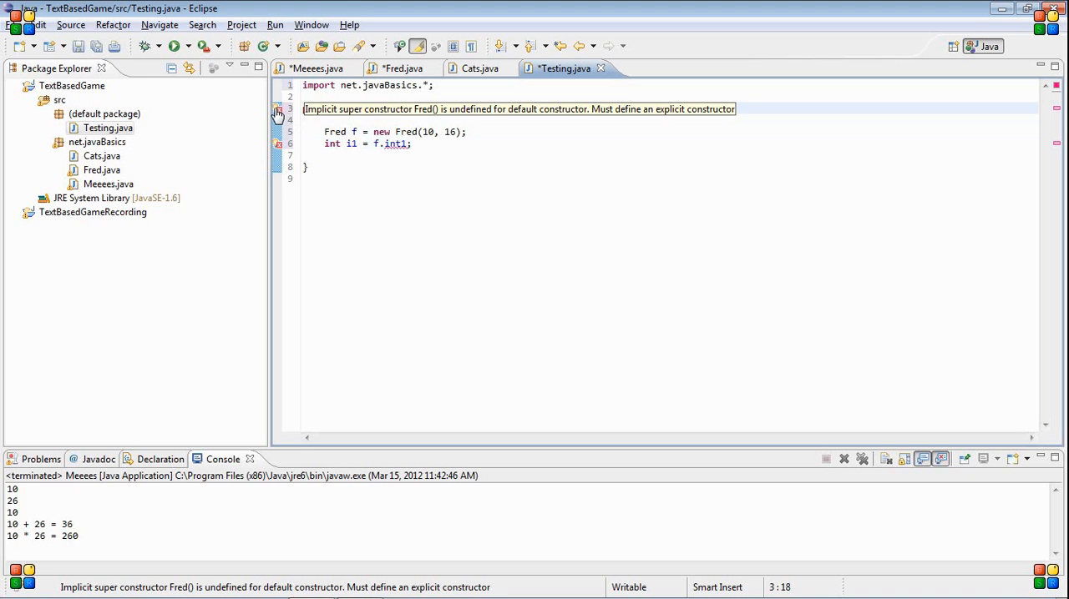
Step: Quick-fix a Testing(int, int) constructor calling super, removing the TODO comment
{"action": "left_click", "coordinate": [277, 110]}
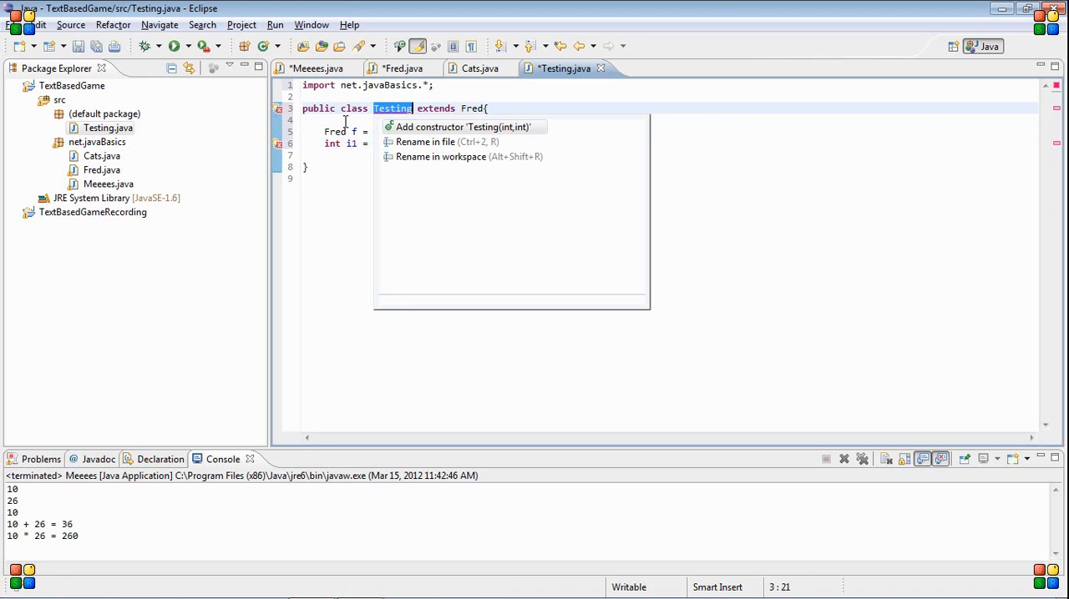
{"action": "left_click", "coordinate": [464, 127]}
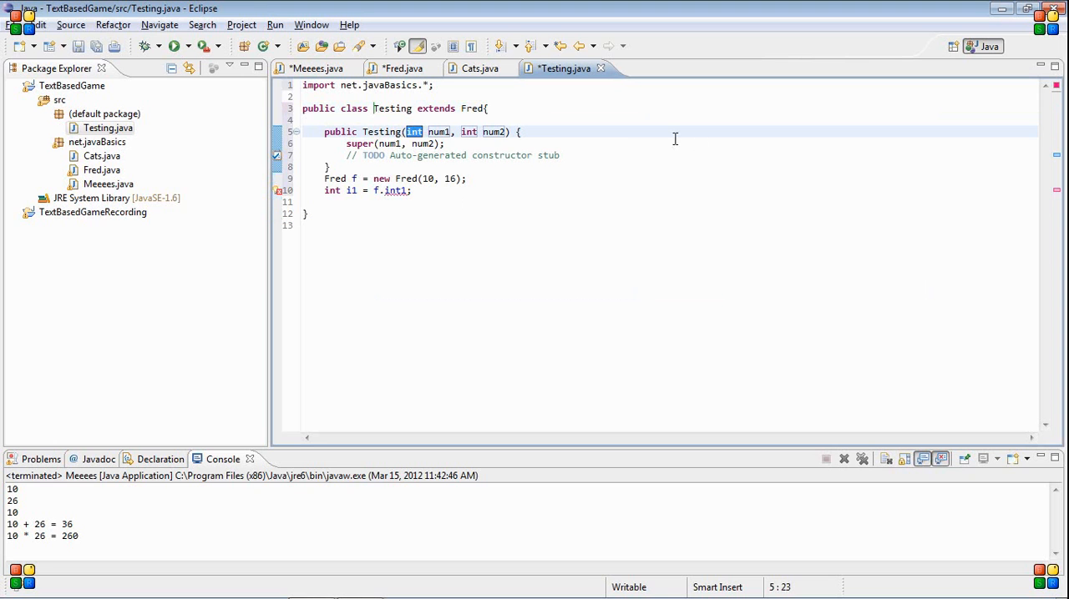
{"action": "left_click", "coordinate": [277, 160]}
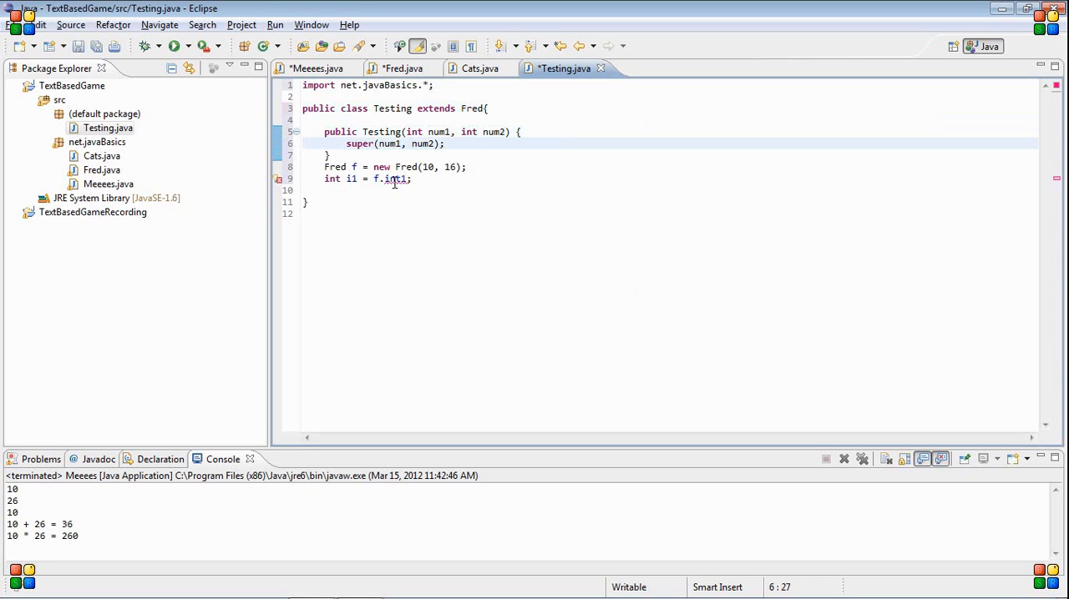
{"action": "left_click", "coordinate": [395, 179]}
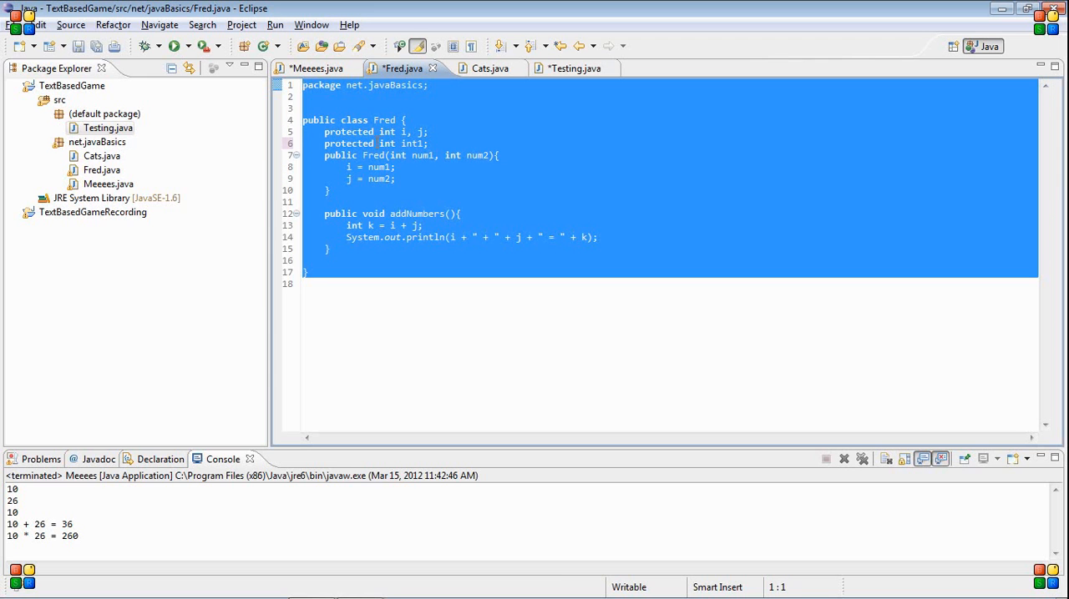
Step: Quick-fix int1's visibility to protected and save Testing.java
{"action": "left_click", "coordinate": [568, 67]}
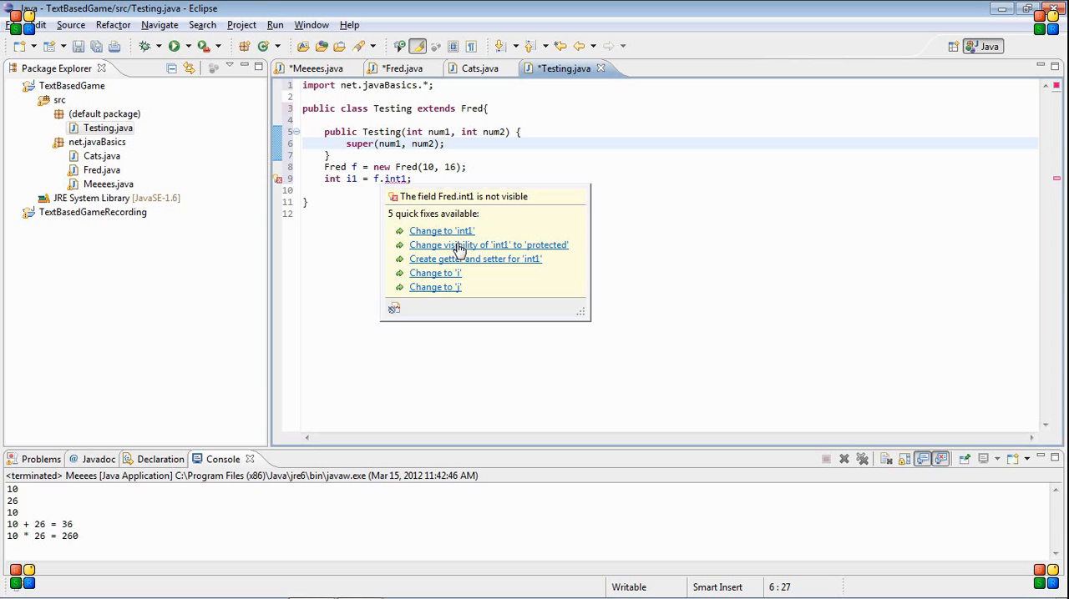
{"action": "left_click", "coordinate": [488, 244]}
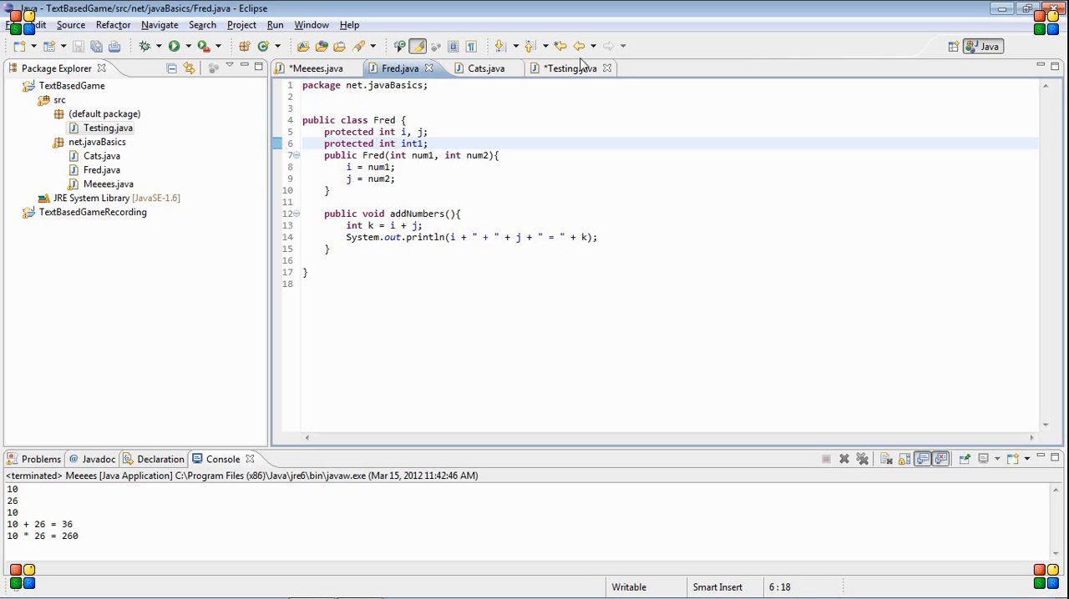
{"action": "left_click", "coordinate": [561, 66]}
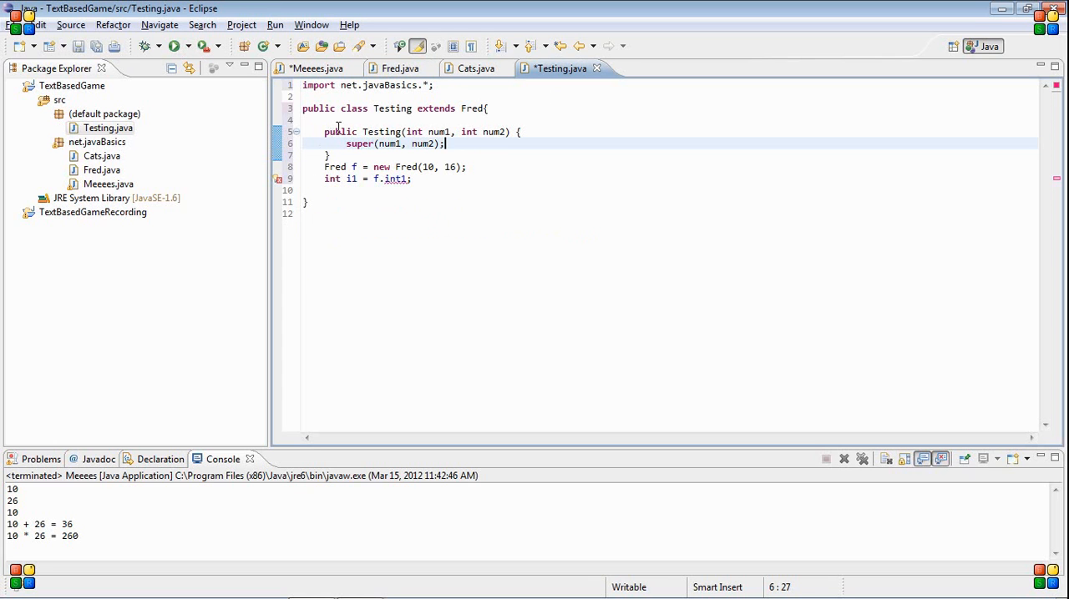
{"action": "key", "text": "ctrl+s"}
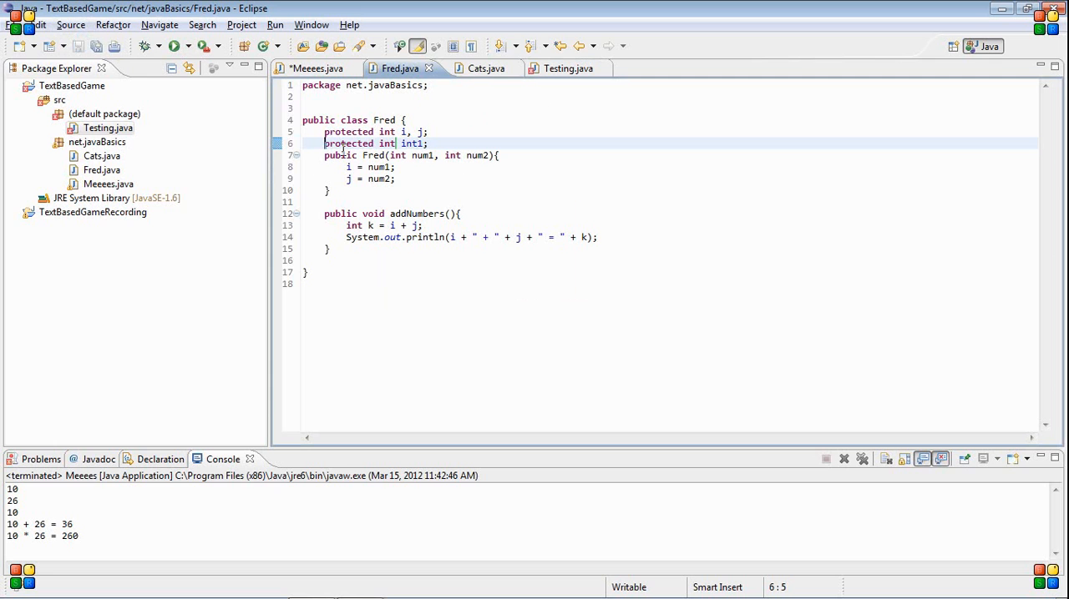
Step: Save Meeees.java and run the program
{"action": "left_click", "coordinate": [558, 68]}
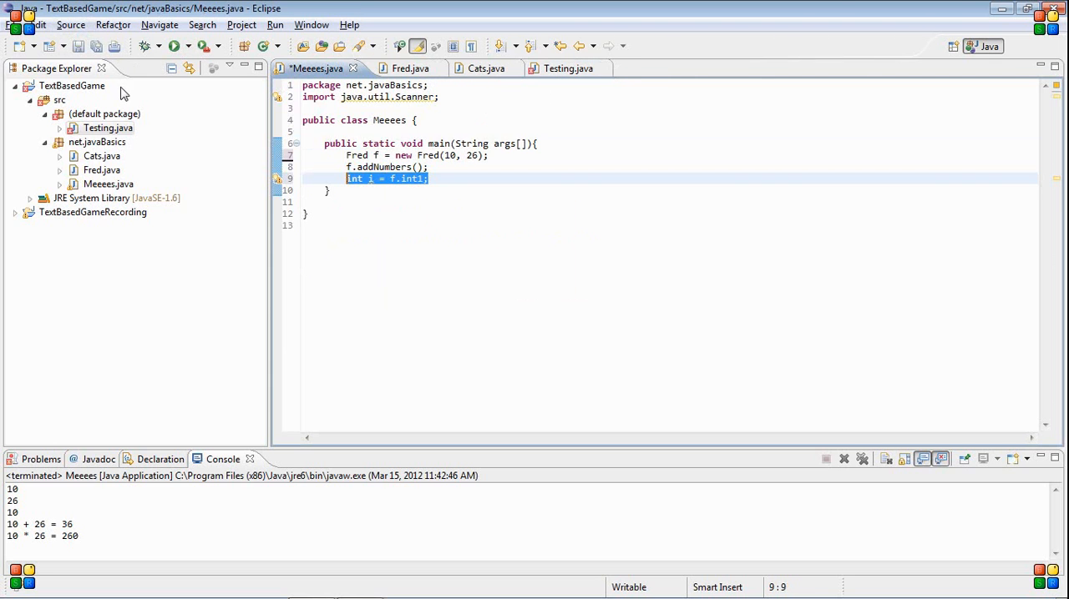
{"action": "key", "text": "ctrl+s"}
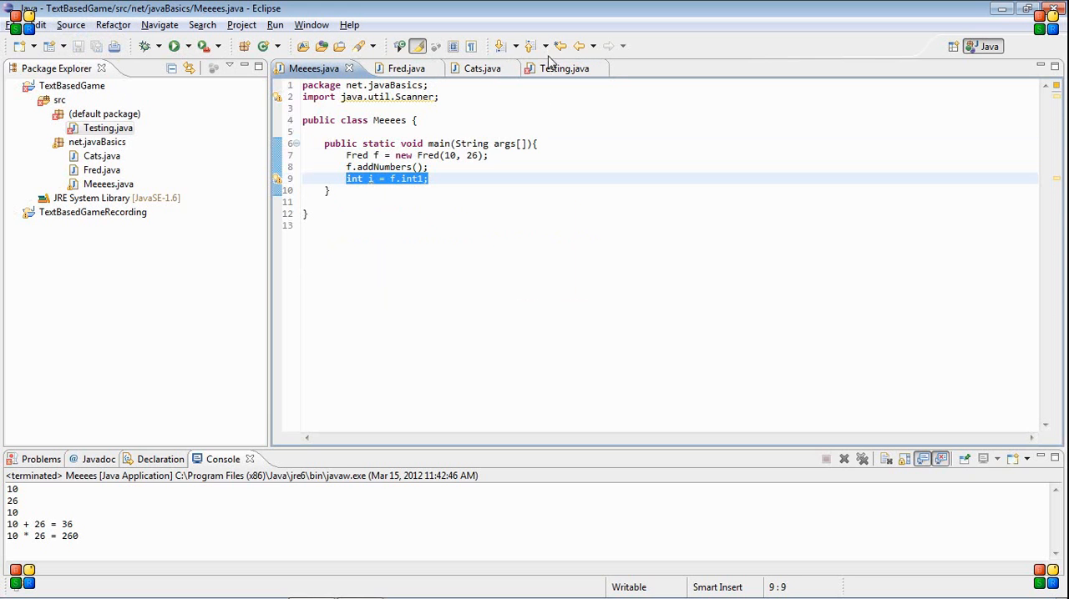
{"action": "left_click", "coordinate": [554, 69]}
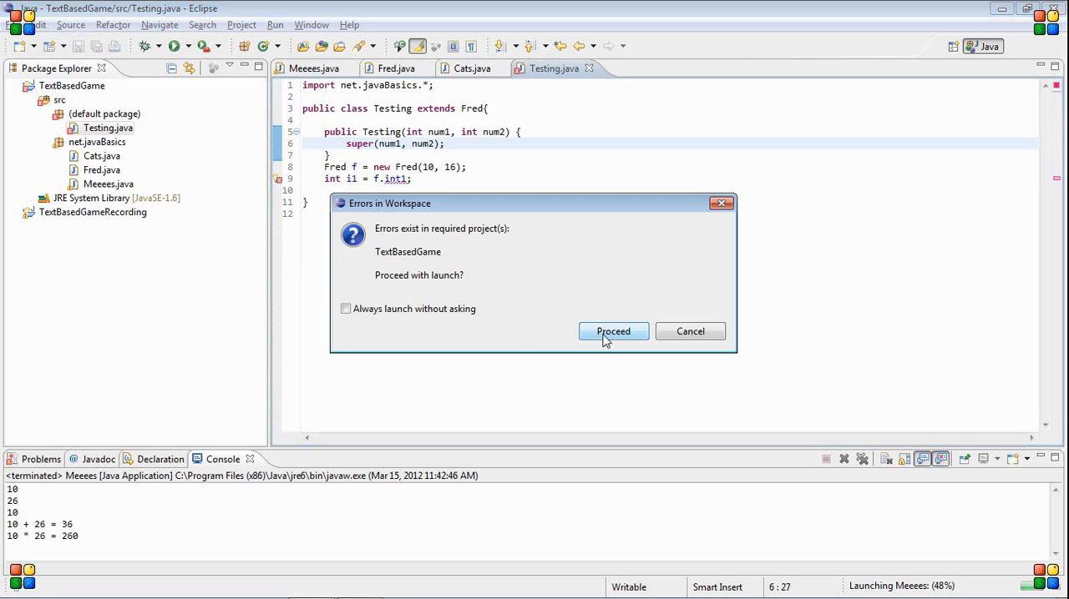
Step: Proceed past the Errors in Workspace dialog, then inspect the f.int1 error and its quick fixes
{"action": "left_click", "coordinate": [613, 331]}
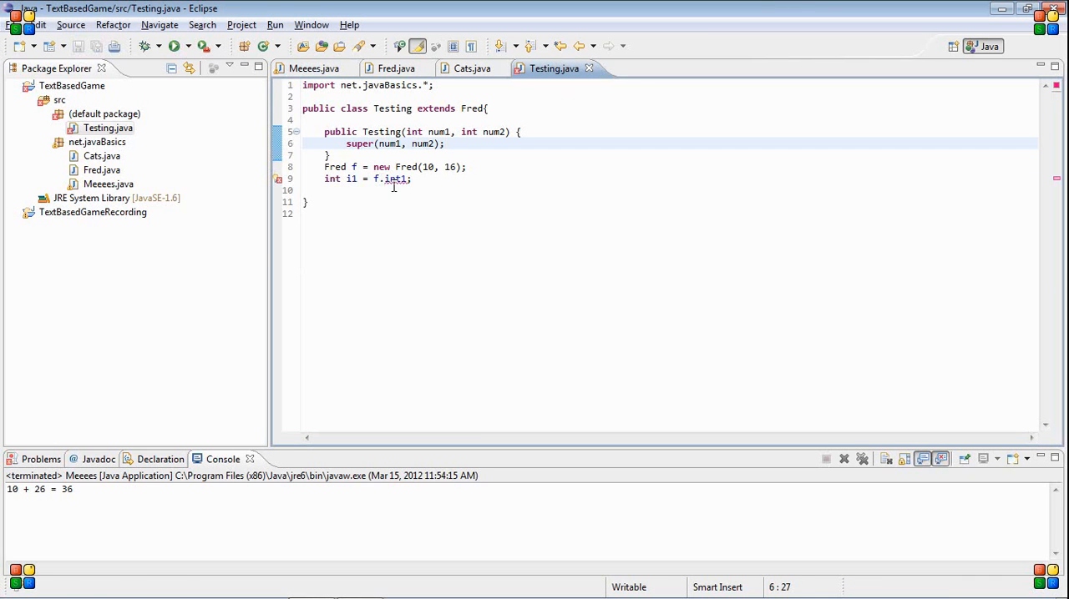
{"action": "left_click", "coordinate": [394, 178]}
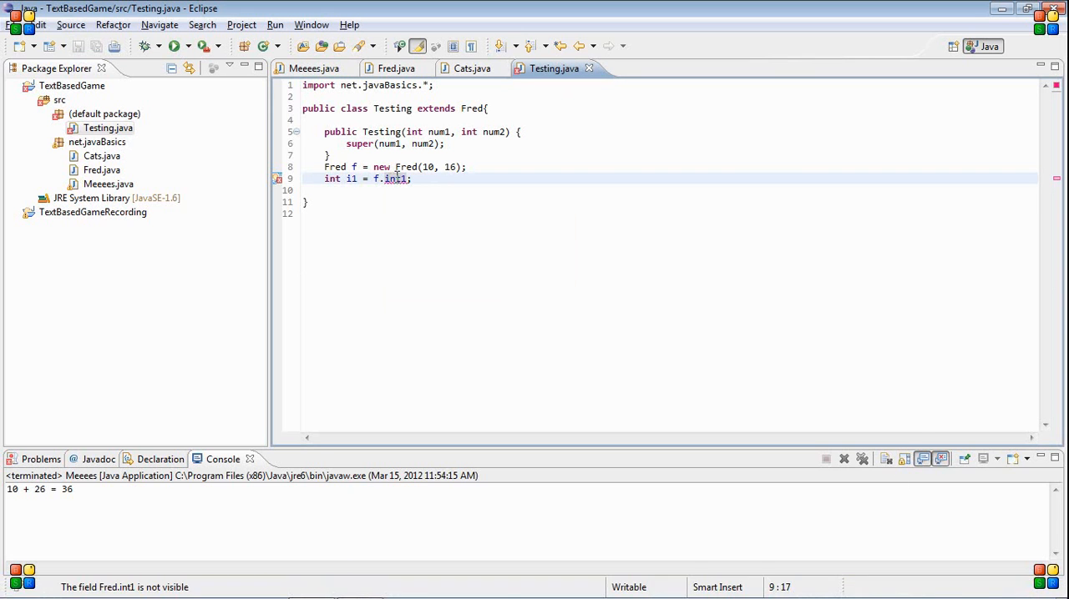
{"action": "left_click", "coordinate": [396, 179]}
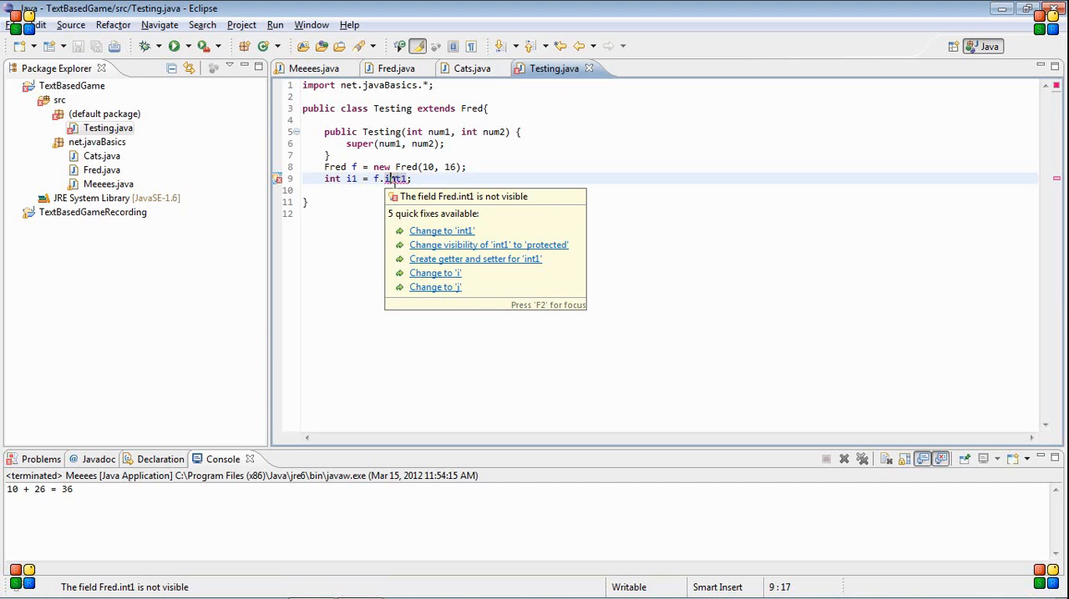
{"action": "left_click", "coordinate": [411, 179]}
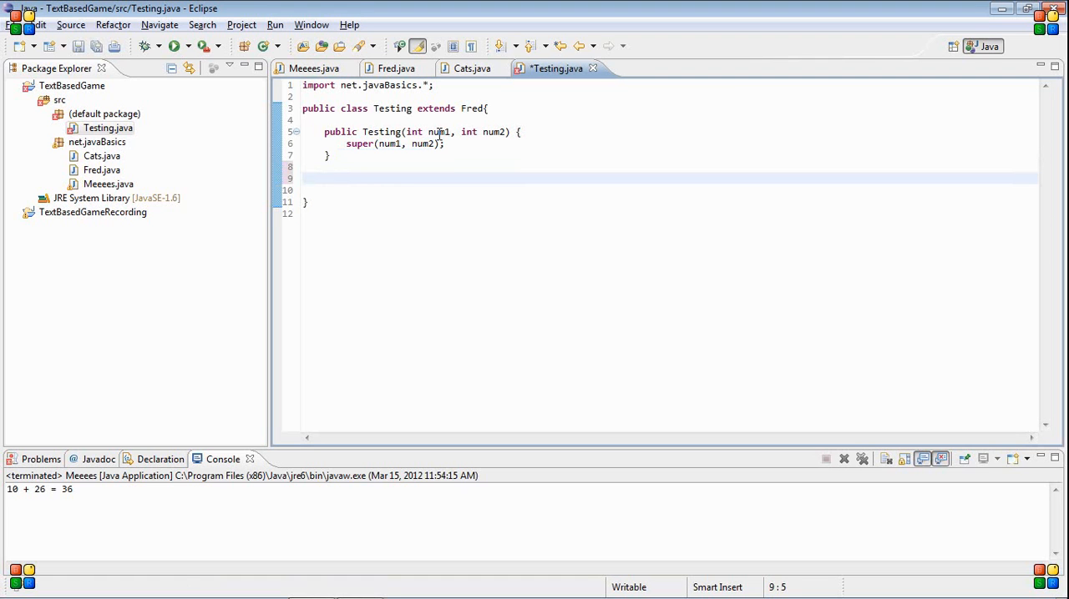
Step: Add the statement int i1 = int1; inside the Testing class
{"action": "type", "text": "int"}
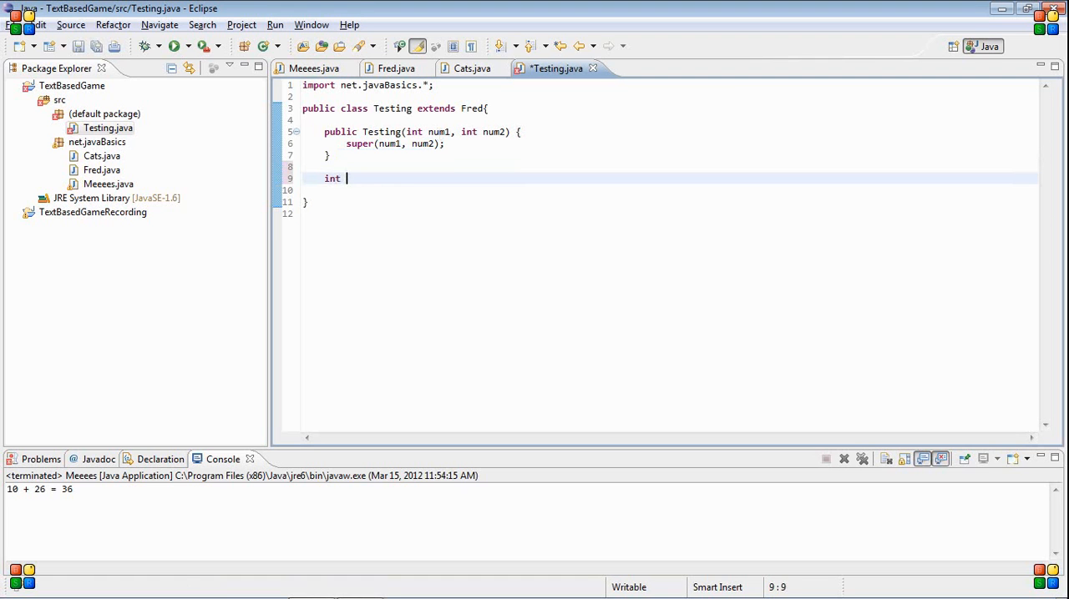
{"action": "type", "text": "i ="}
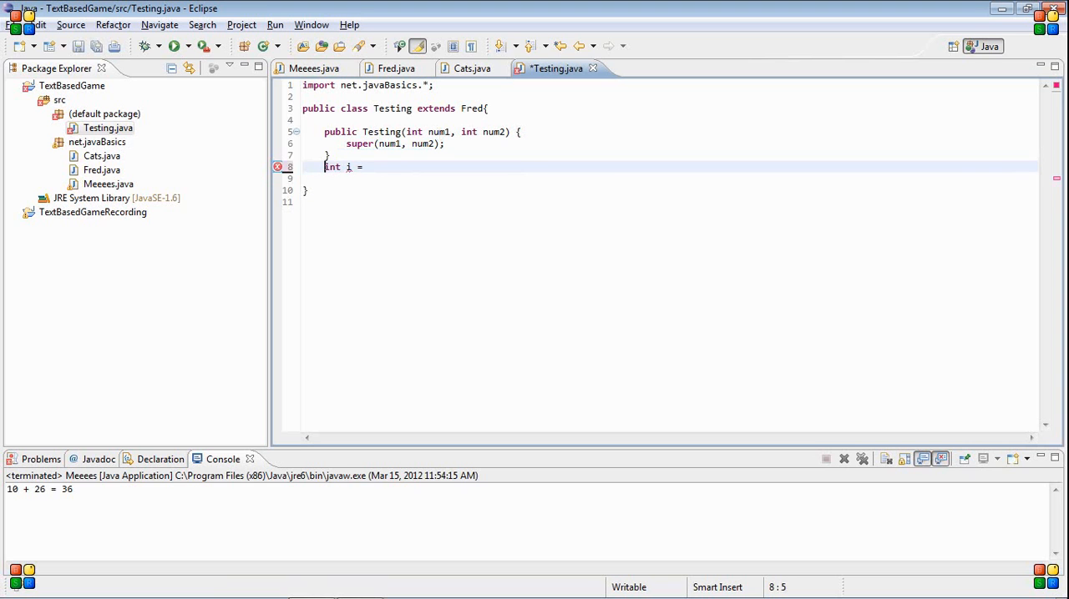
{"action": "key", "text": "Return"}
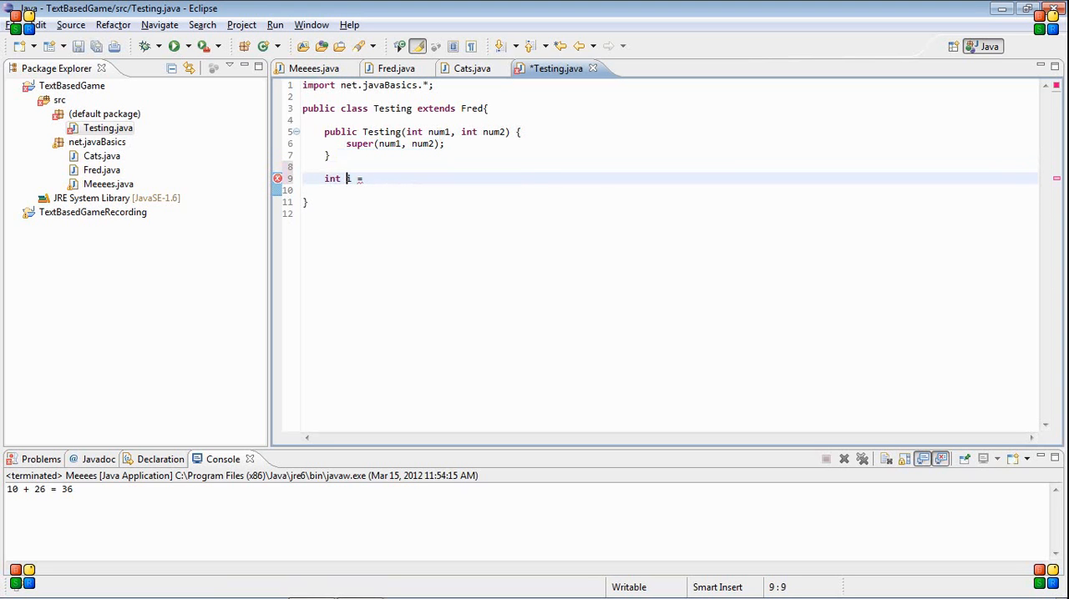
{"action": "type", "text": "1 = int"}
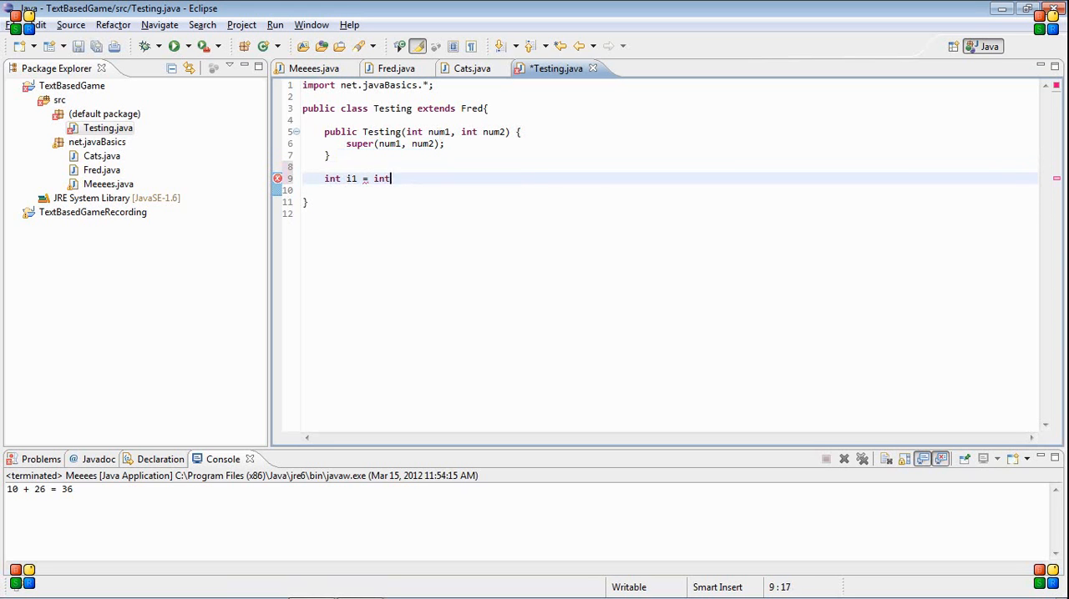
{"action": "type", "text": "1;"}
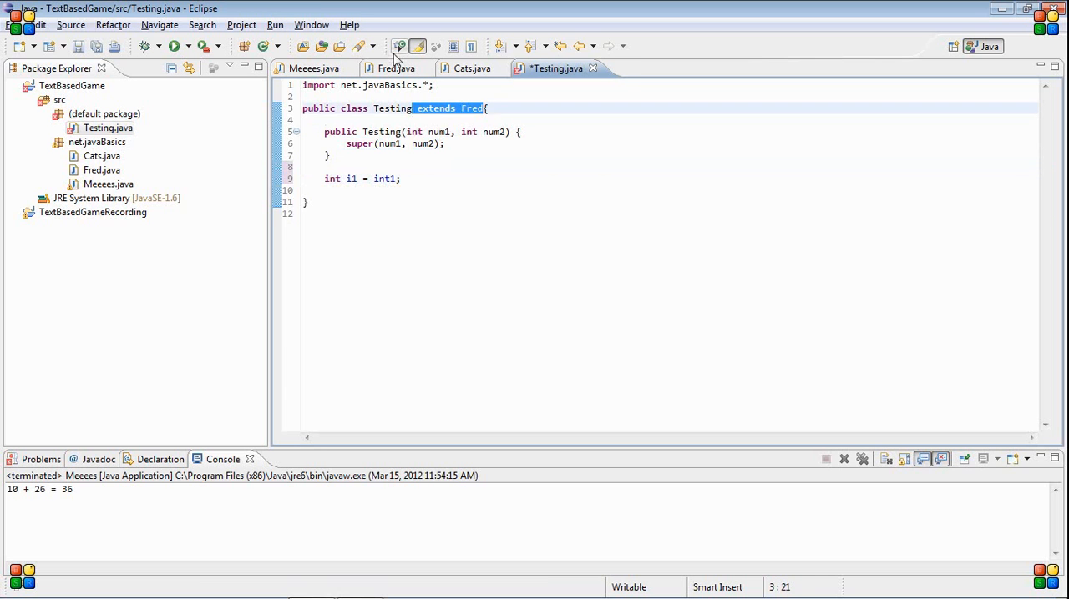
Step: Read the 'not visible' quick-fix popup on int1 and check its declaration in Fred
{"action": "left_click", "coordinate": [395, 68]}
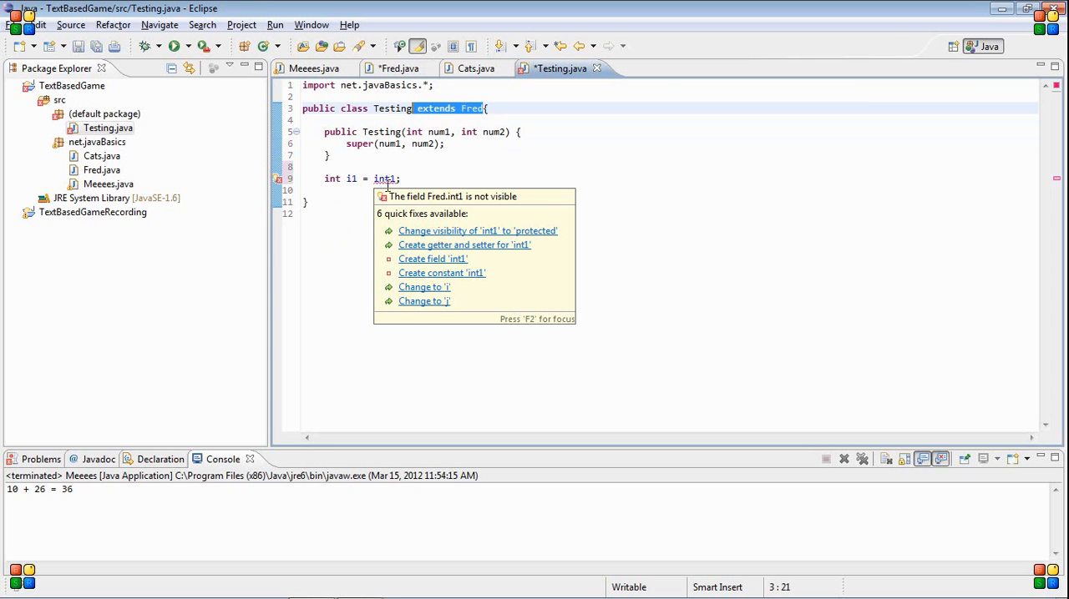
{"action": "left_click", "coordinate": [399, 67]}
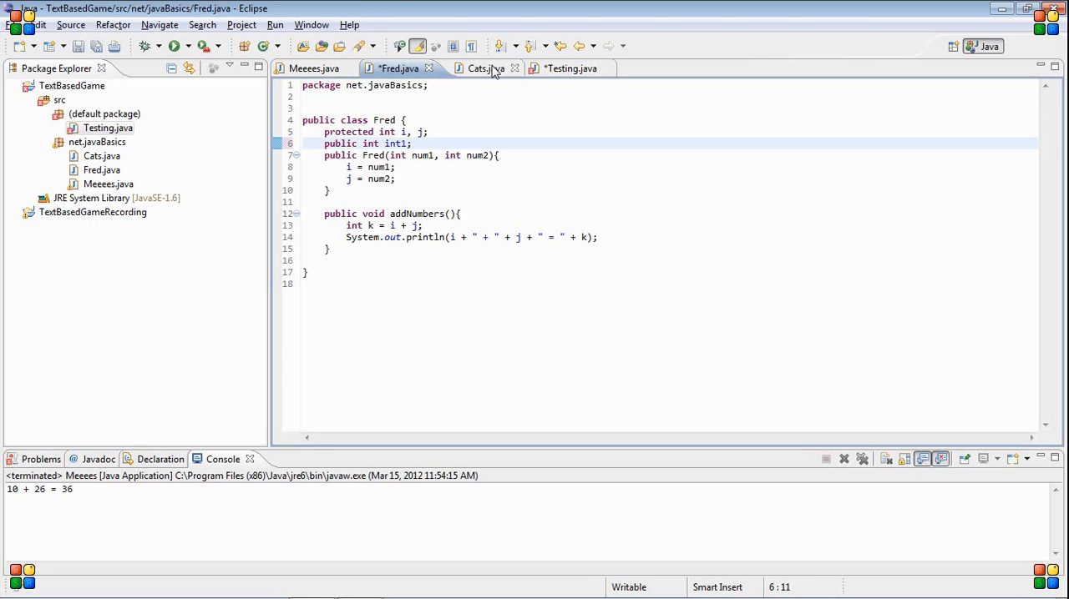
Step: Return from Fred.java to the Testing class and place the cursor in its body
{"action": "left_click", "coordinate": [561, 67]}
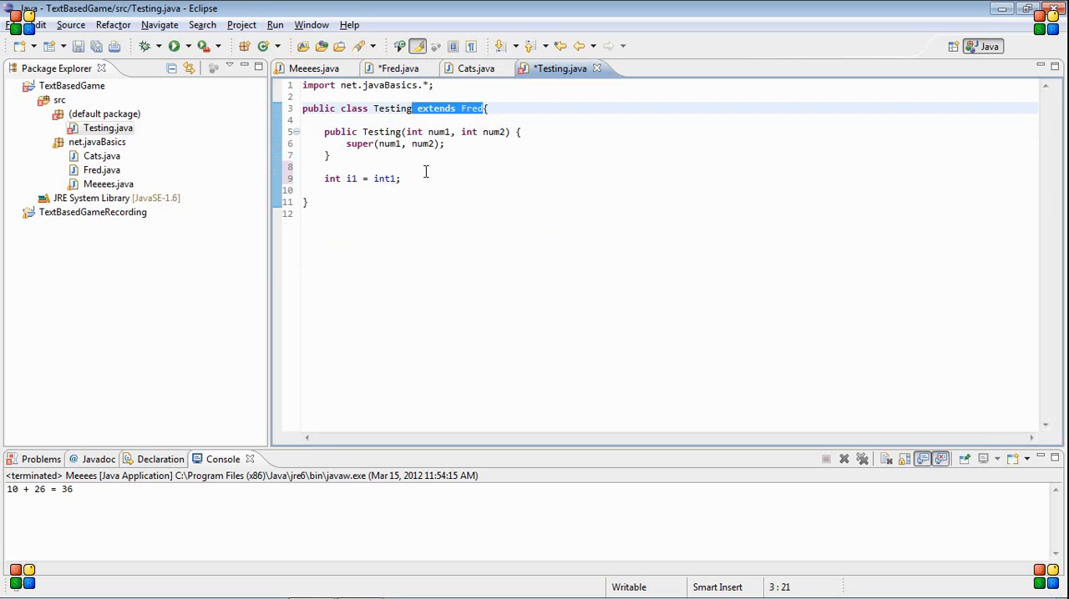
{"action": "mouse_move", "coordinate": [379, 185]}
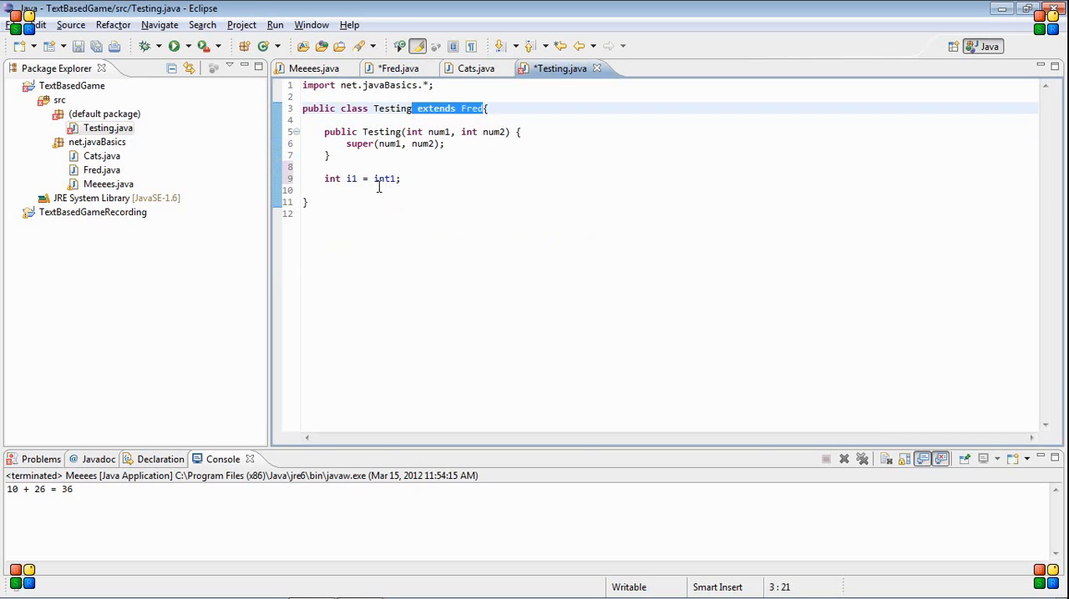
{"action": "left_click", "coordinate": [374, 177]}
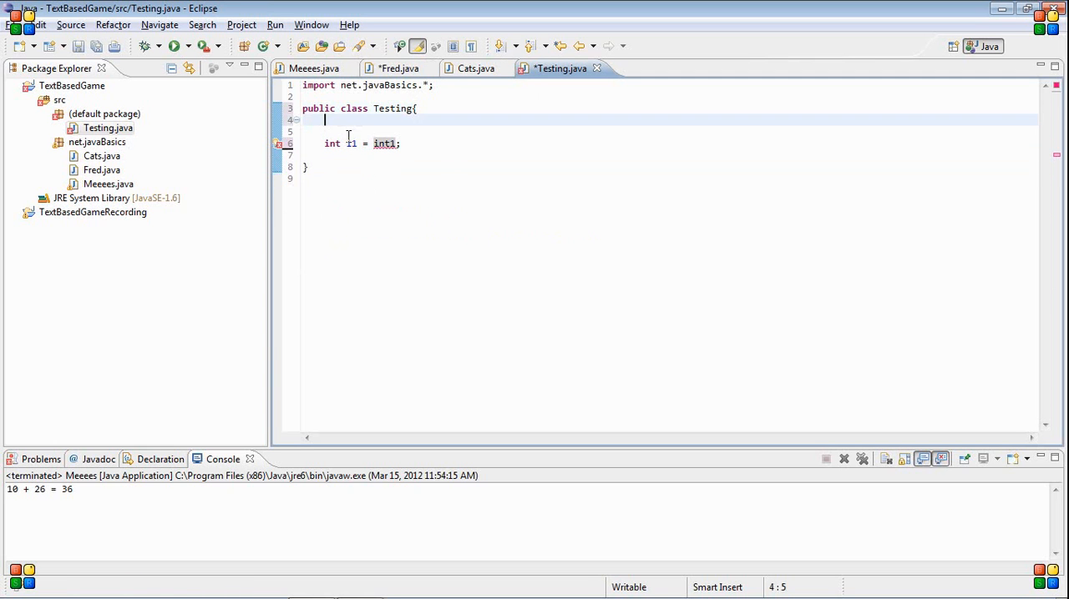
Step: Replace the old line with Fred f = new Fred(16, 16); int i = f.int1; and save Testing
{"action": "key", "text": "Delete"}
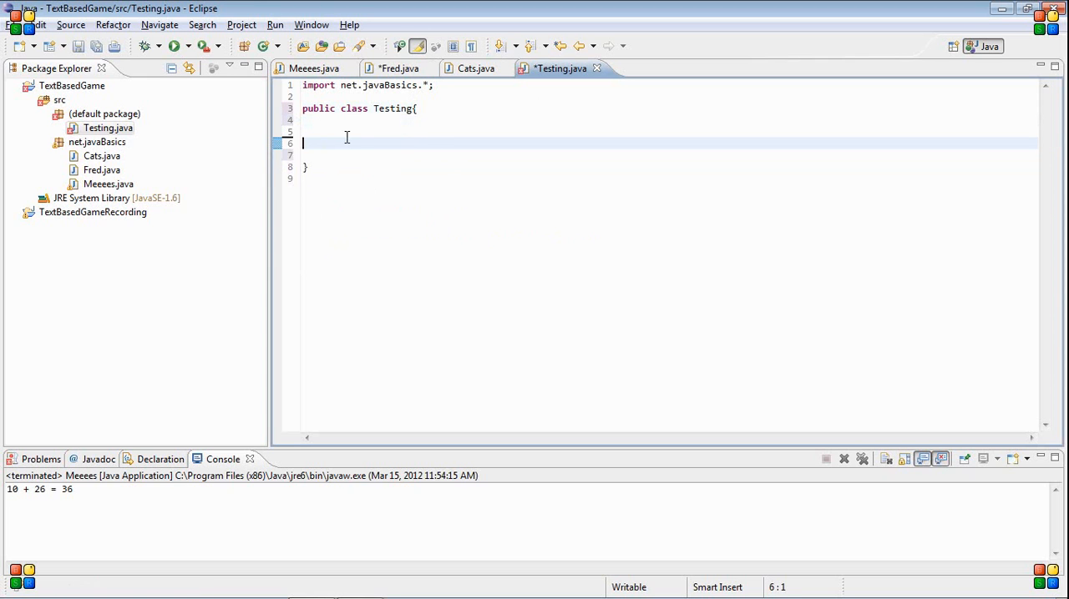
{"action": "type", "text": "Fred f = new Fred"}
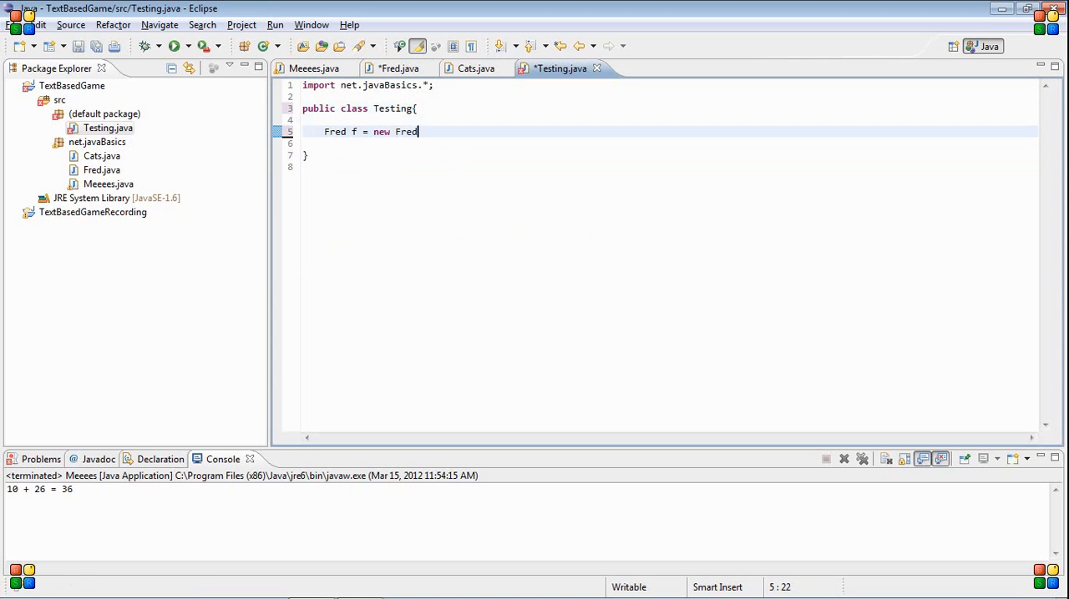
{"action": "type", "text": "(16, 16);"}
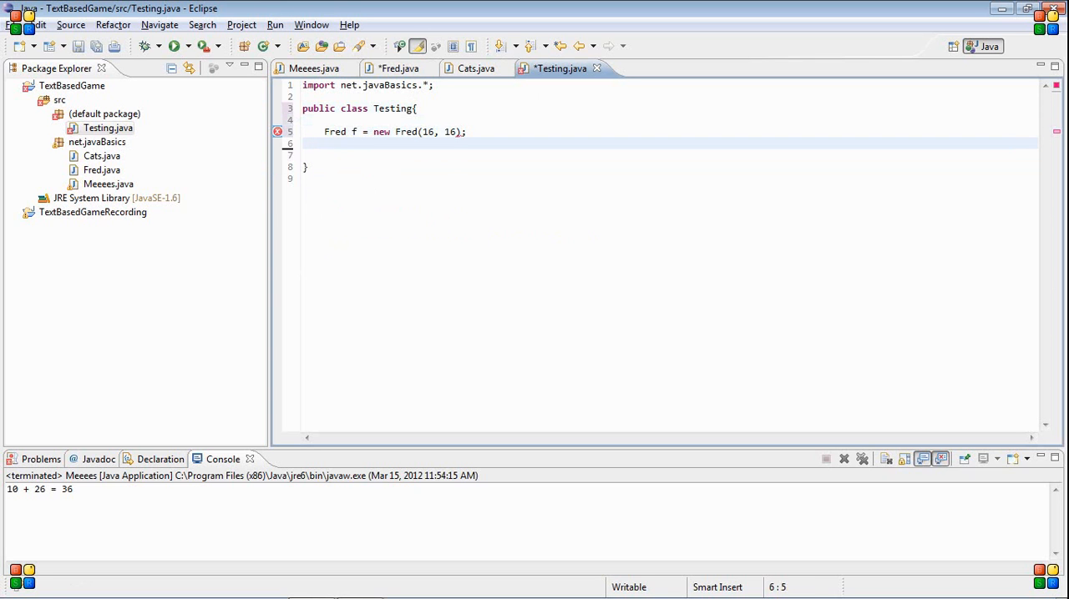
{"action": "type", "text": "int i"}
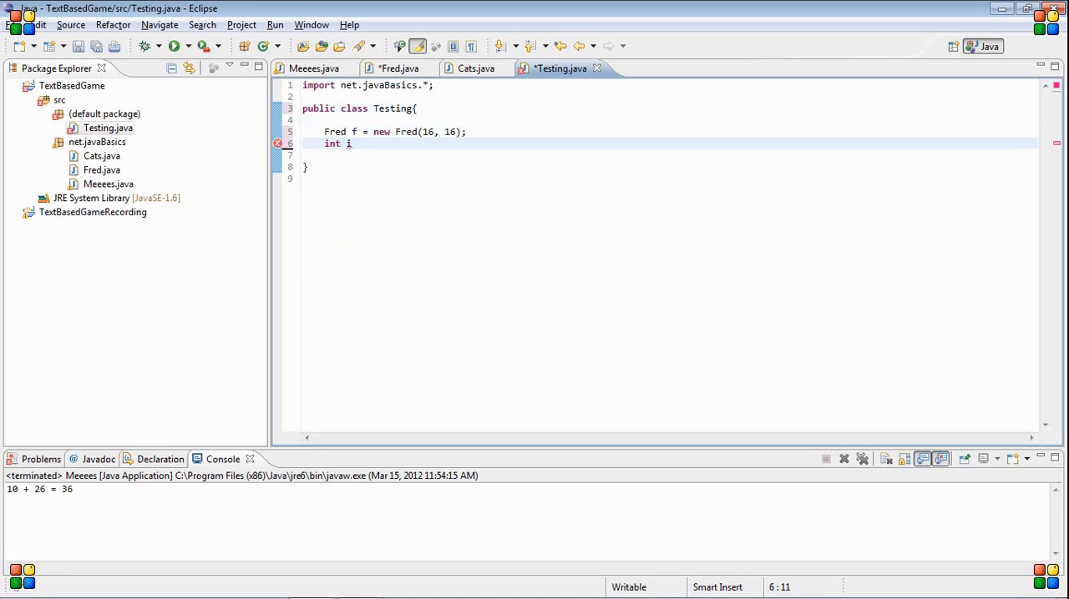
{"action": "type", "text": "= f.int2"}
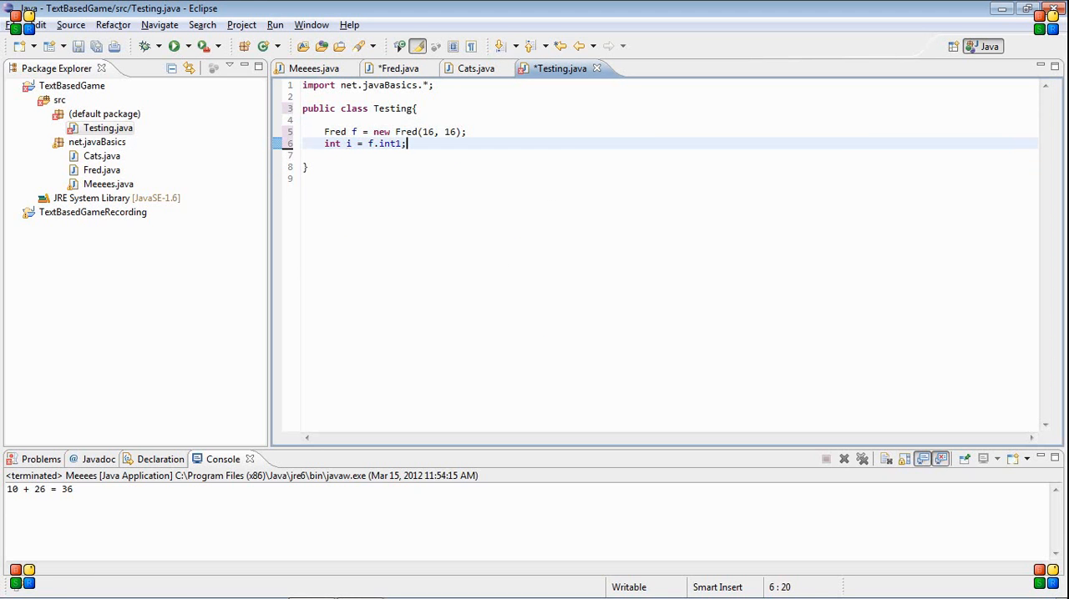
{"action": "mouse_move", "coordinate": [434, 110]}
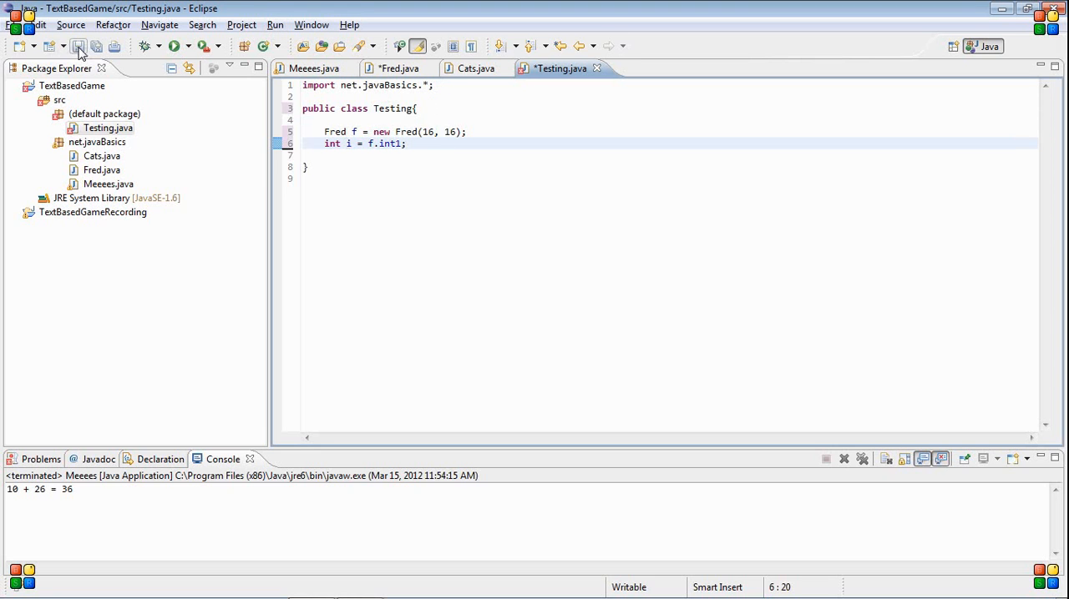
{"action": "left_click", "coordinate": [77, 47]}
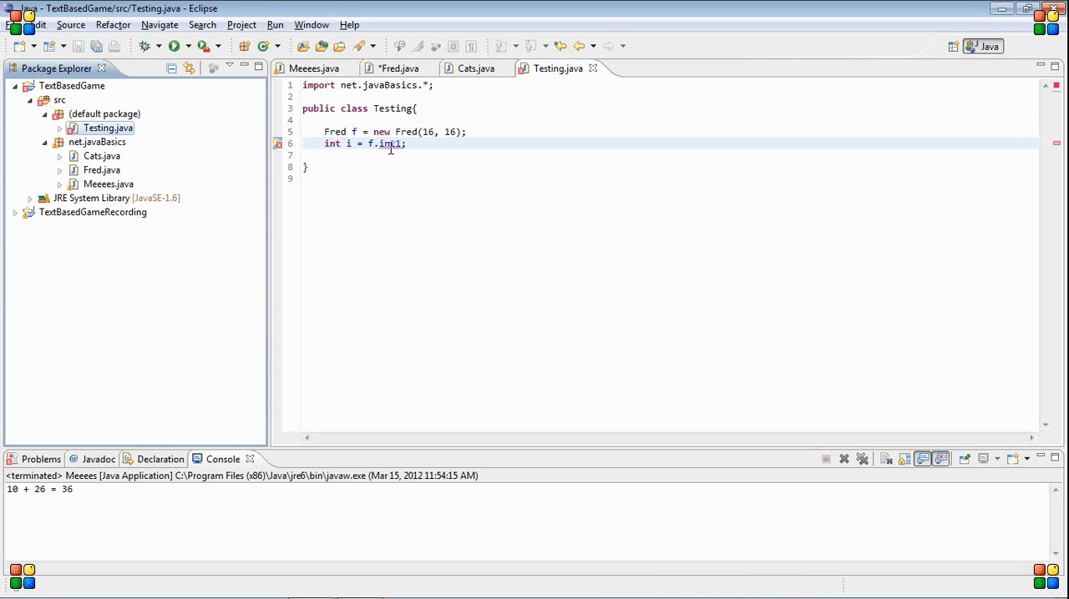
Step: Check the int1 declaration in Fred, then return to the Testing class
{"action": "left_click", "coordinate": [399, 69]}
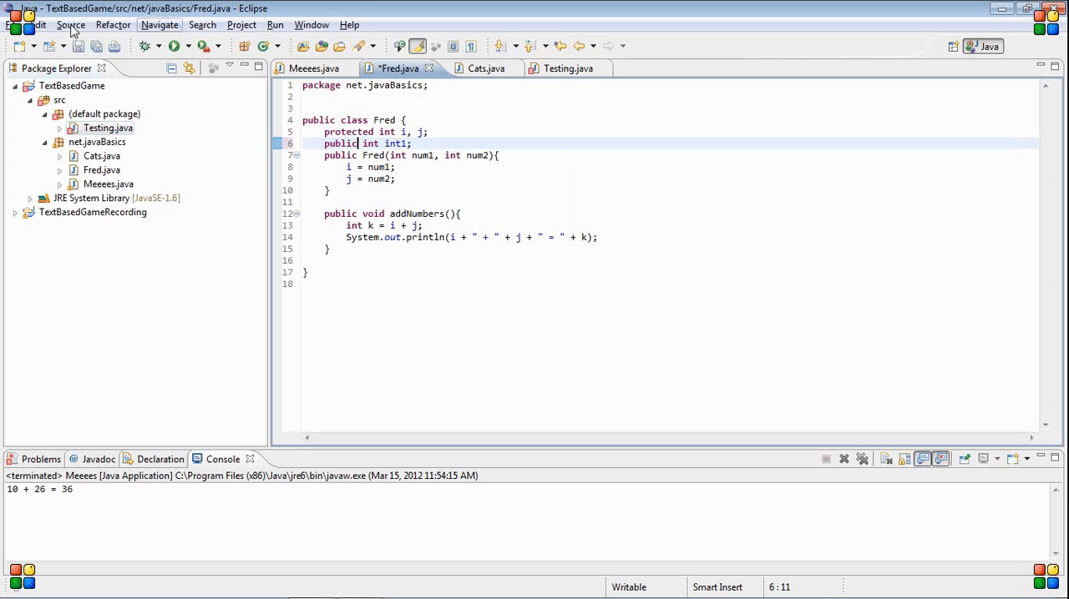
{"action": "left_click", "coordinate": [554, 68]}
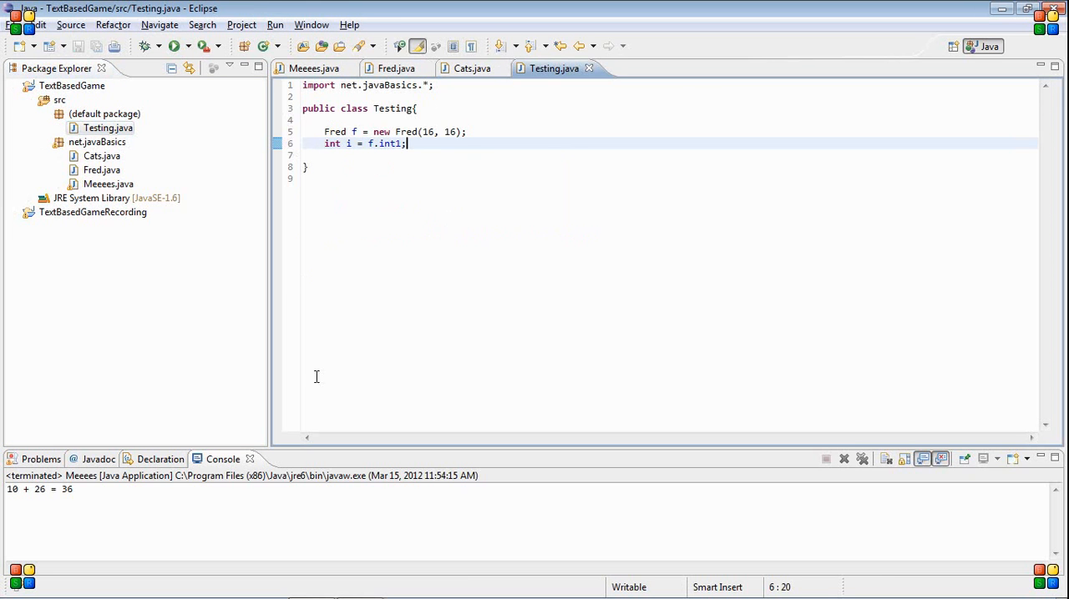
{"action": "mouse_move", "coordinate": [401, 157]}
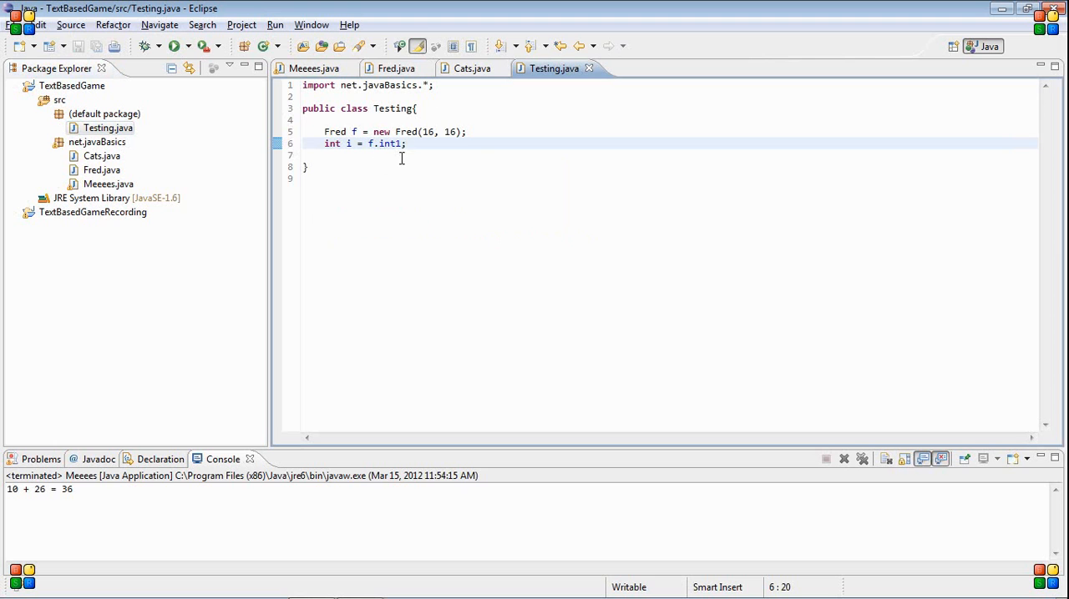
{"action": "mouse_move", "coordinate": [393, 291]}
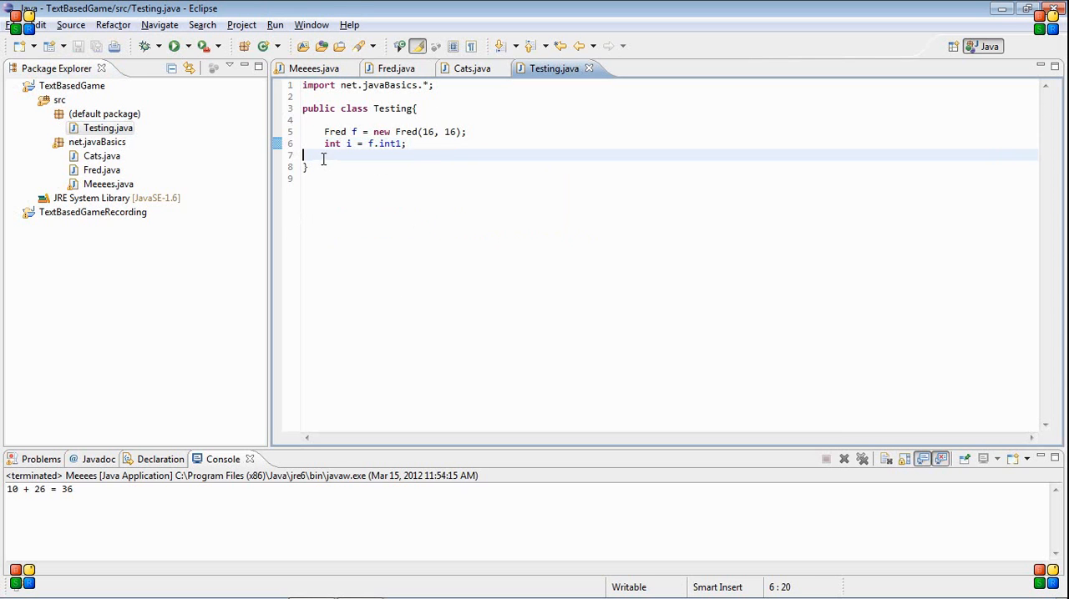
Step: List the access modifiers private, (blank), protected, public on separate lines below the class
{"action": "key", "text": "Enter"}
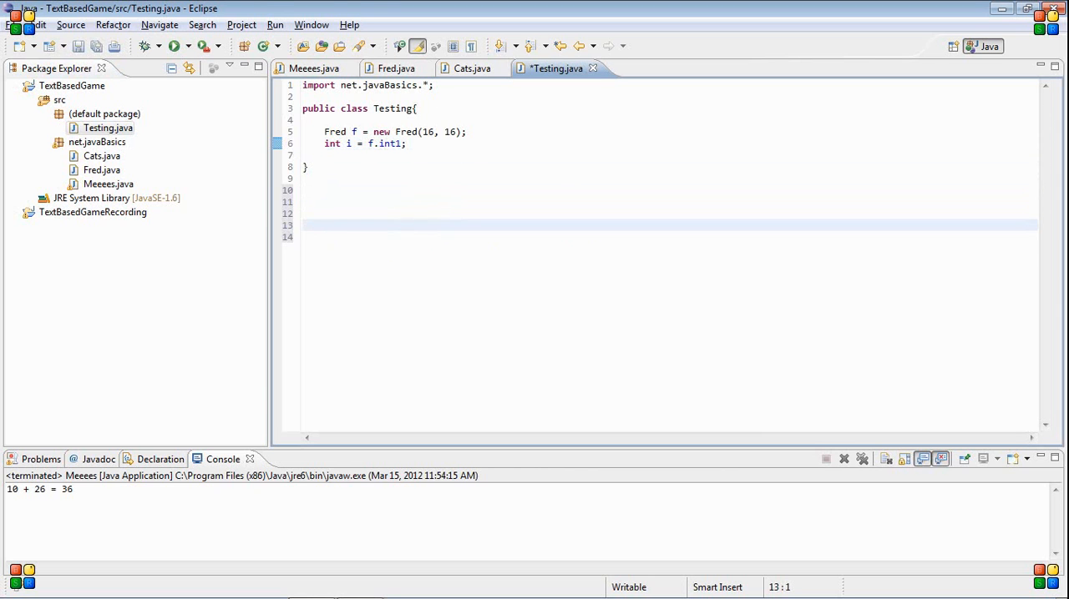
{"action": "type", "text": "priv"}
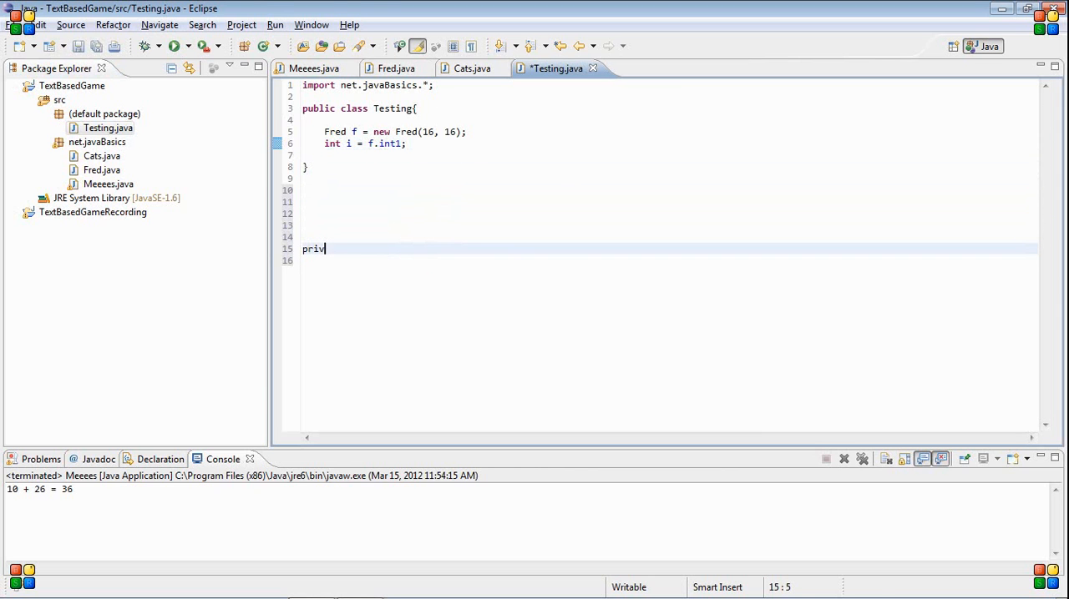
{"action": "type", "text": "ate"}
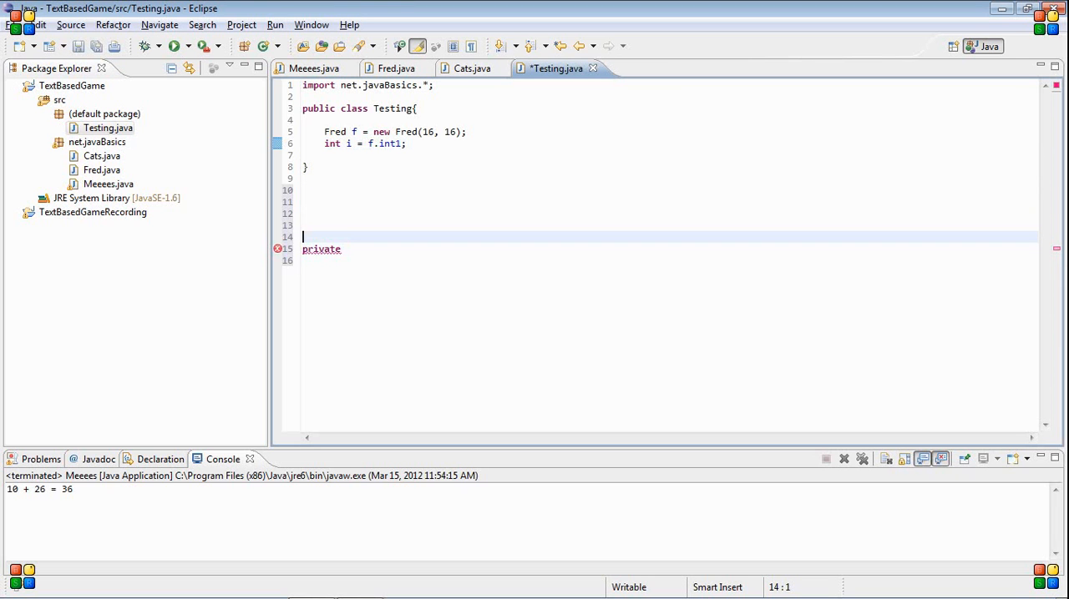
{"action": "type", "text": "(blank)"}
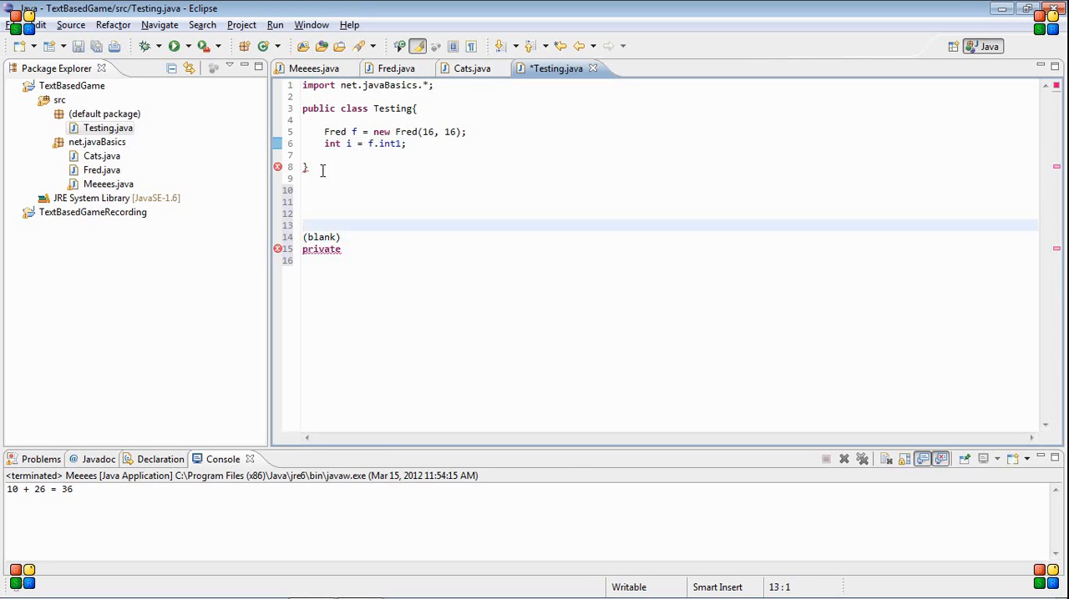
{"action": "type", "text": "protected"}
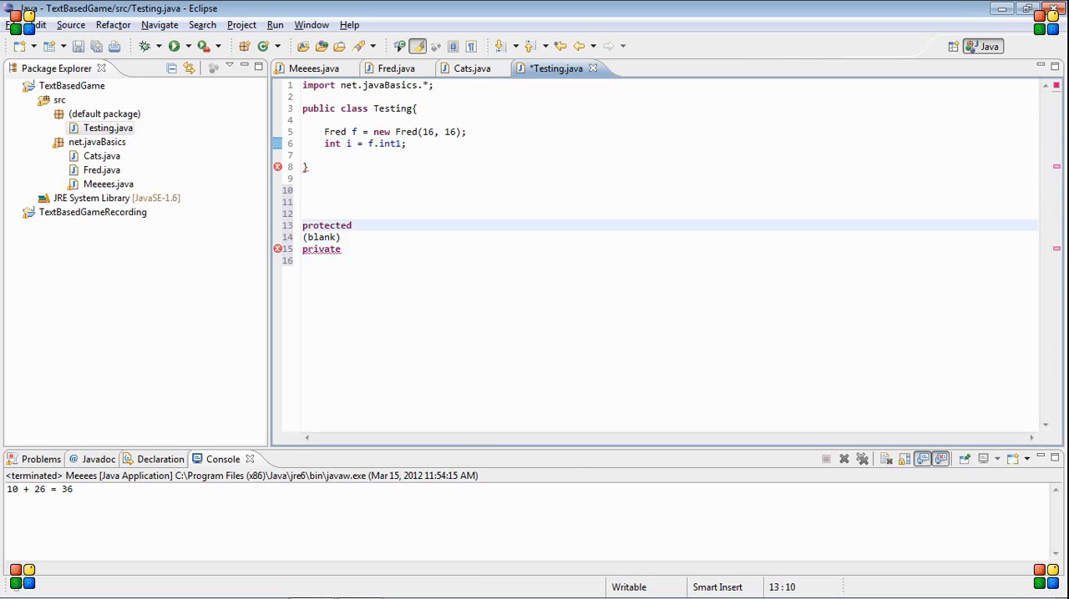
{"action": "type", "text": "public"}
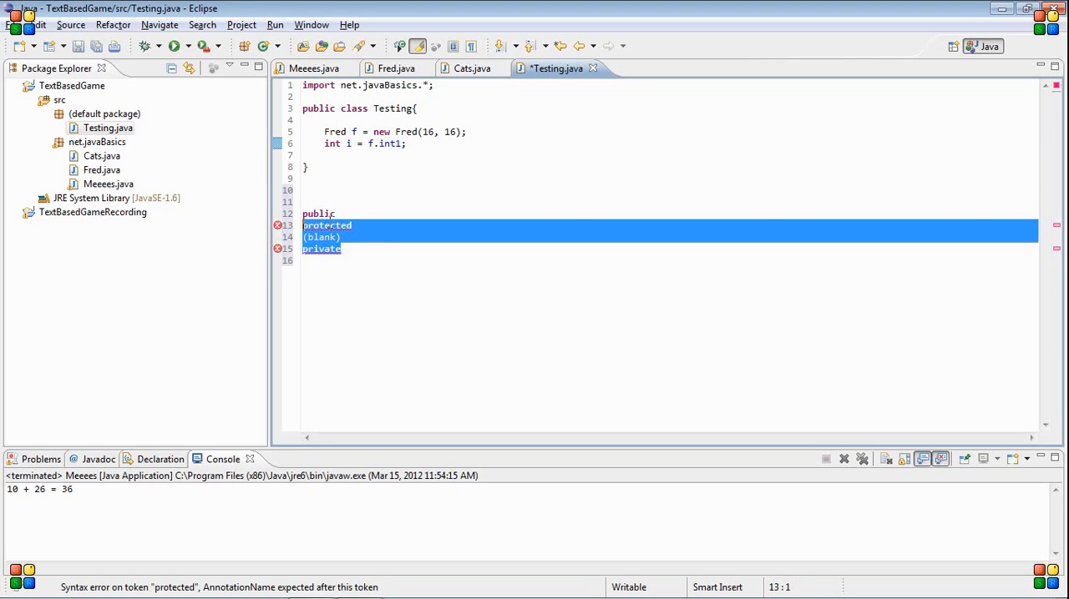
Step: Select the typed modifier list to clear it away
{"action": "left_click", "coordinate": [341, 249]}
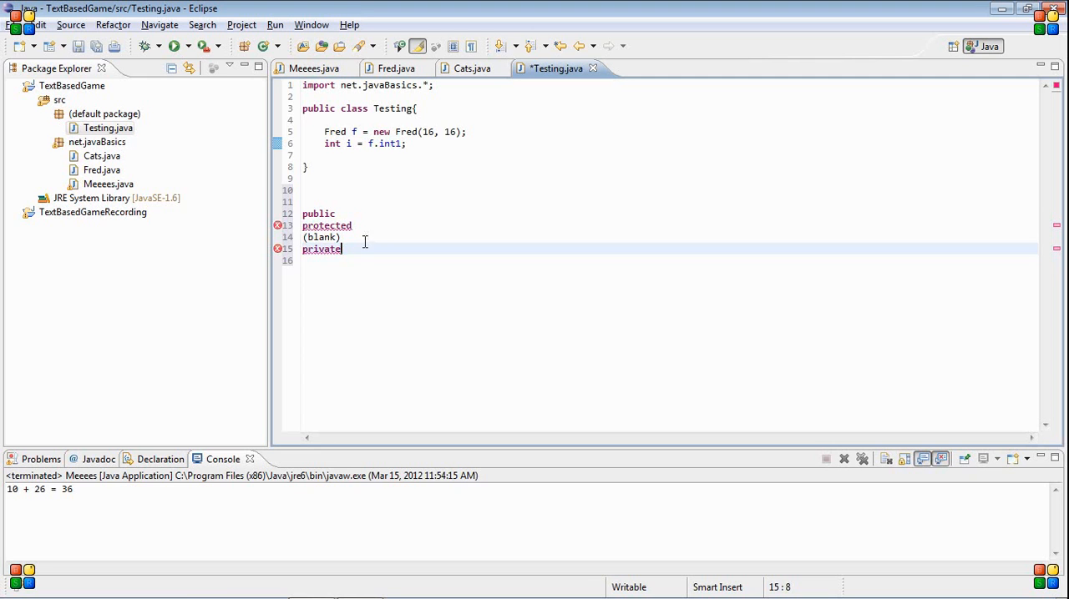
{"action": "triple_click", "coordinate": [320, 249]}
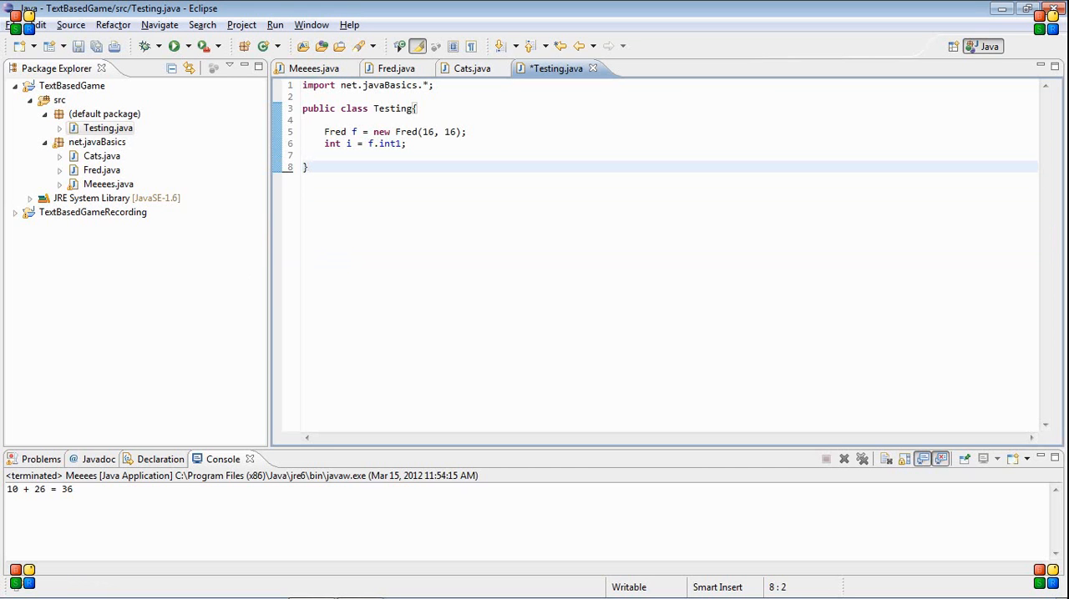
{"action": "left_click", "coordinate": [307, 167]}
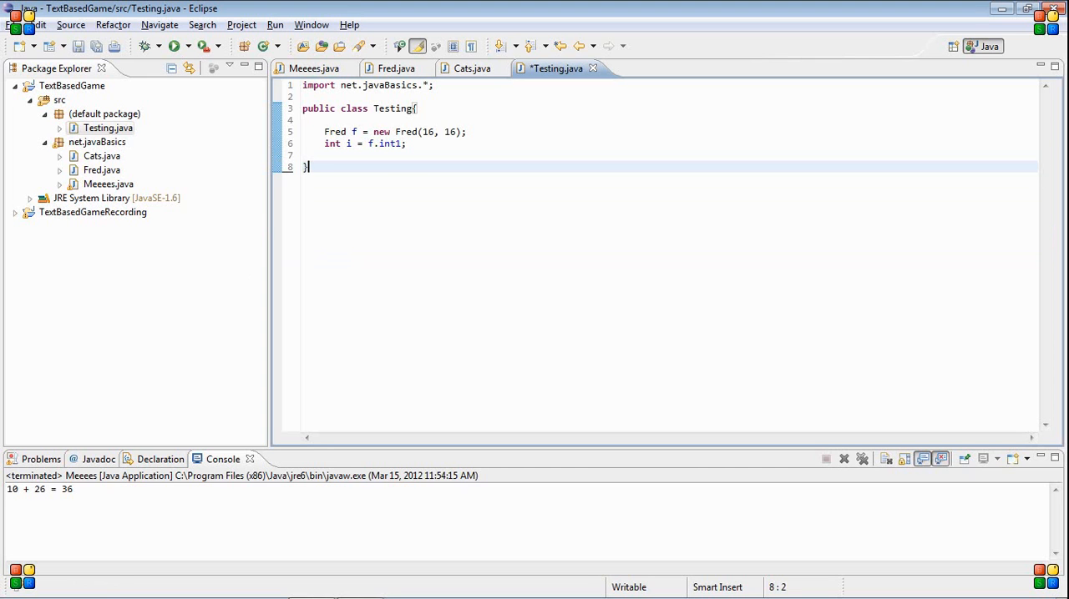